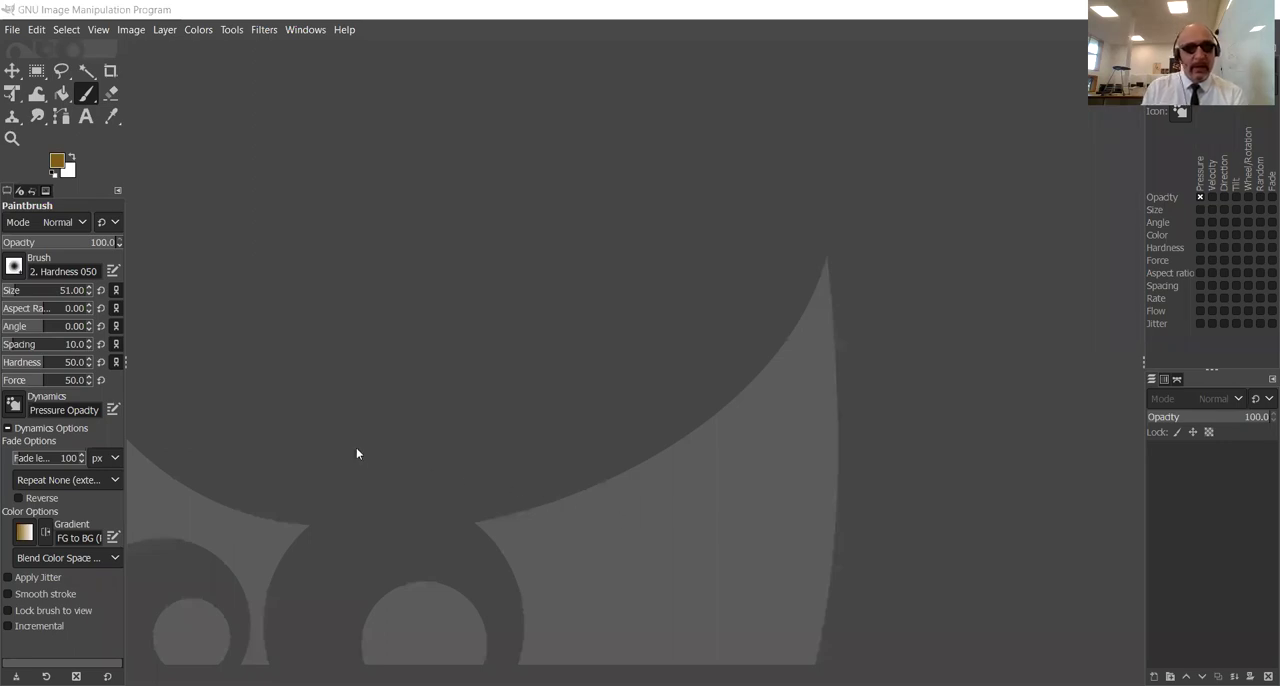
pyautogui.moveTo(497, 456)
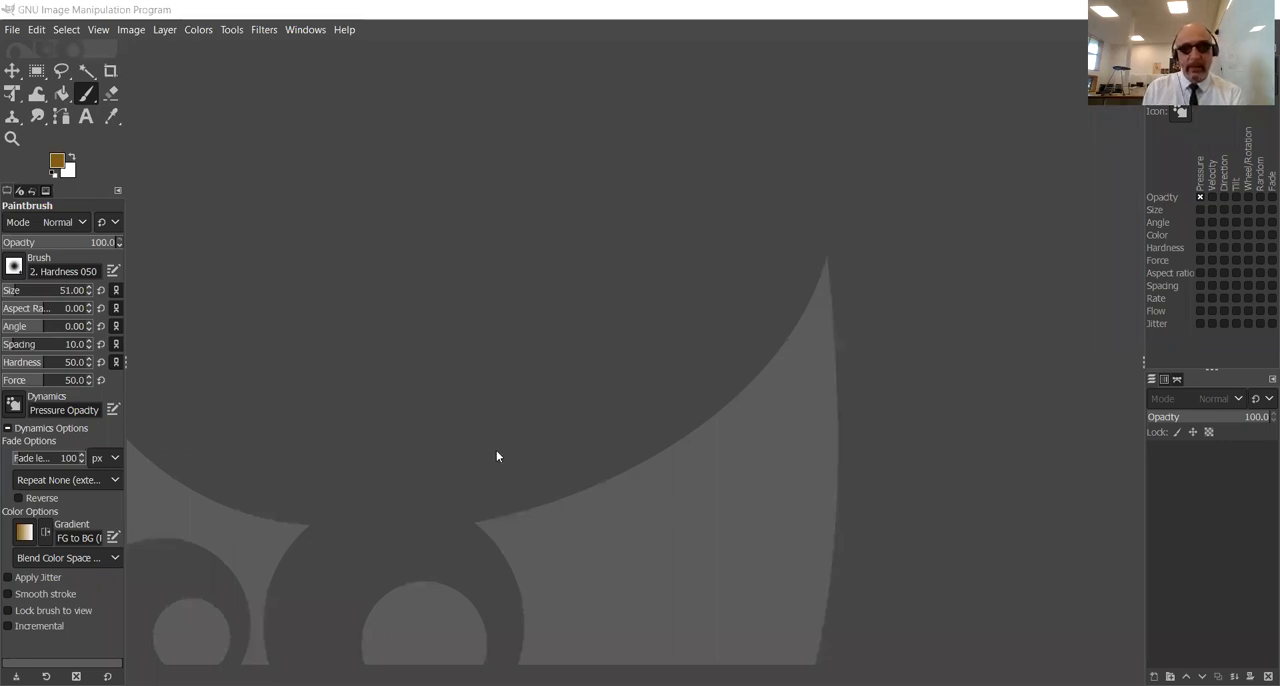
pyautogui.moveTo(490, 451)
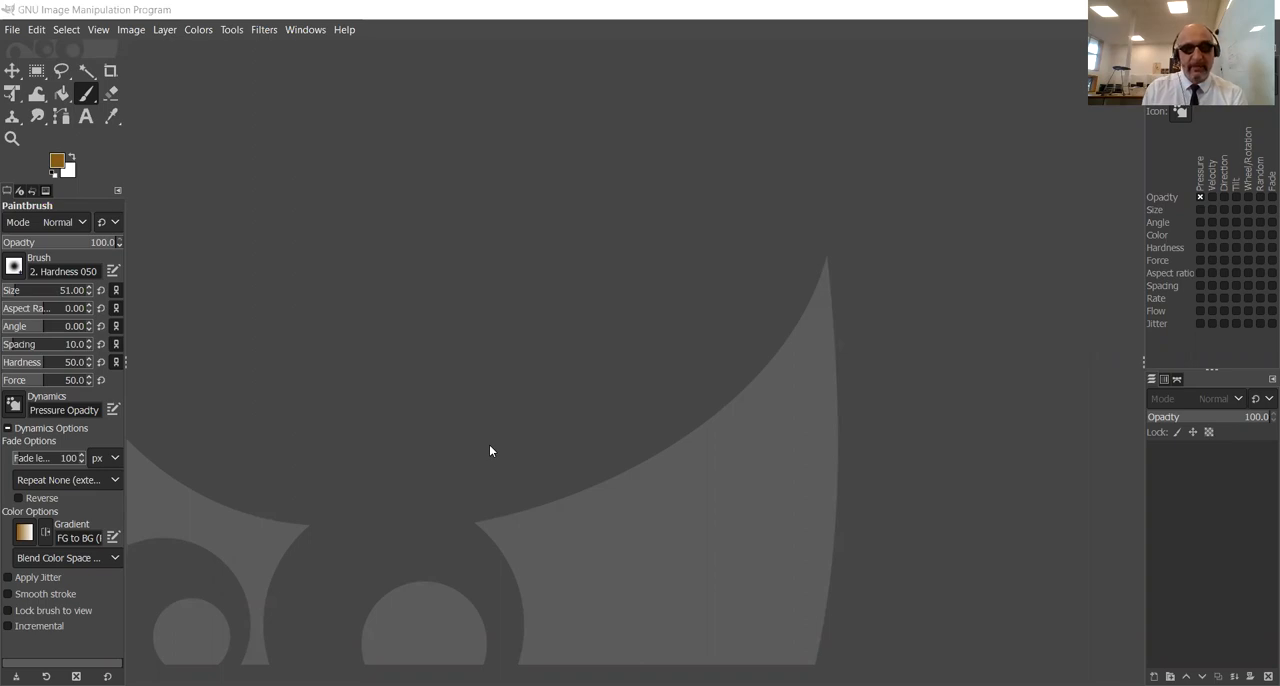
pyautogui.moveTo(180, 193)
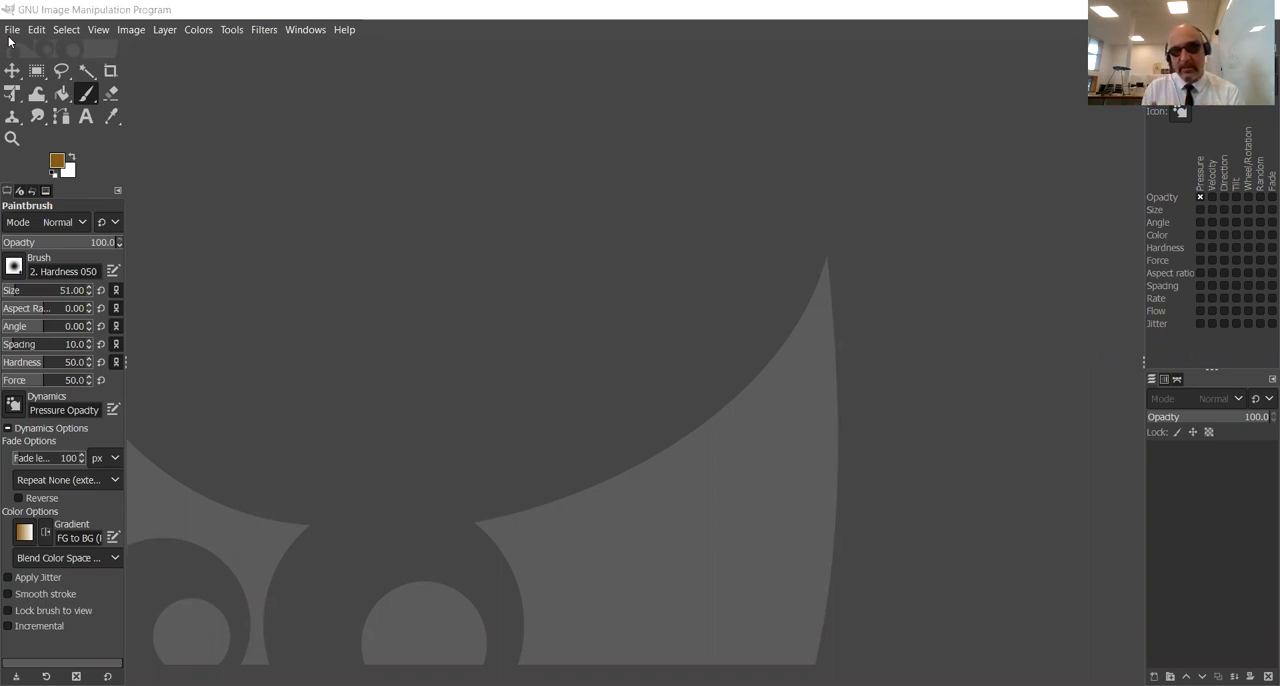
pyautogui.moveTo(140, 107)
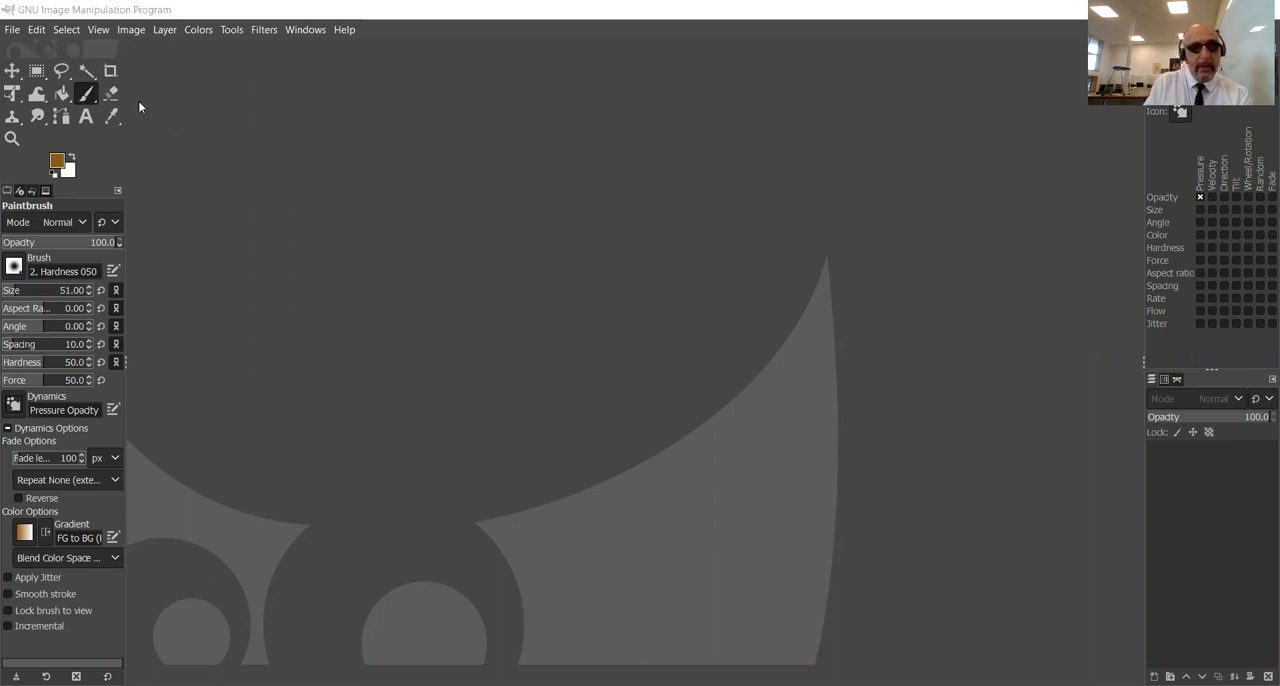
pyautogui.moveTo(13, 29)
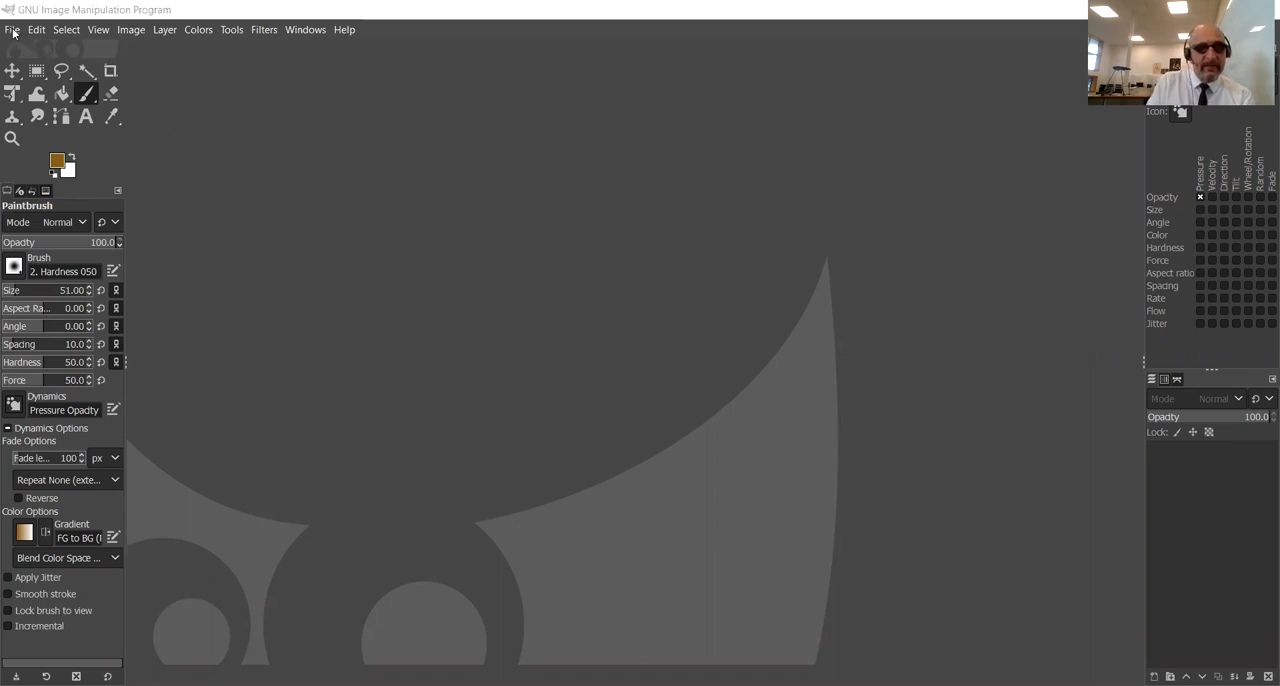
pyautogui.moveTo(37, 29)
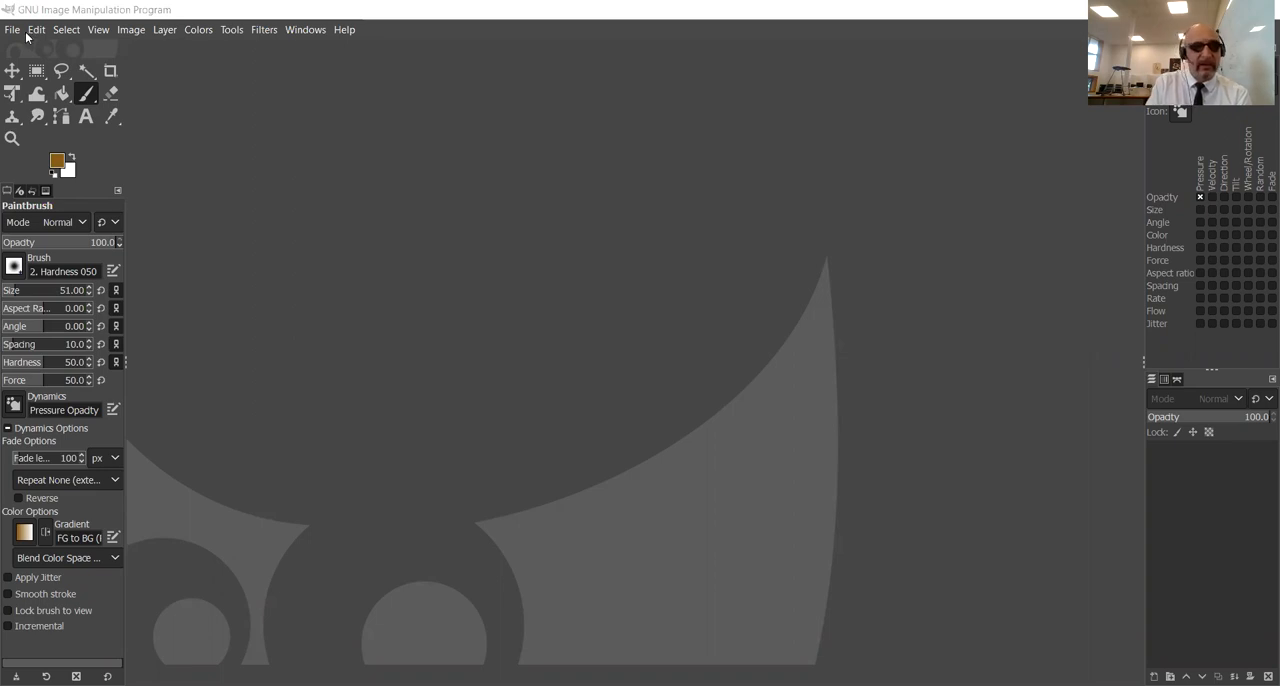
# Open 'rat drawing 2.JPG' from the Recently Used list in File > Open.
pyautogui.click(12, 29)
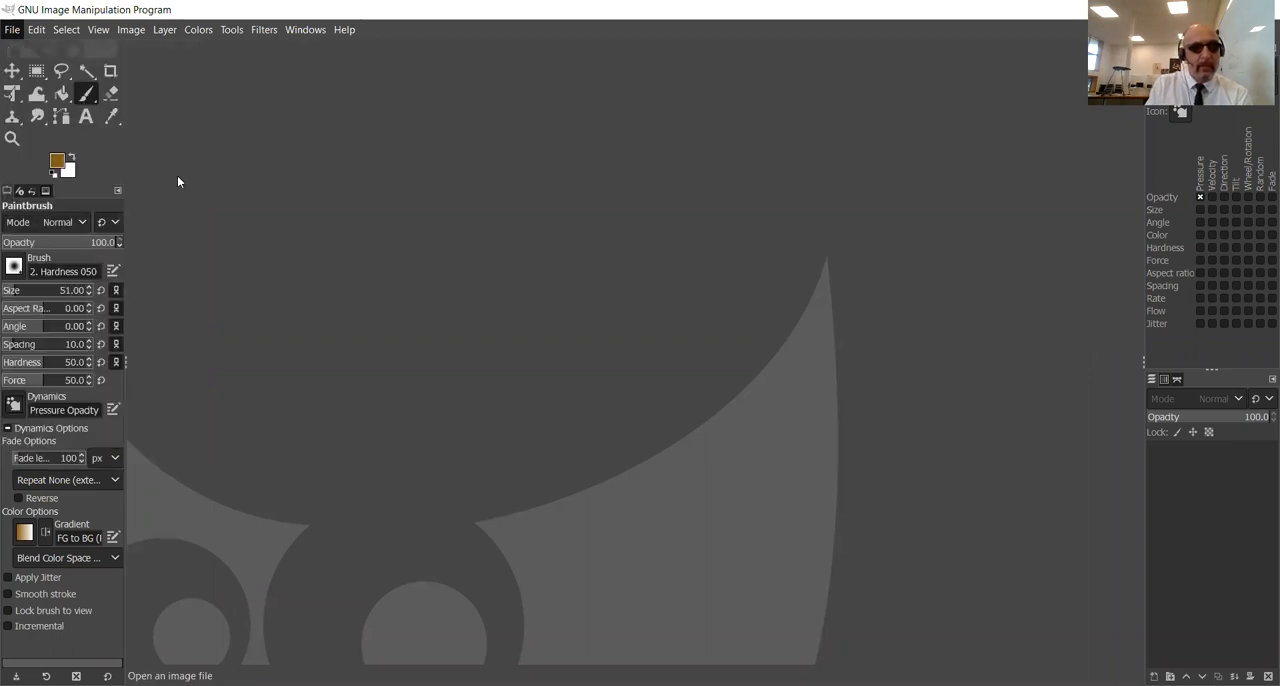
pyautogui.click(12, 29)
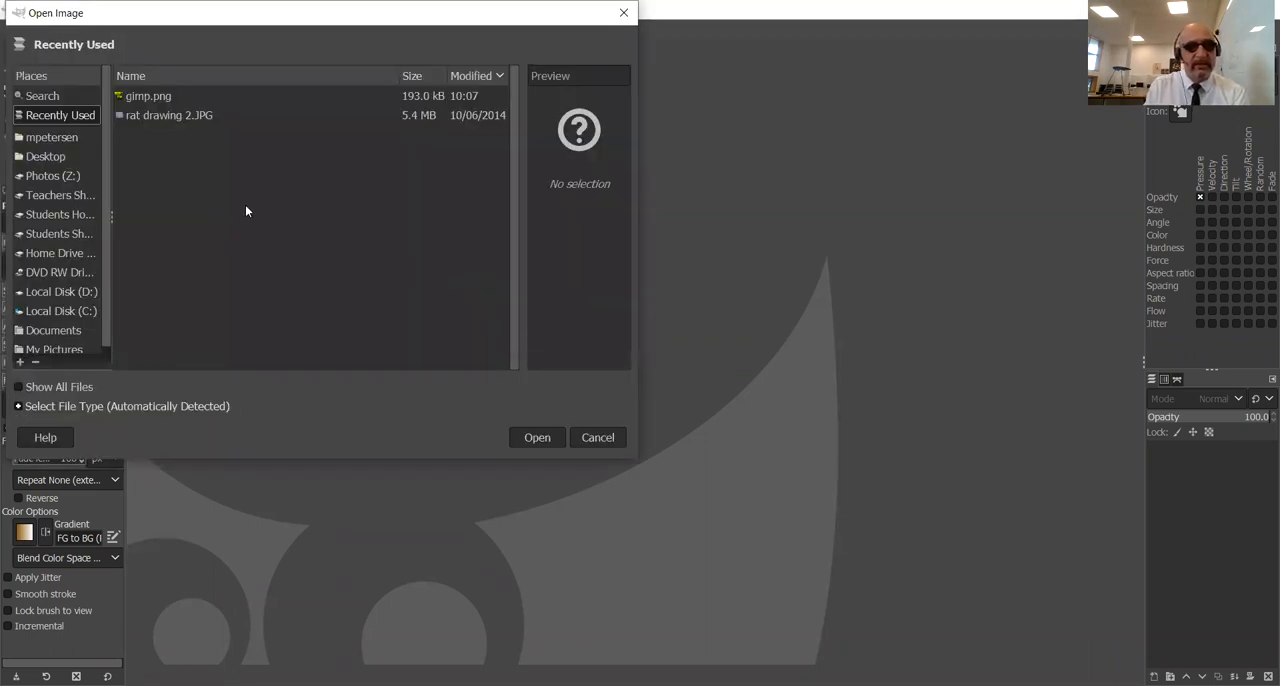
pyautogui.click(169, 114)
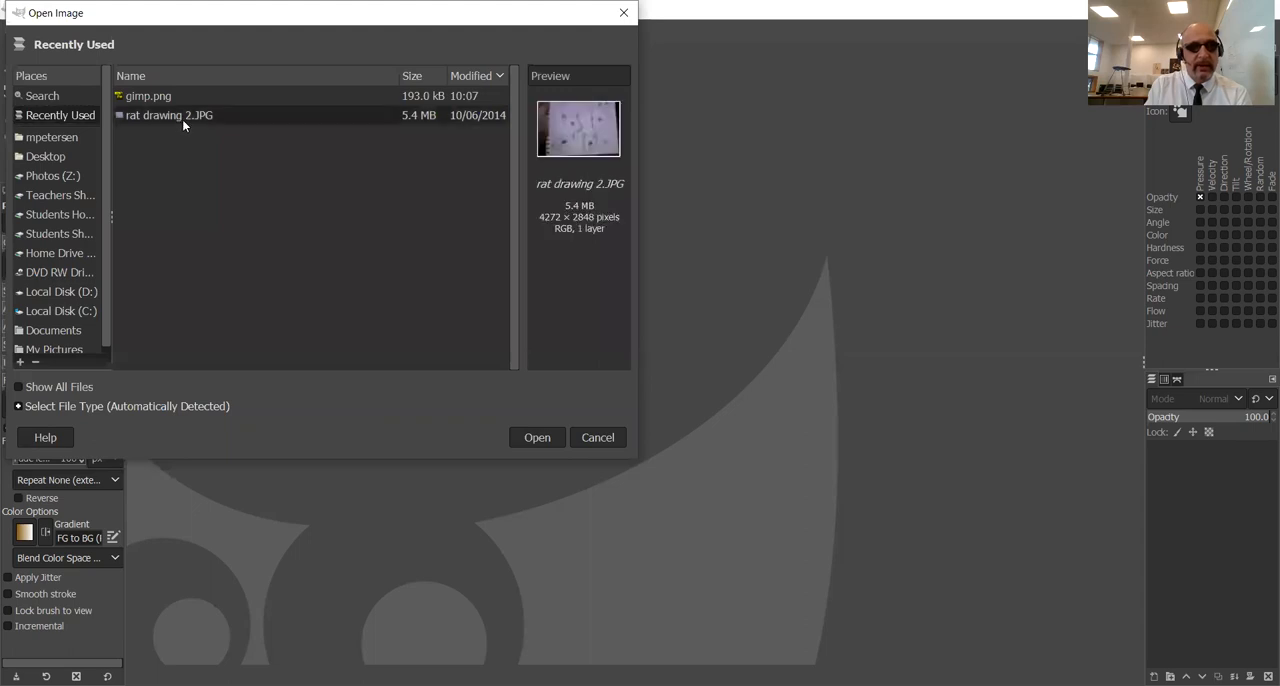
pyautogui.click(537, 437)
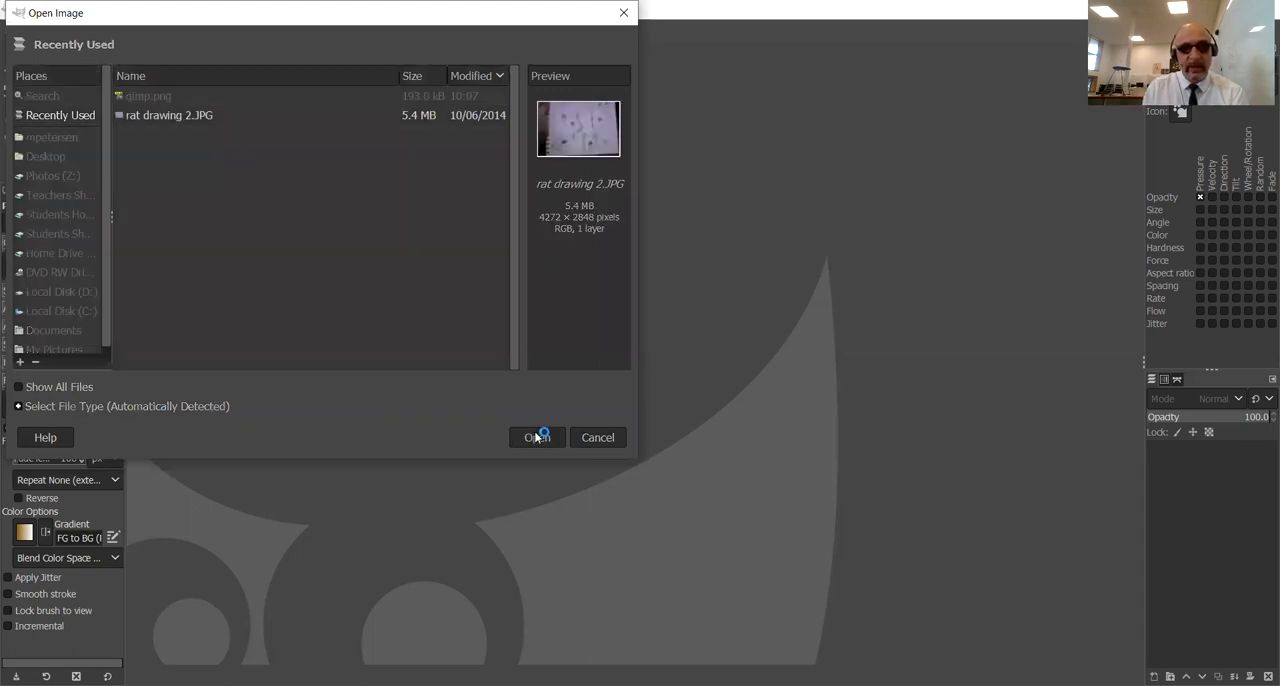
pyautogui.click(536, 437)
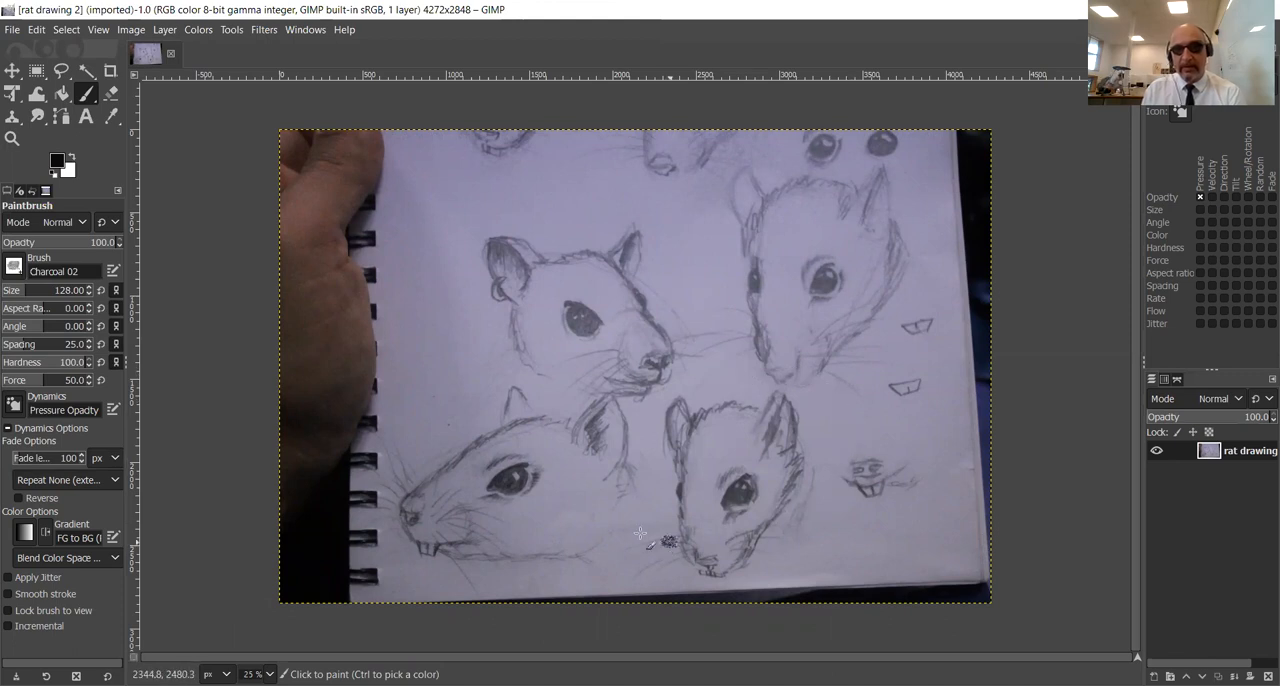
pyautogui.moveTo(793, 525)
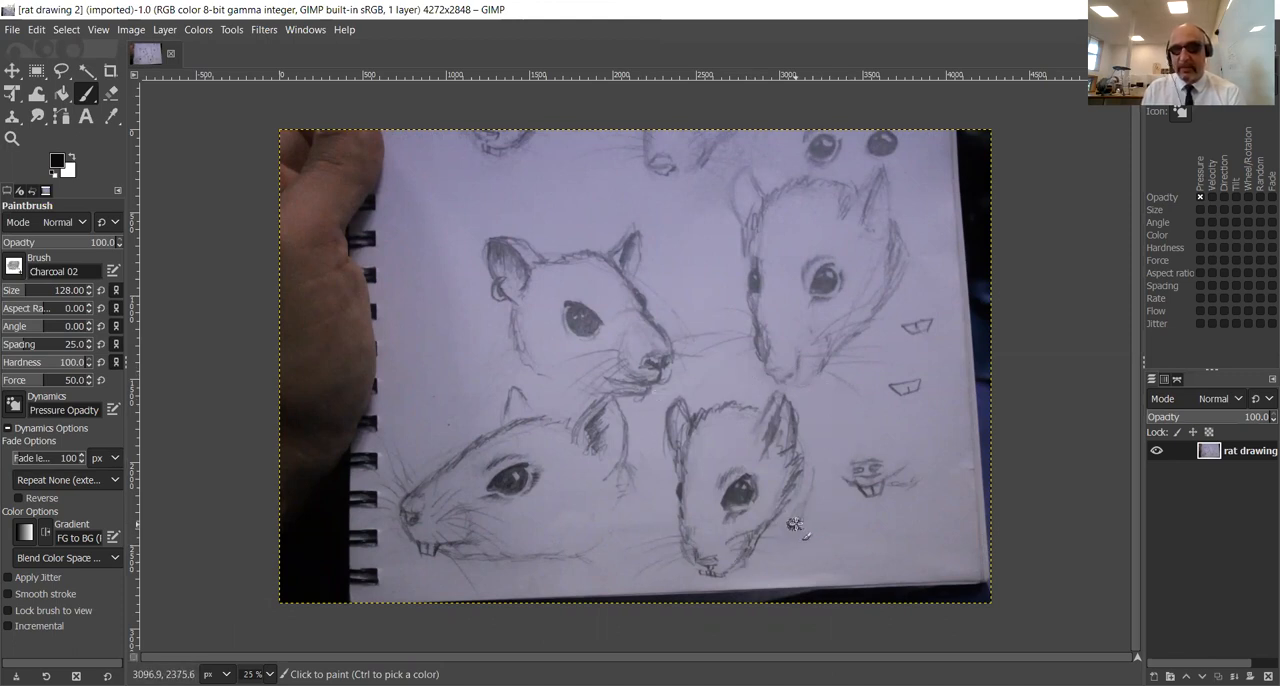
pyautogui.moveTo(693, 348)
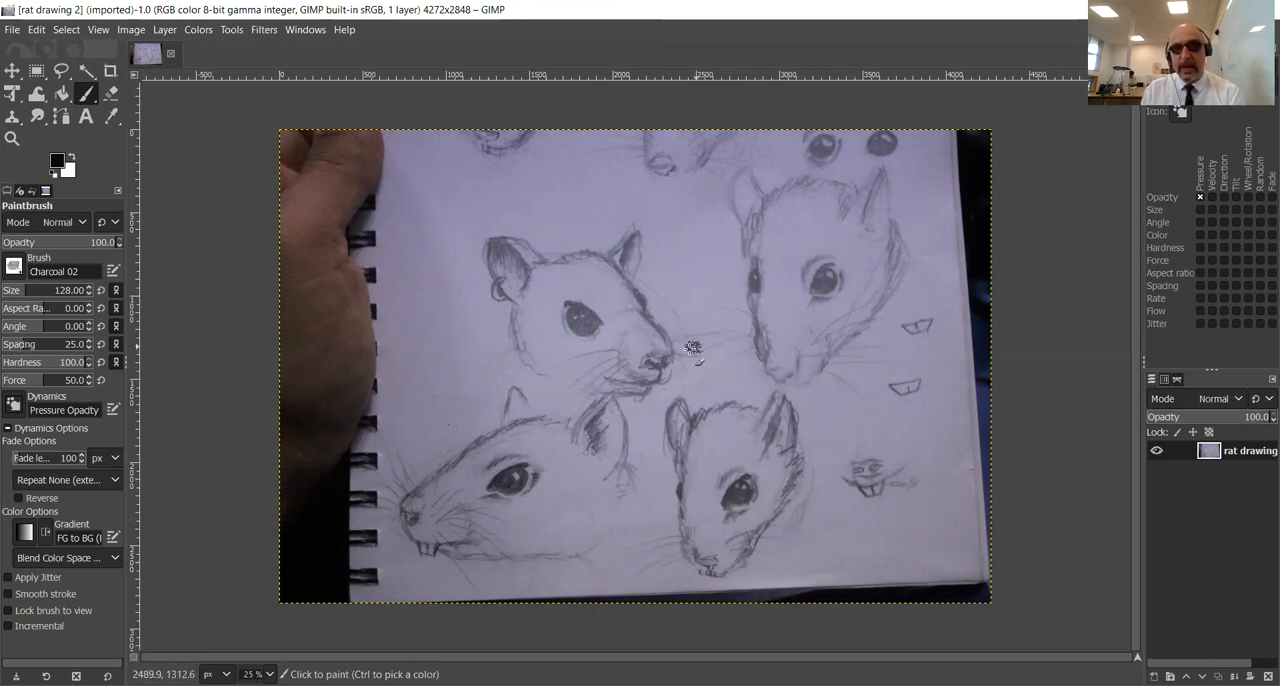
pyautogui.moveTo(733, 435)
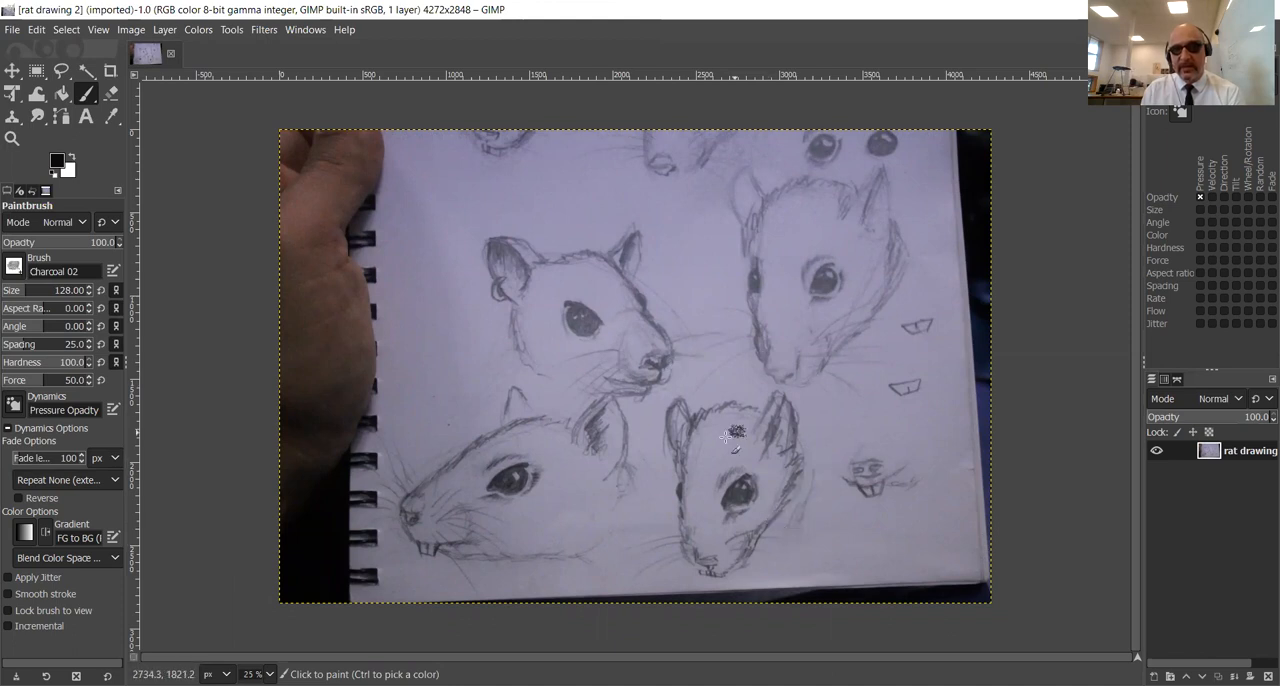
pyautogui.moveTo(757, 551)
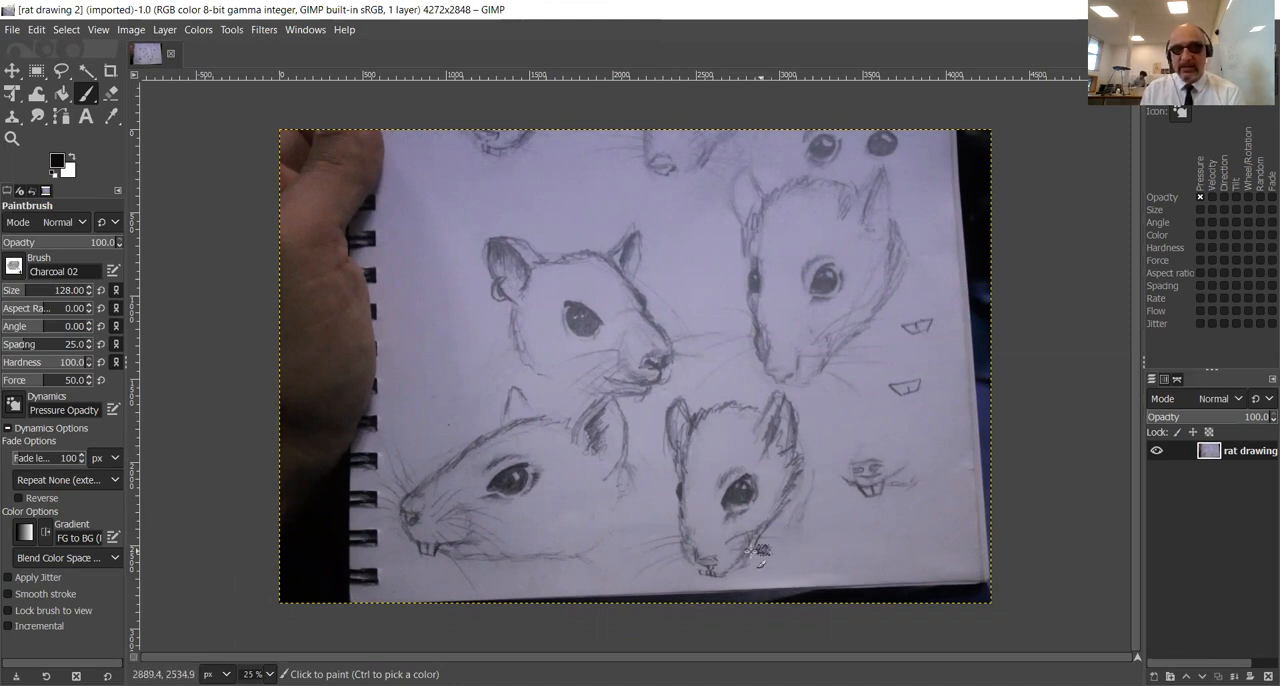
pyautogui.moveTo(205, 93)
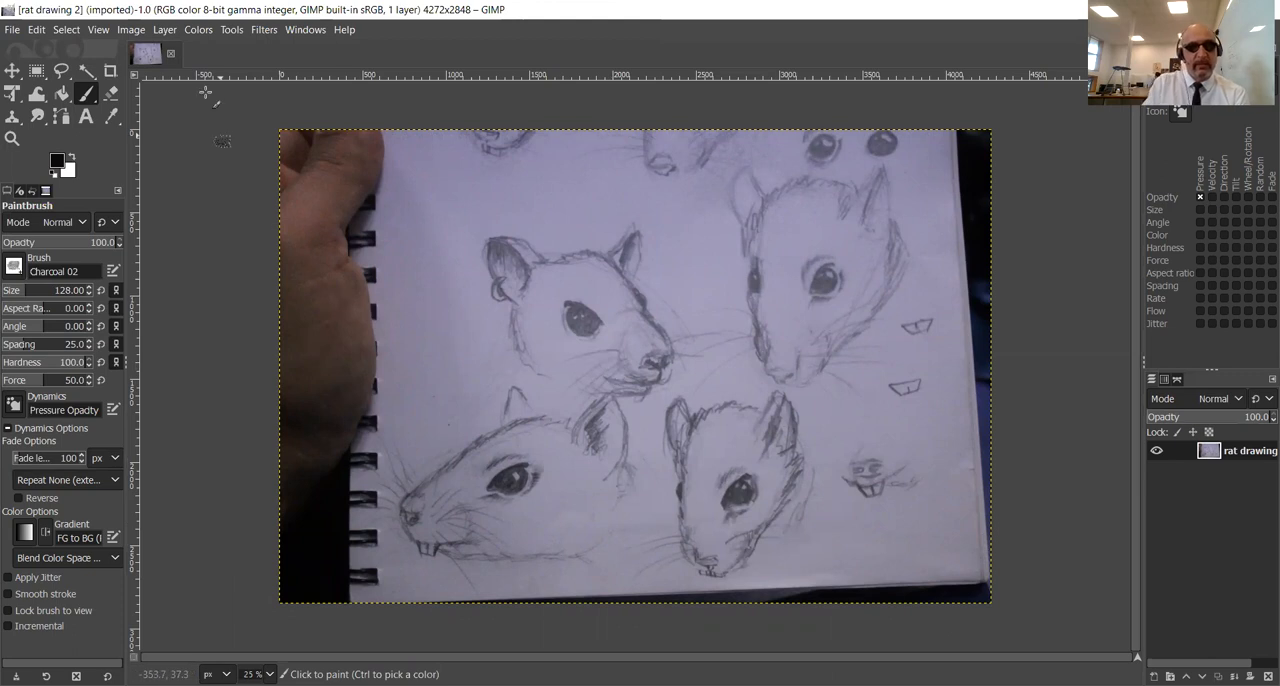
# Apply Brightness-Contrast with brightness 63 and contrast 51 to the photo.
pyautogui.click(198, 29)
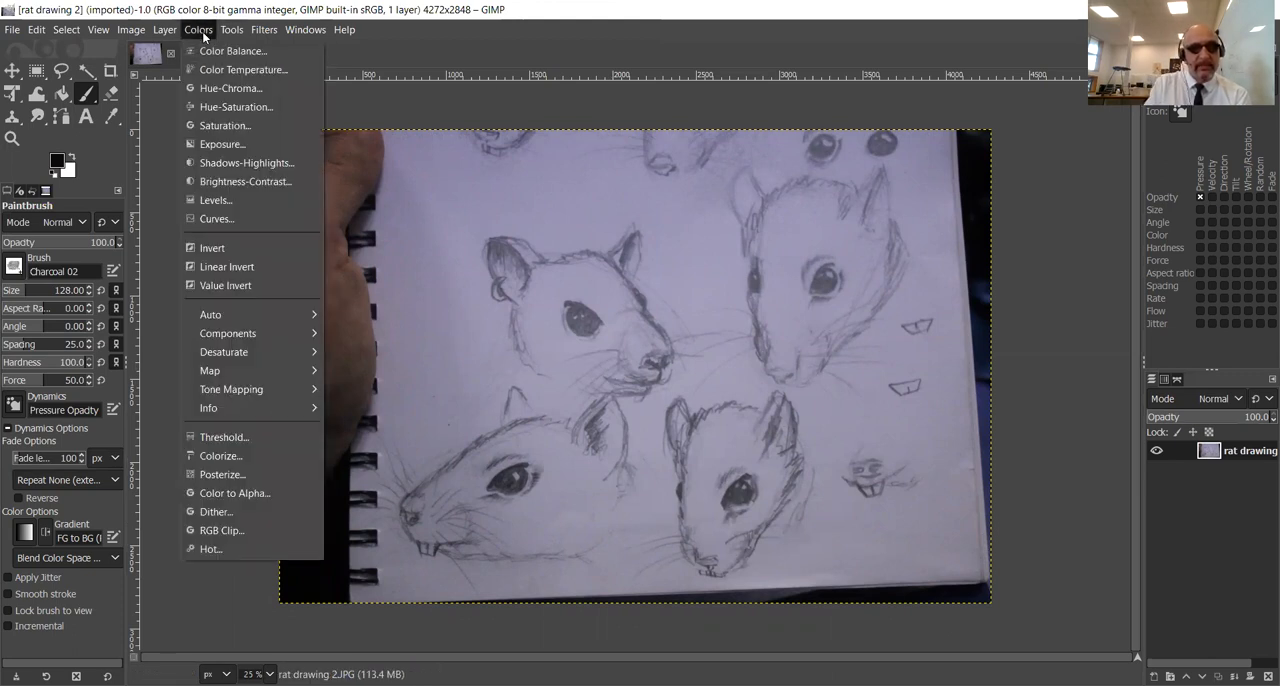
pyautogui.moveTo(245, 181)
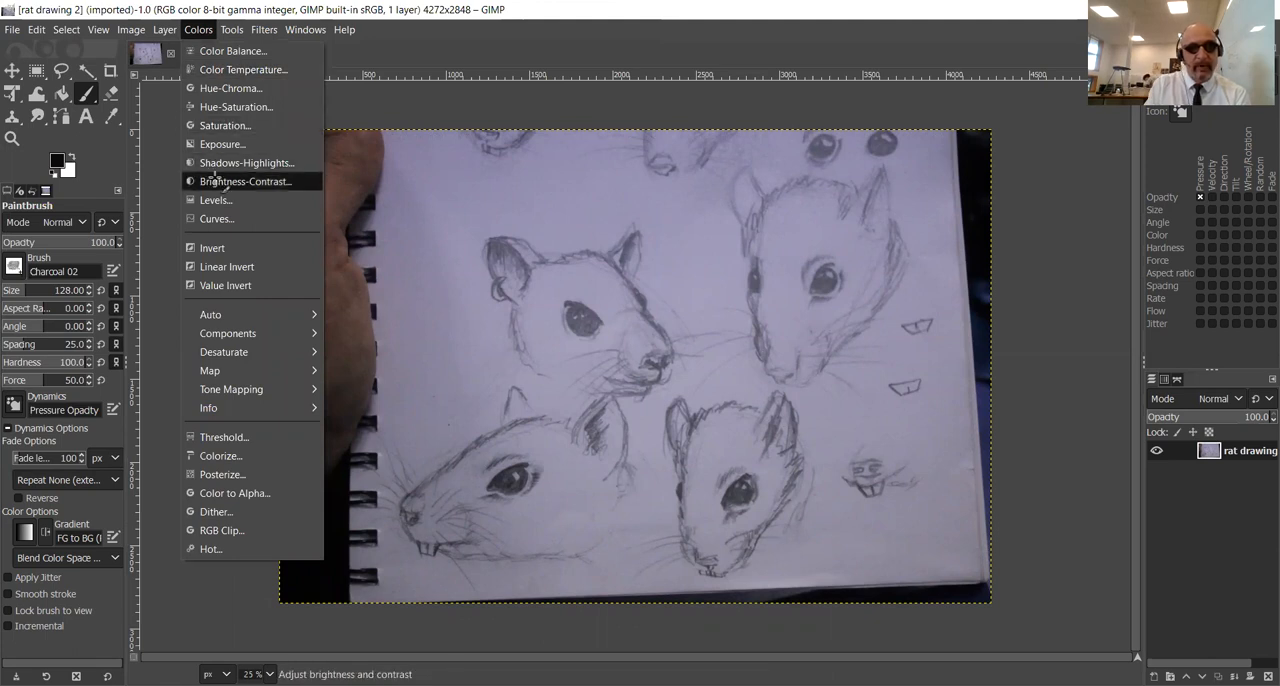
pyautogui.click(245, 181)
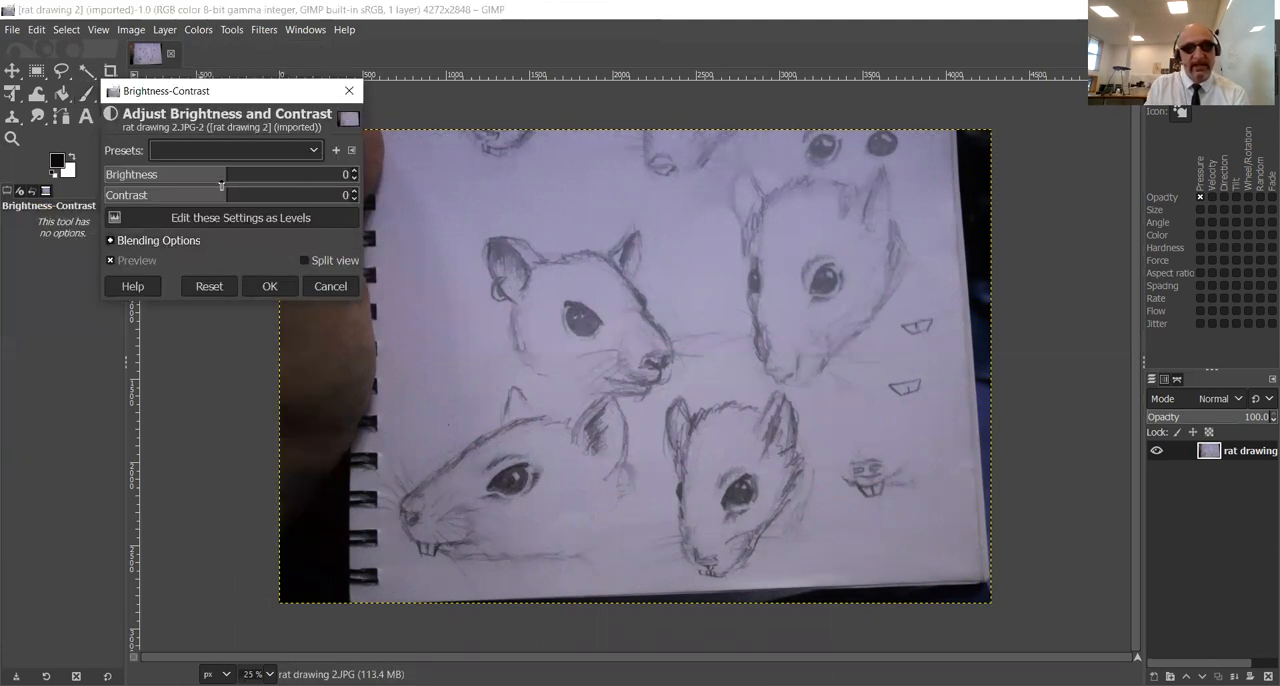
pyautogui.moveTo(222, 174); pyautogui.dragTo(271, 174)
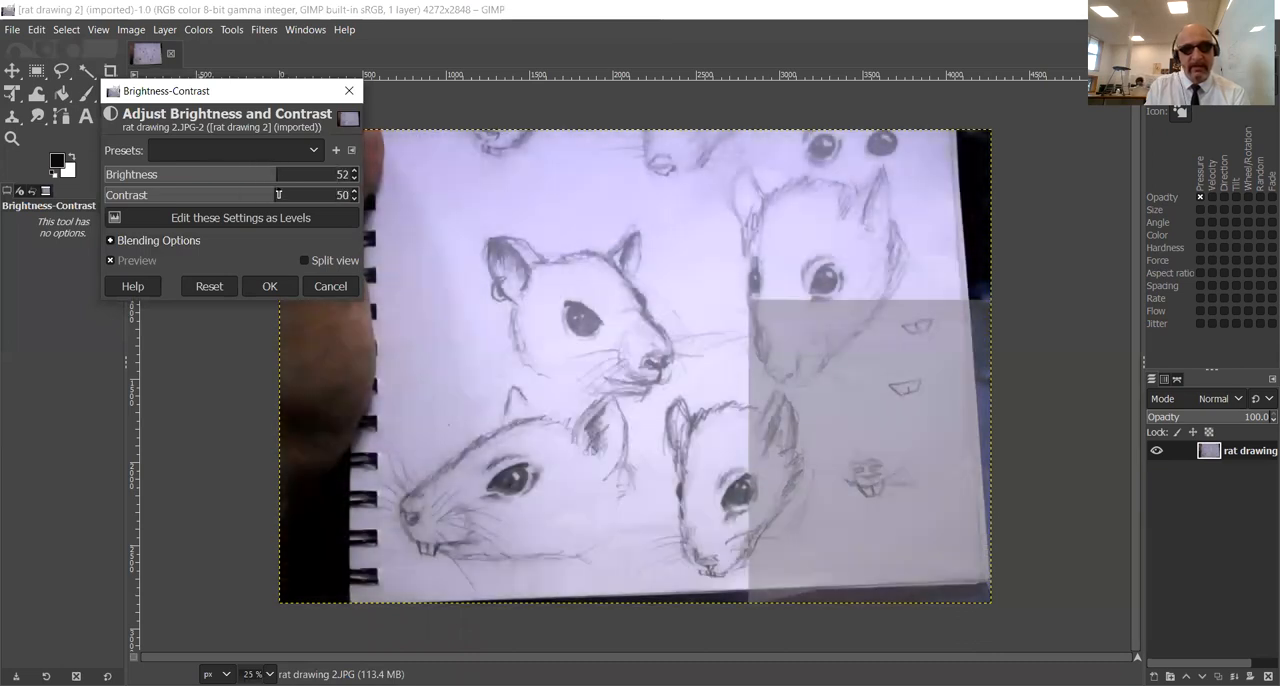
pyautogui.moveTo(280, 194); pyautogui.dragTo(310, 194)
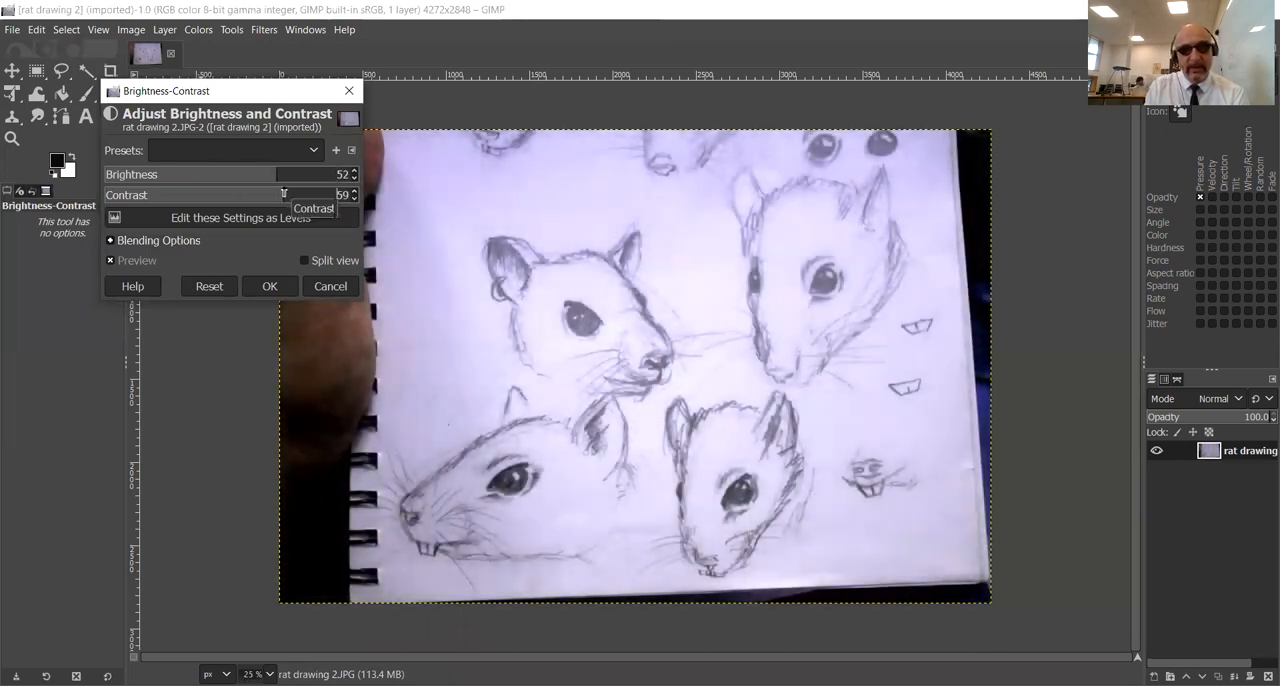
pyautogui.moveTo(300, 195); pyautogui.dragTo(275, 195)
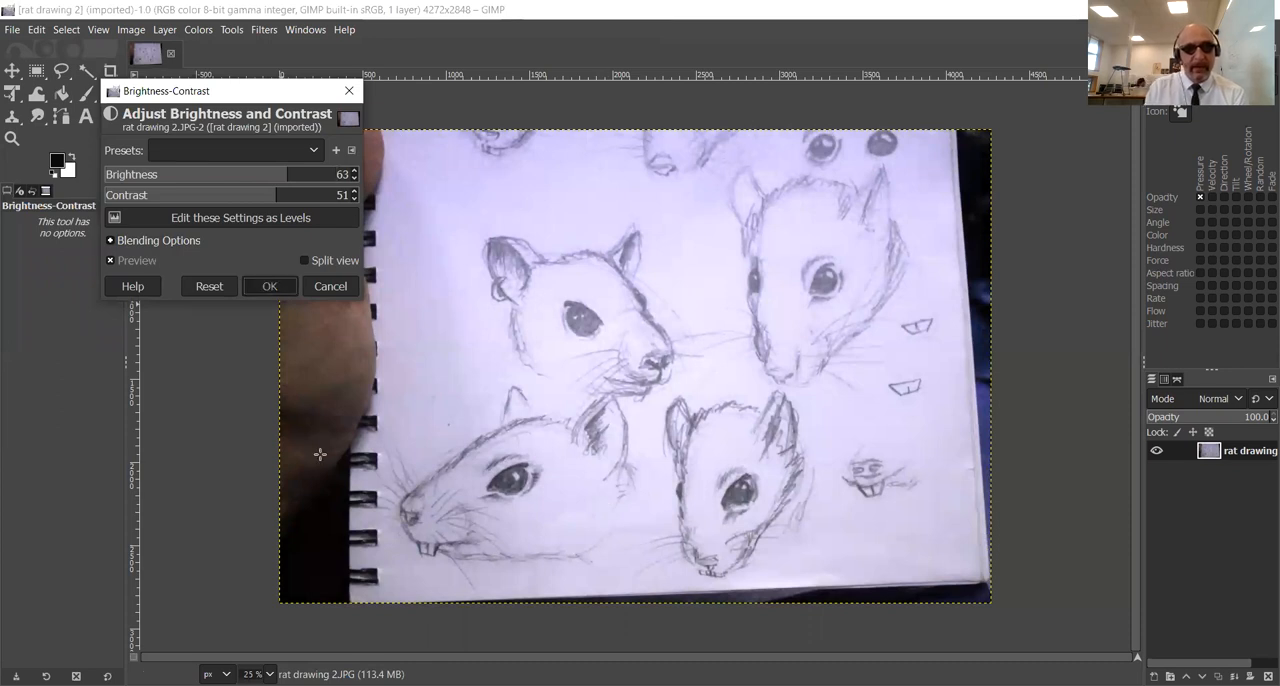
pyautogui.click(269, 286)
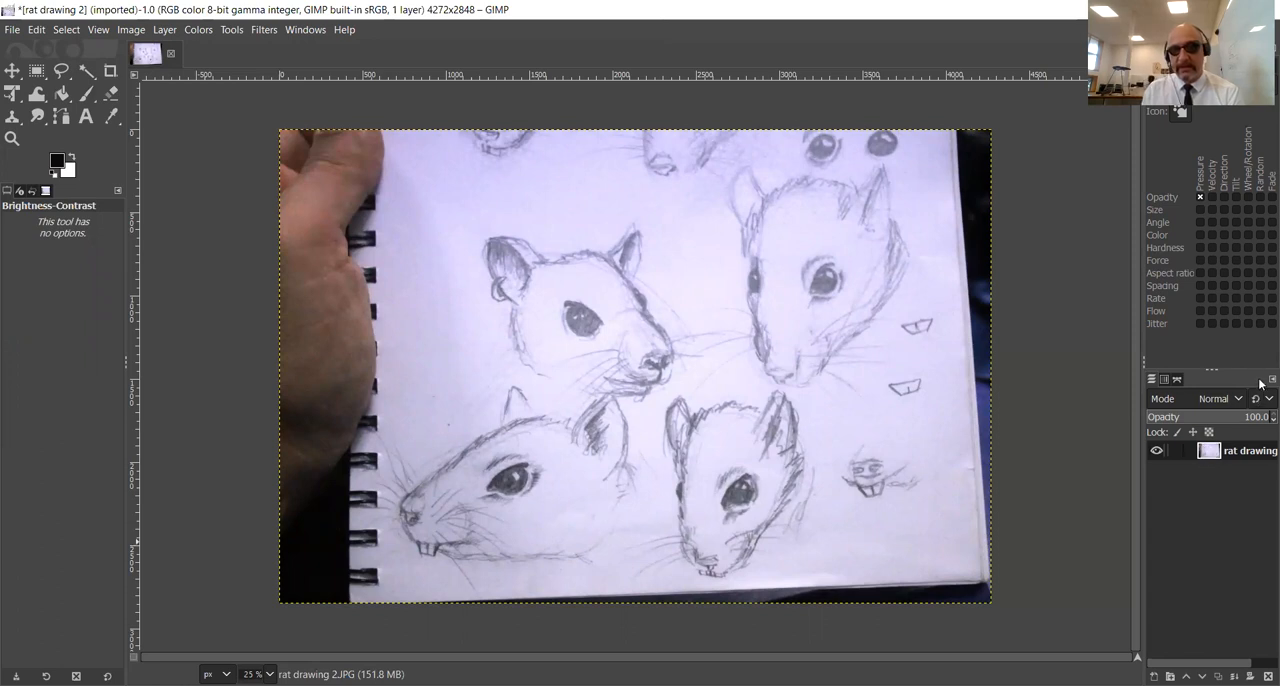
pyautogui.moveTo(1135, 385)
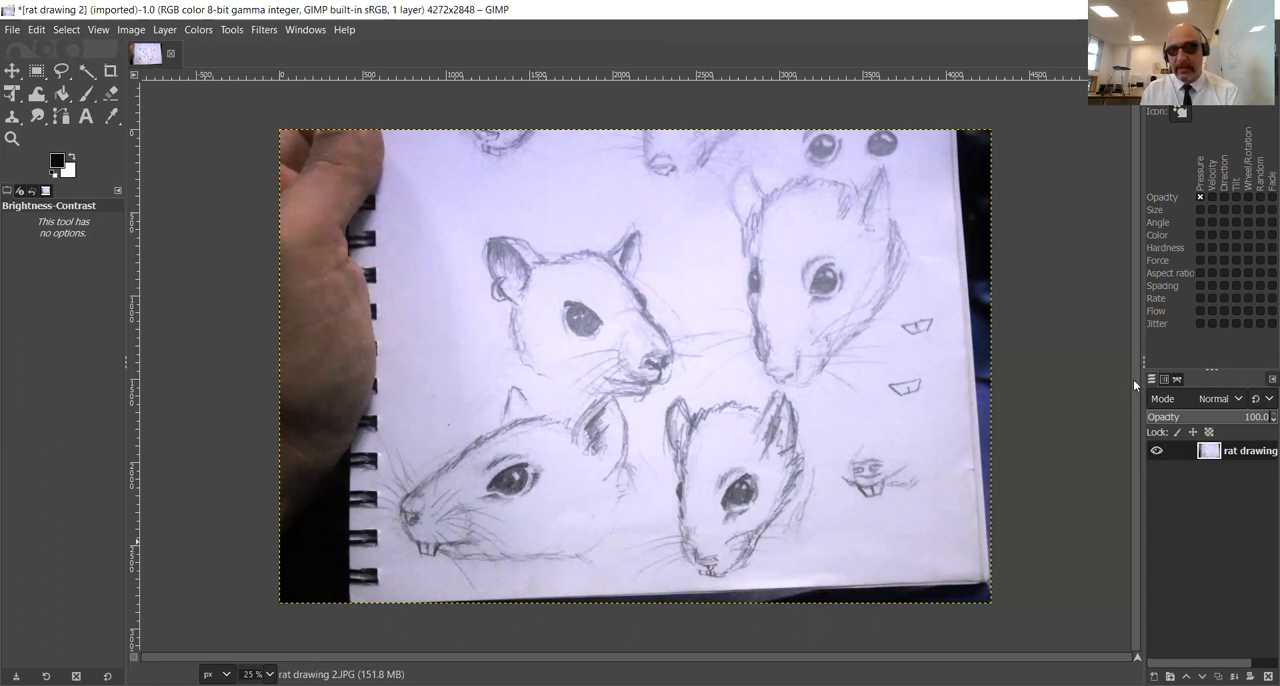
# Add a transparent layer and ready the Paintbrush with Hardness 075, size 51, spacing 10.
pyautogui.click(1274, 378)
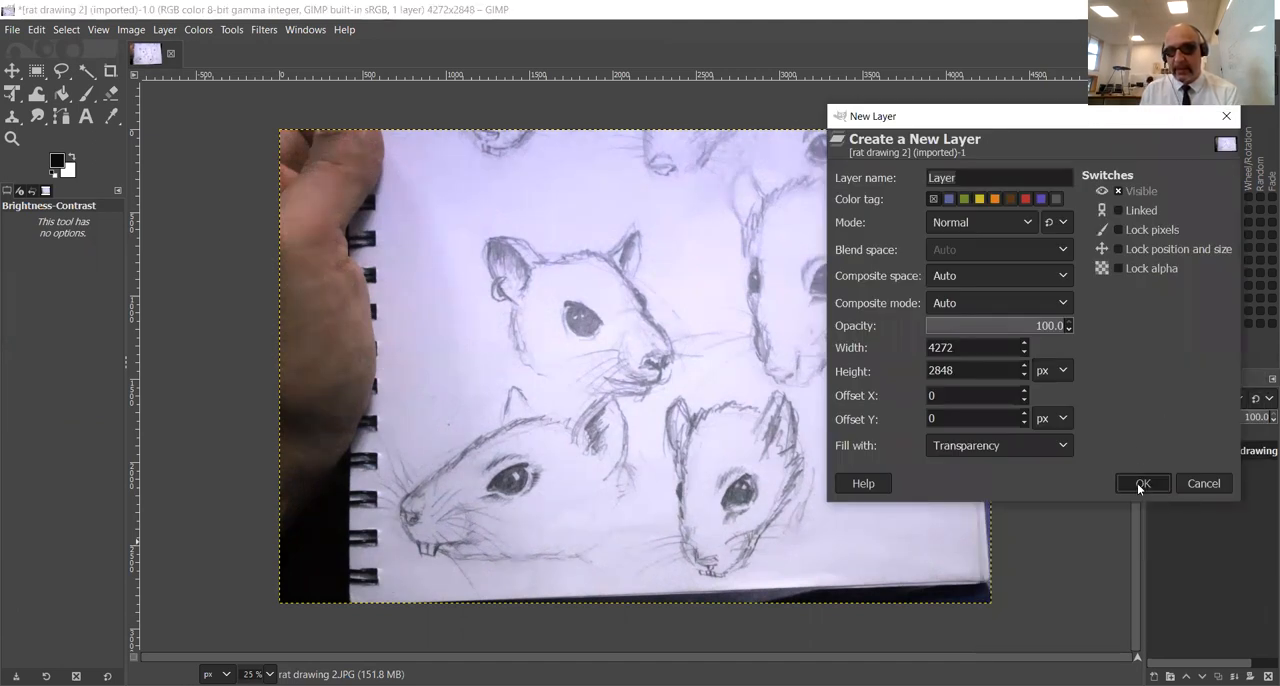
pyautogui.click(1142, 483)
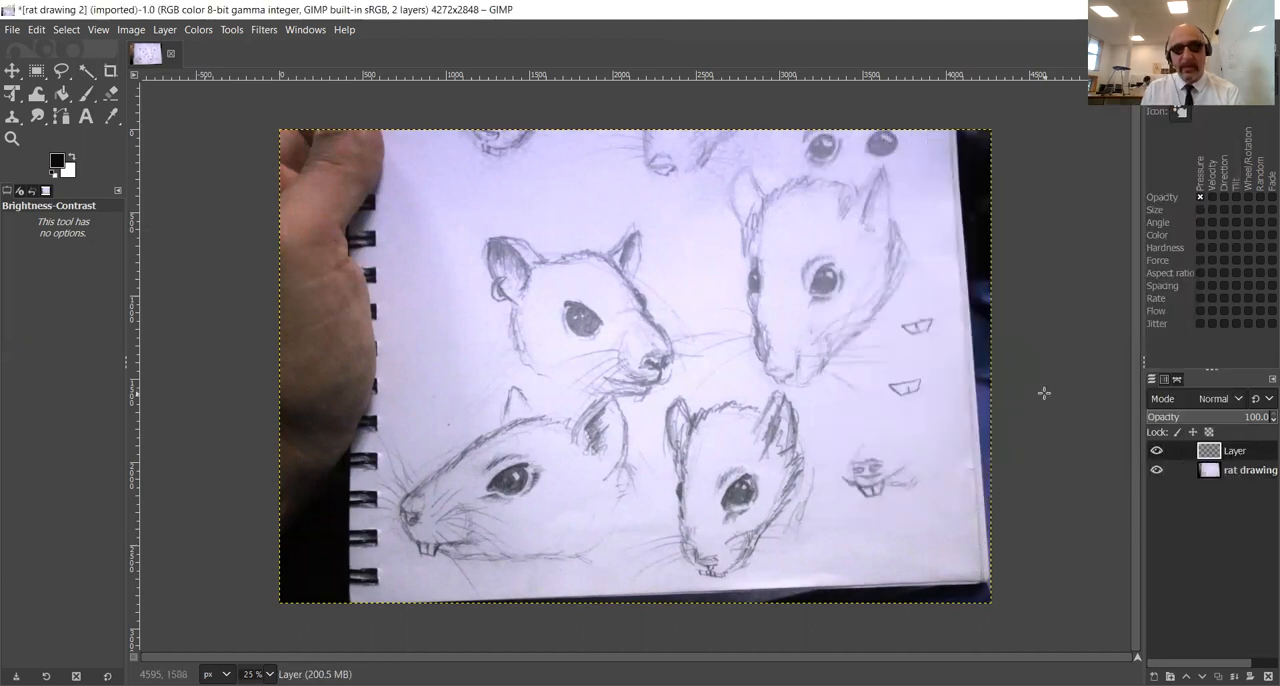
pyautogui.click(86, 93)
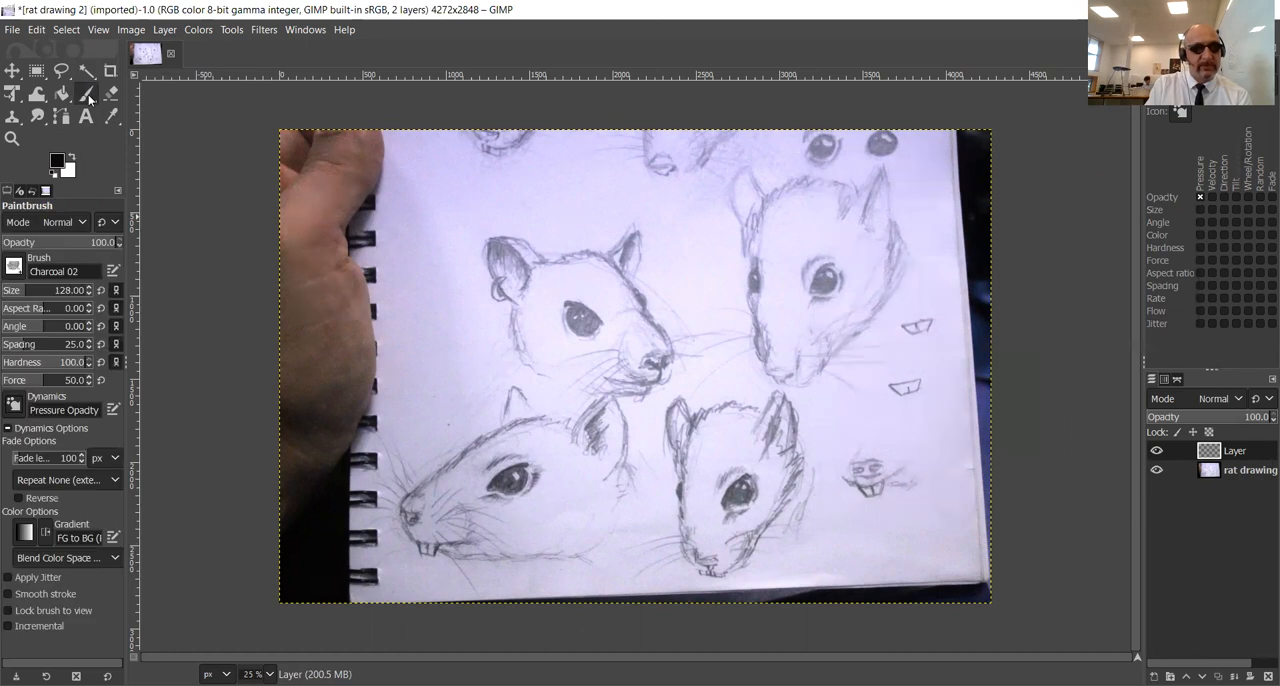
pyautogui.moveTo(87, 95)
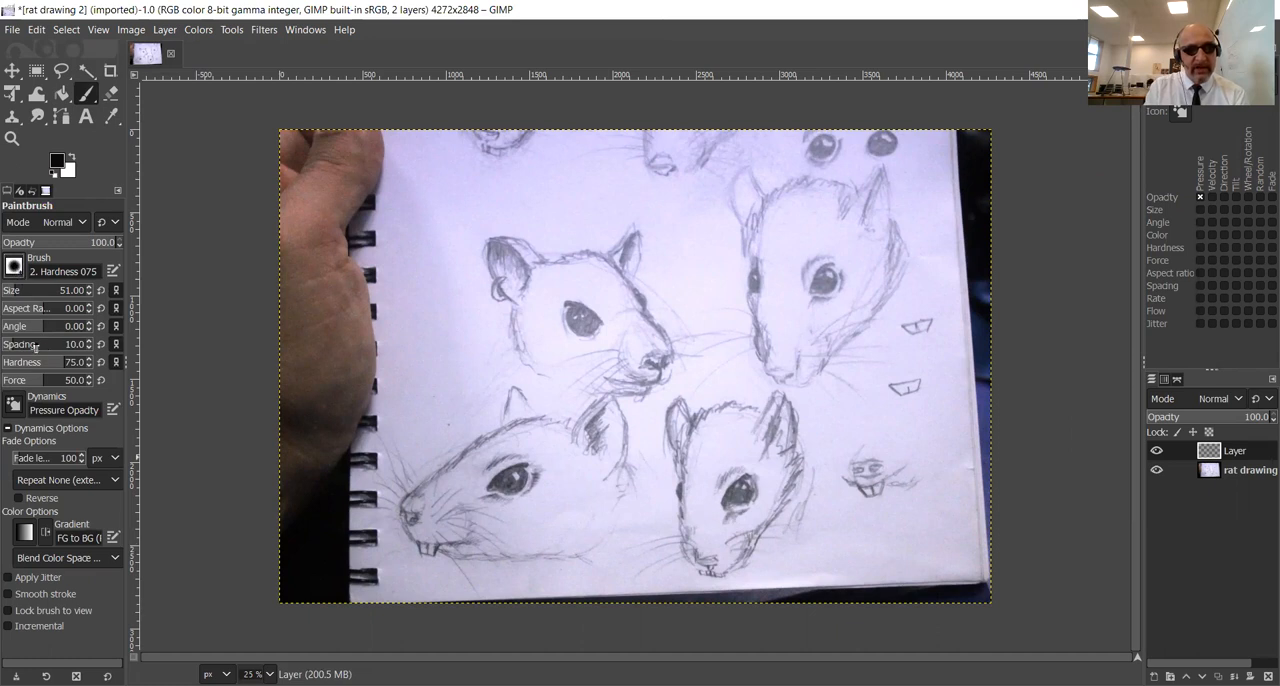
pyautogui.click(14, 271)
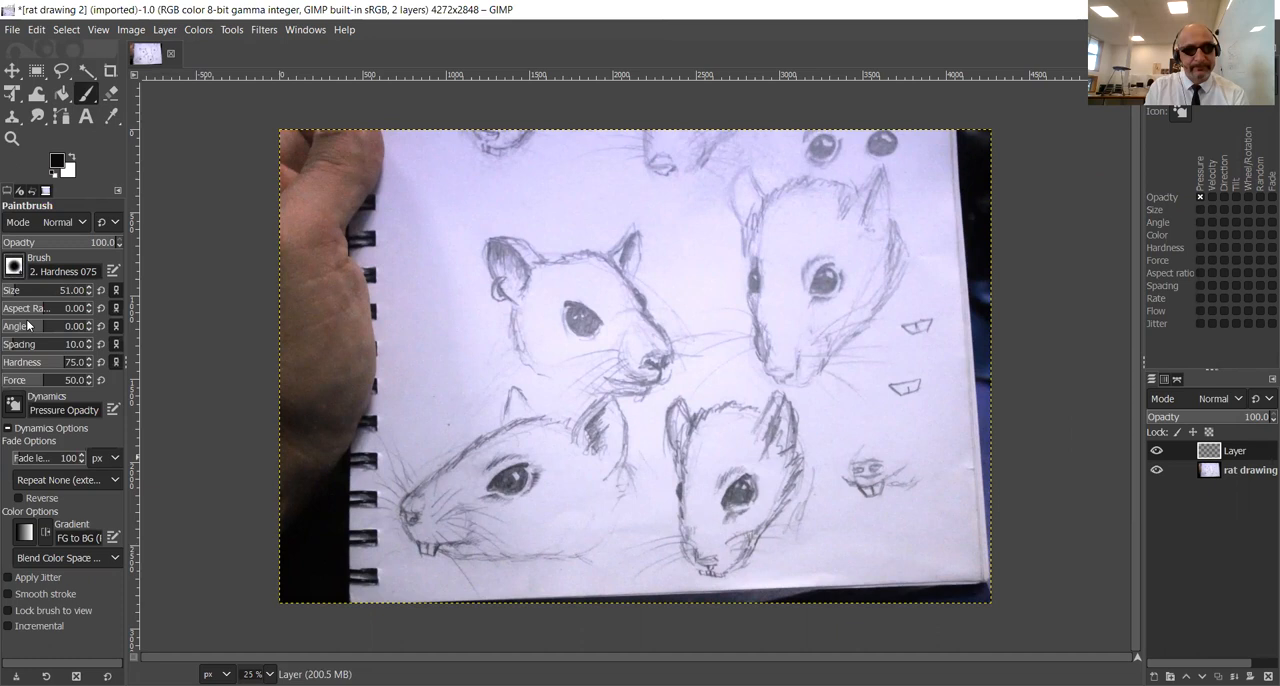
pyautogui.moveTo(645, 425)
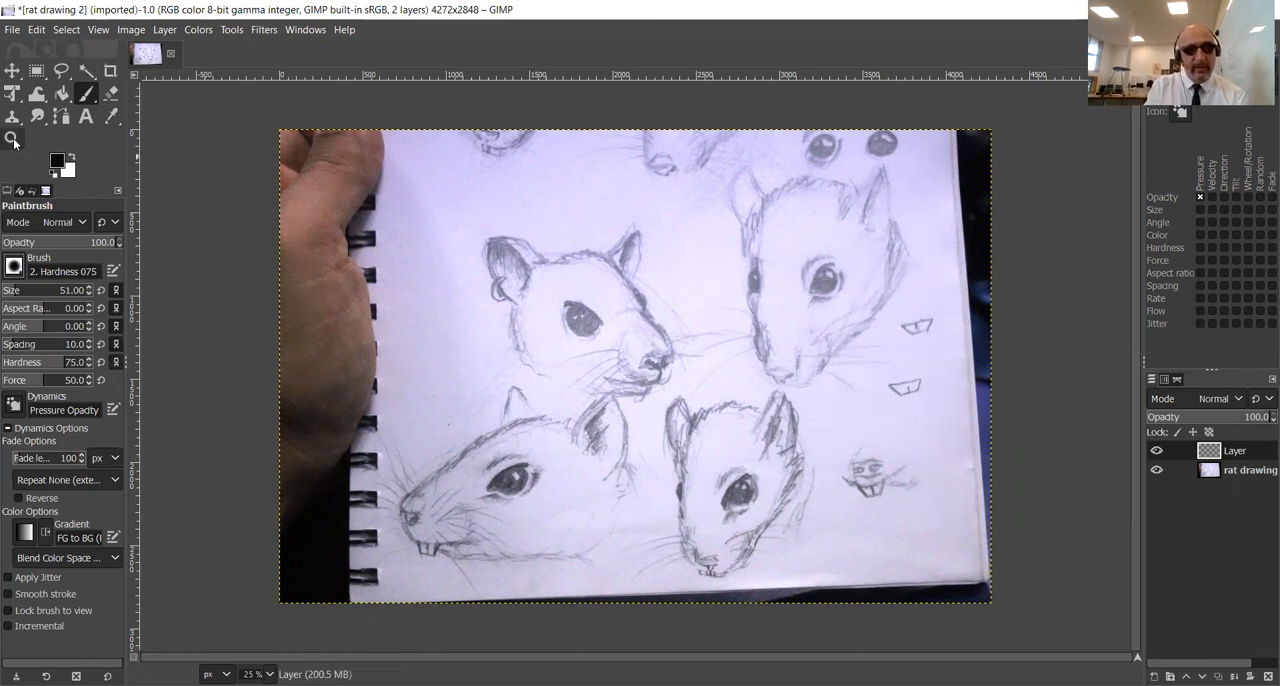
# Zoom to 50% on the lower rat heads and return to the Paintbrush.
pyautogui.click(13, 138)
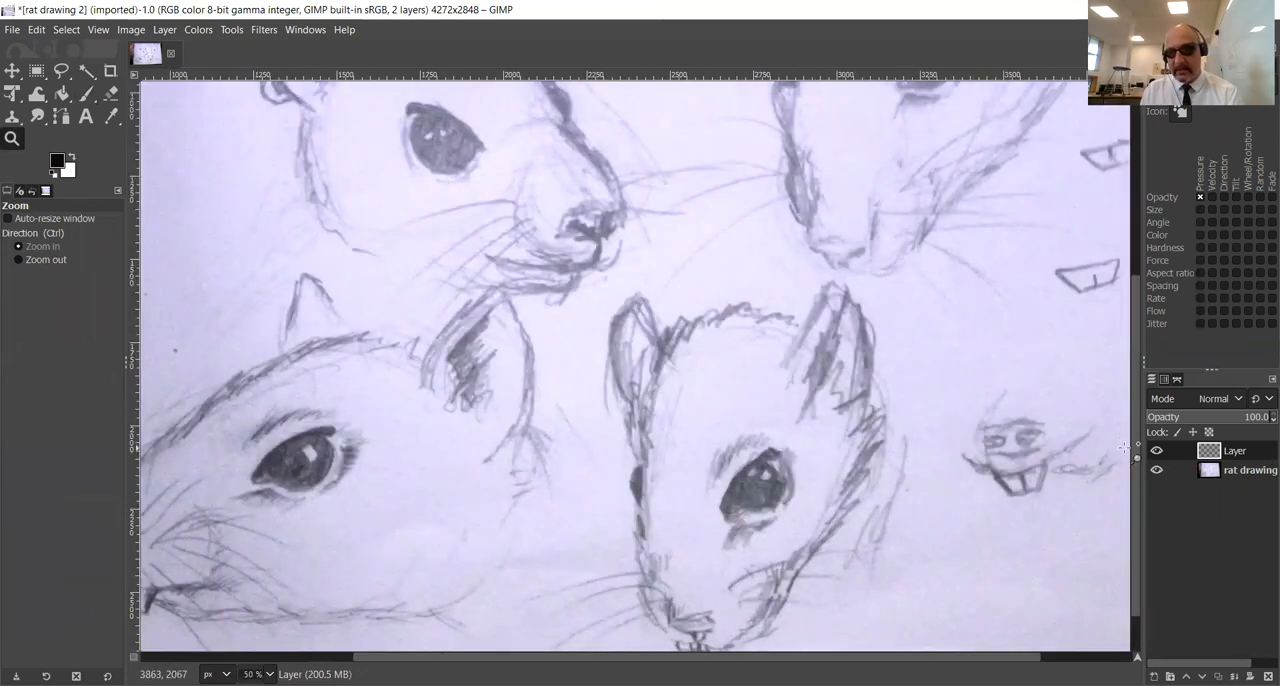
pyautogui.scroll(-3)
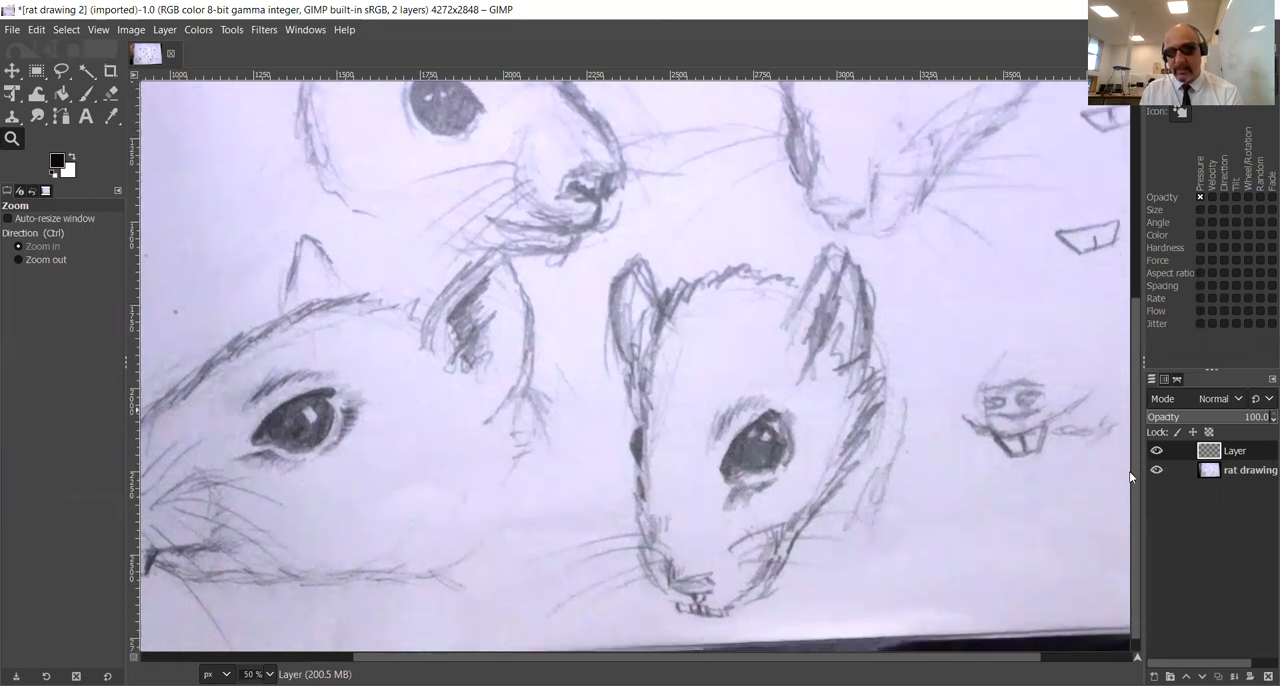
pyautogui.click(85, 93)
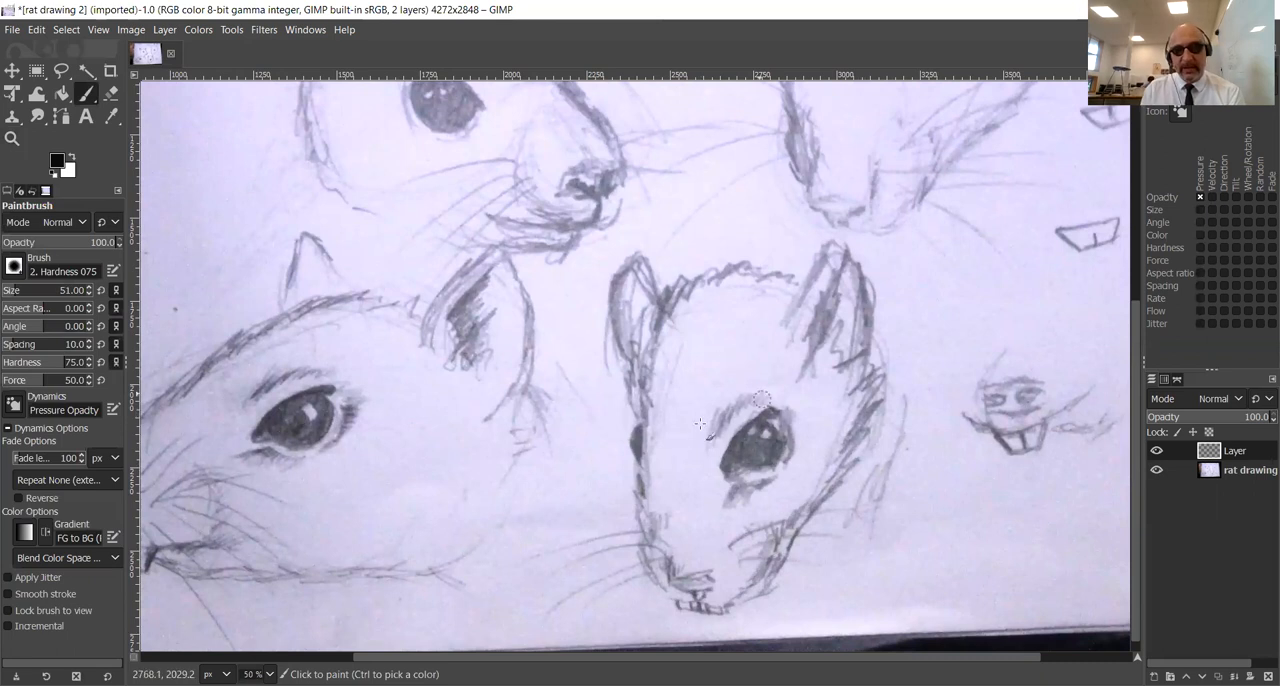
pyautogui.moveTo(775, 370)
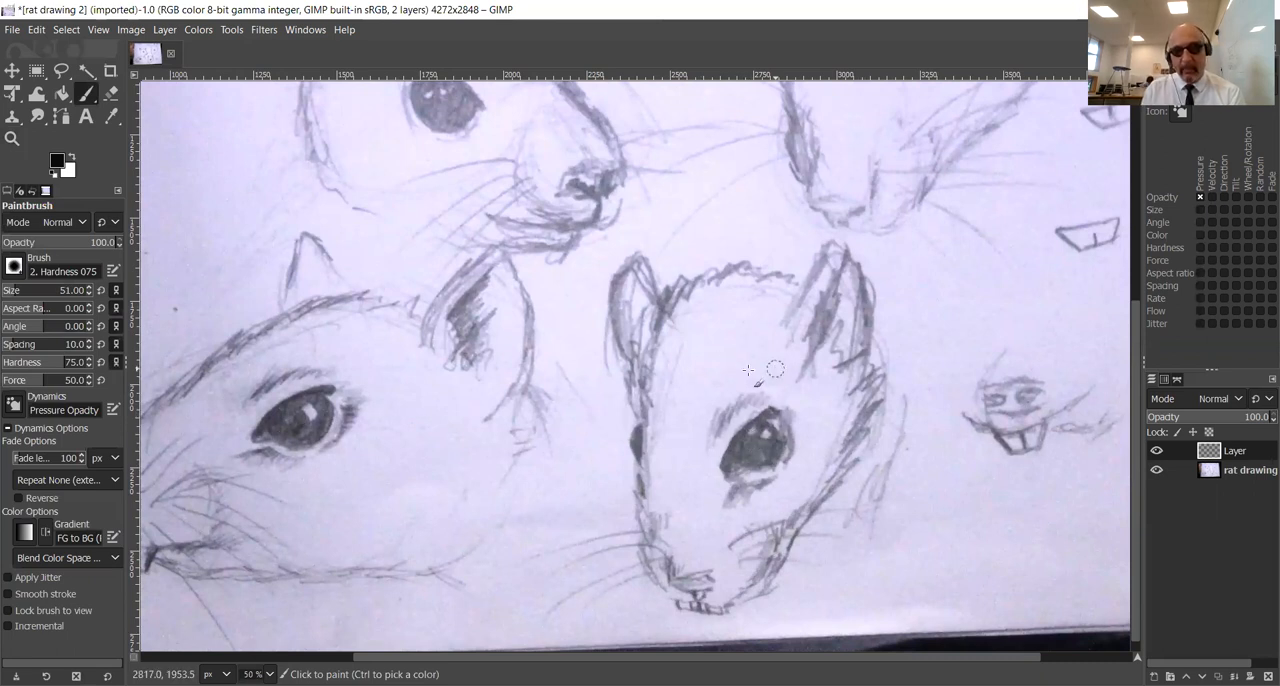
pyautogui.moveTo(570, 373)
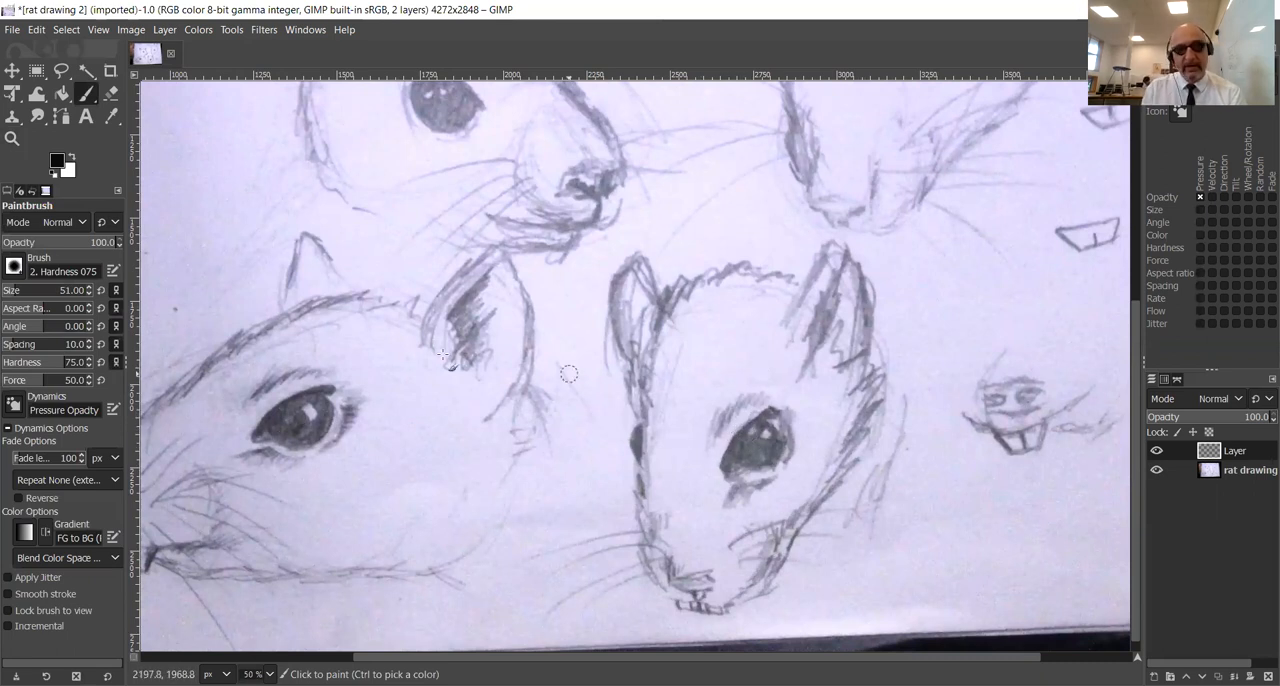
pyautogui.moveTo(202, 54)
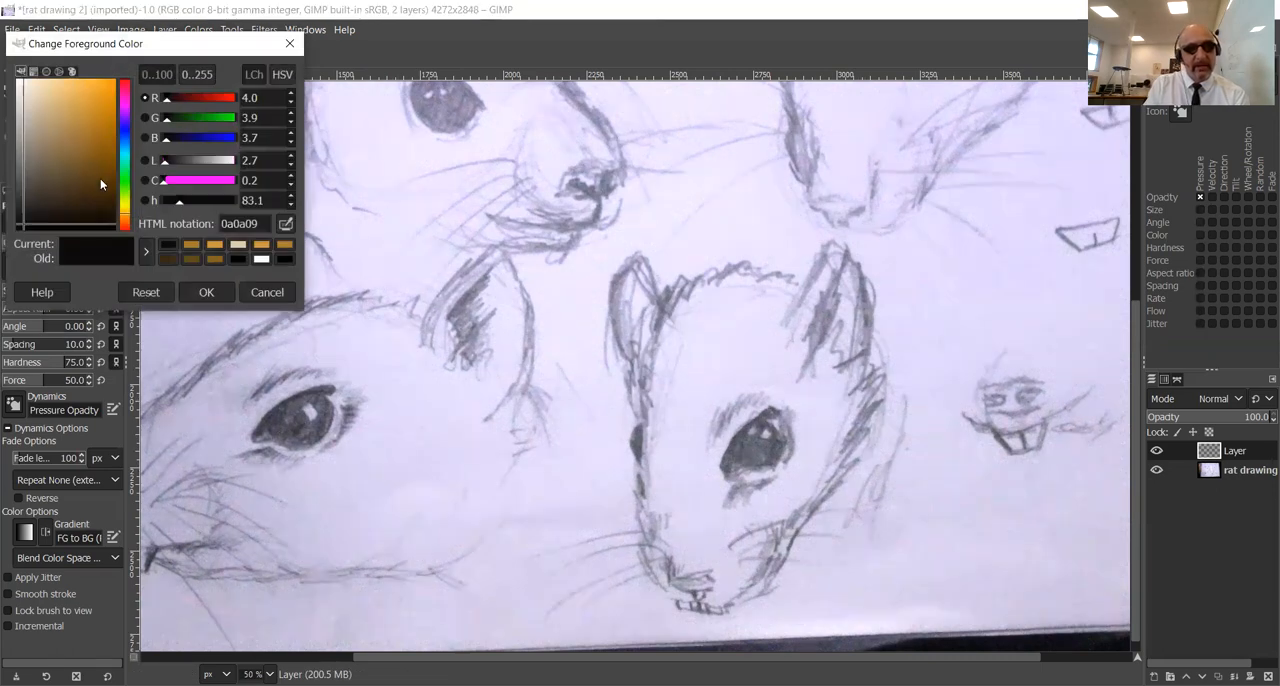
pyautogui.moveTo(108, 185)
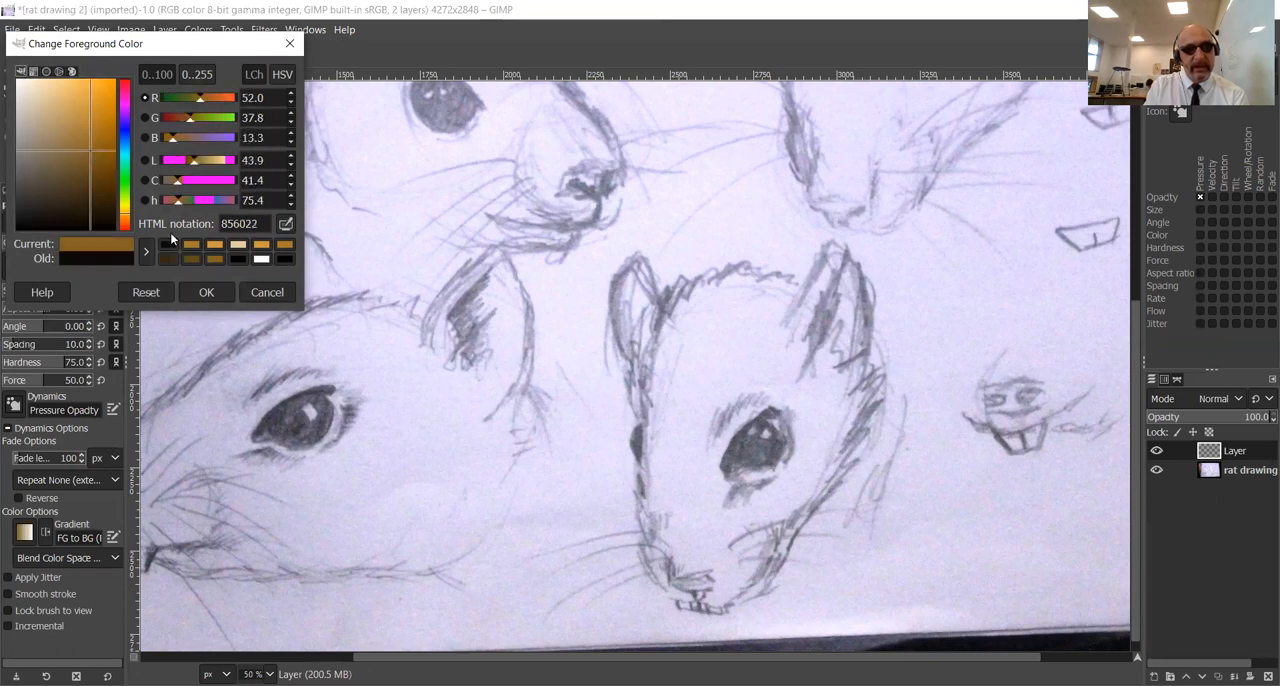
# Confirm brown 856022 as the foreground colour.
pyautogui.click(206, 292)
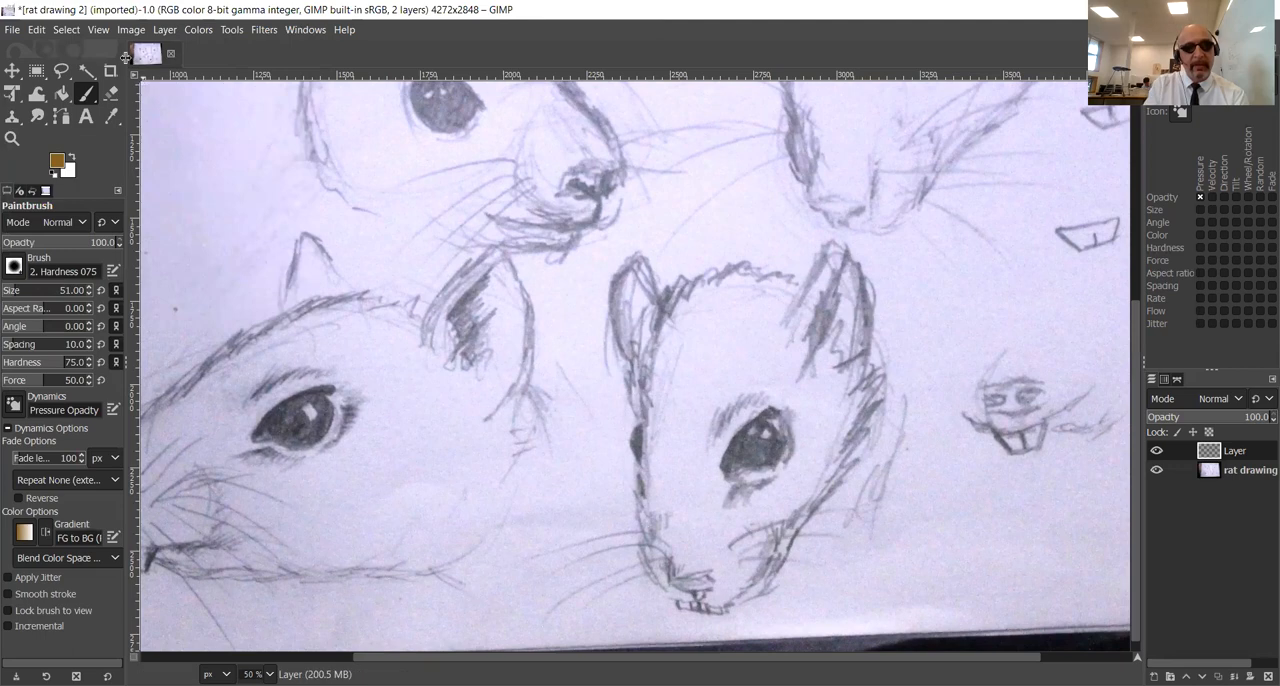
# Create a new image from the A4 (300 ppi) template.
pyautogui.click(13, 29)
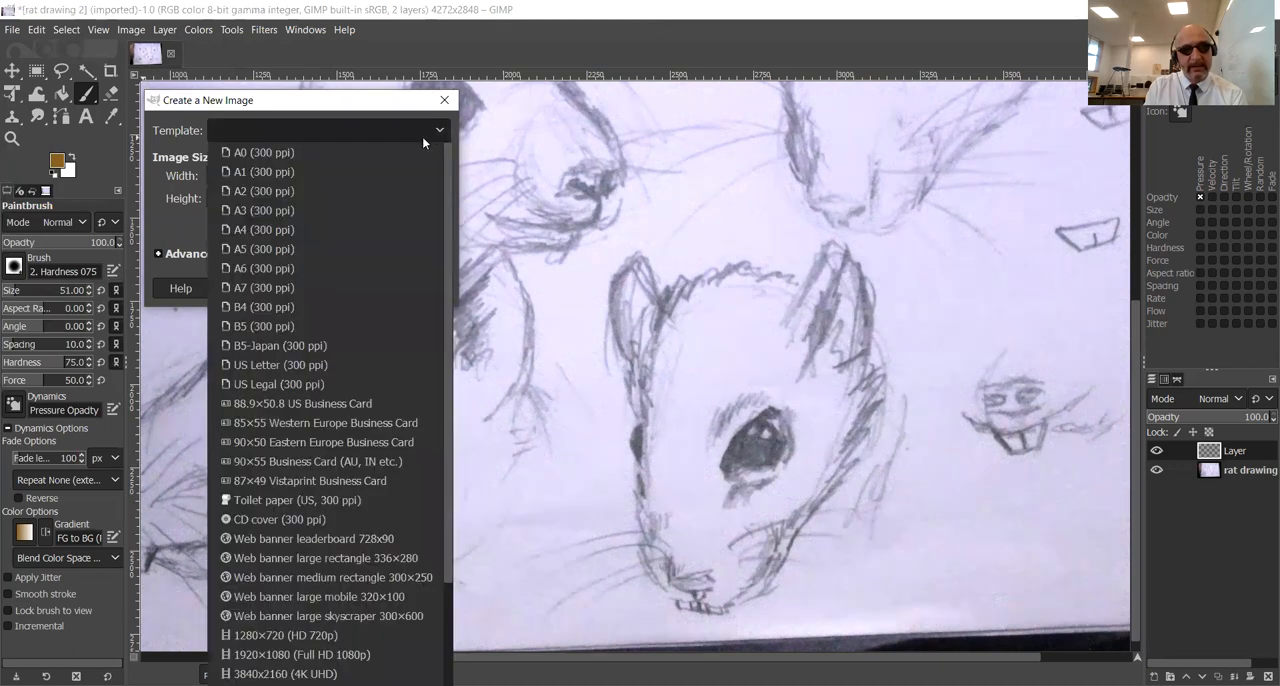
pyautogui.click(266, 229)
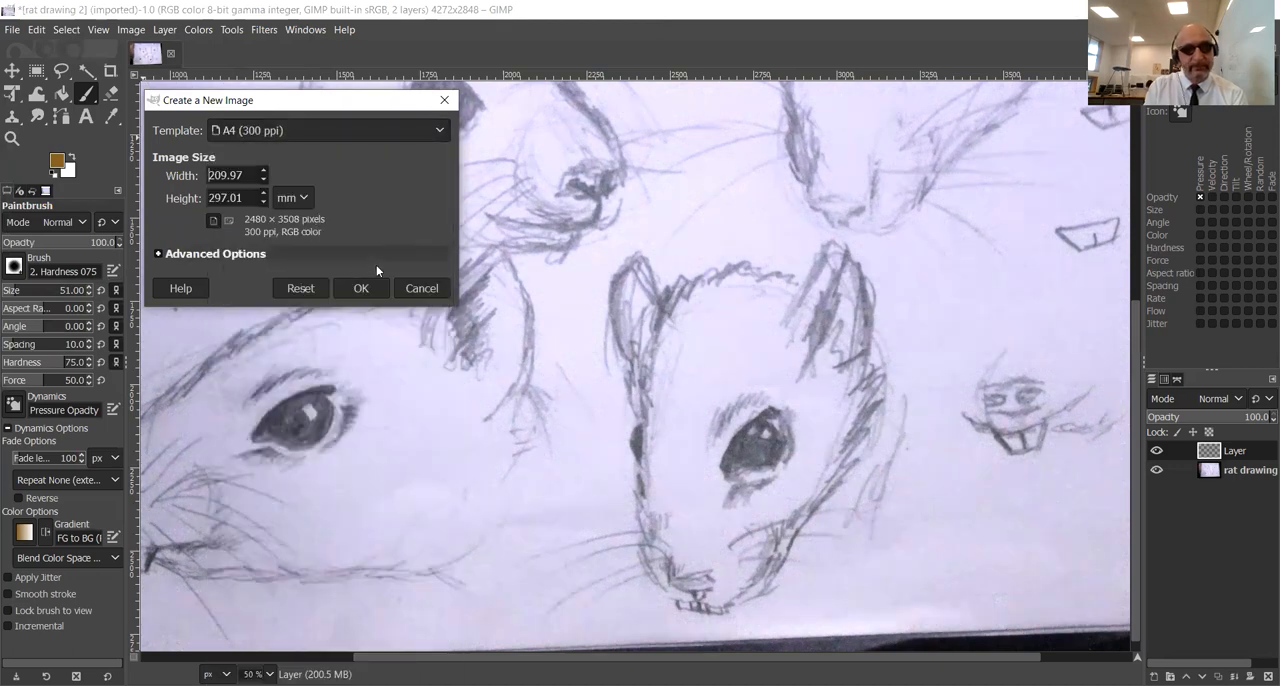
pyautogui.click(360, 288)
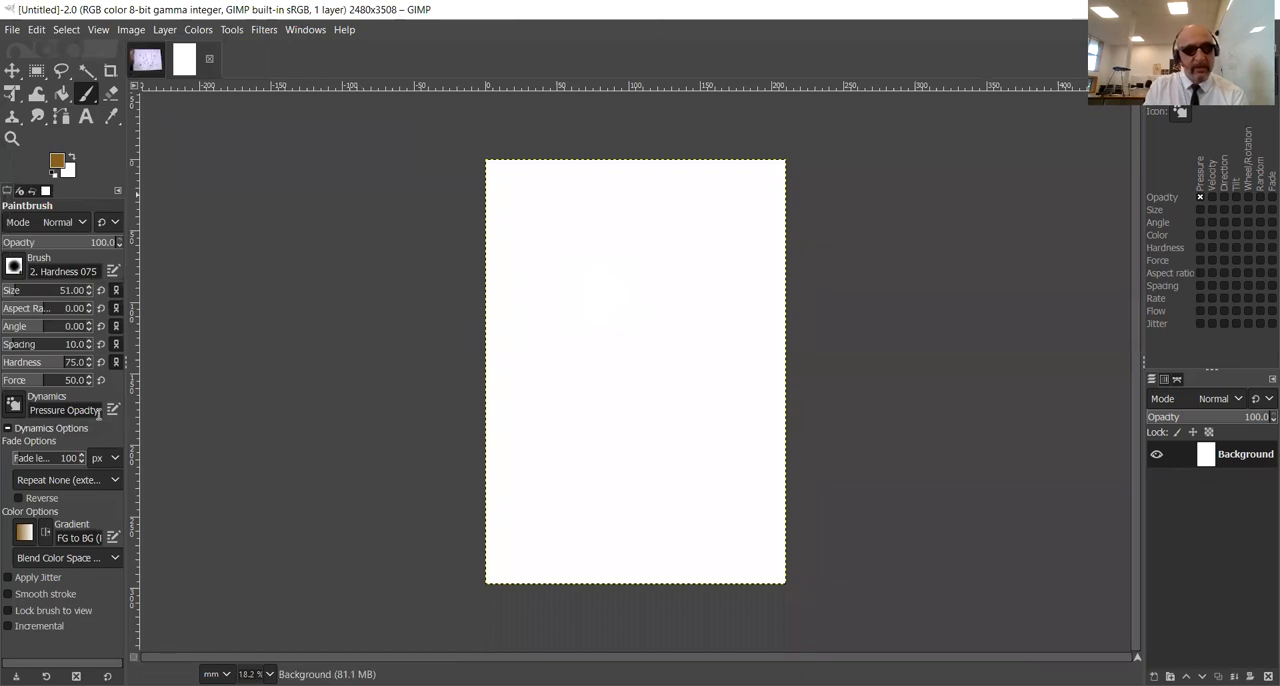
# Set the paintbrush Dynamics to Dynamics Off.
pyautogui.click(14, 410)
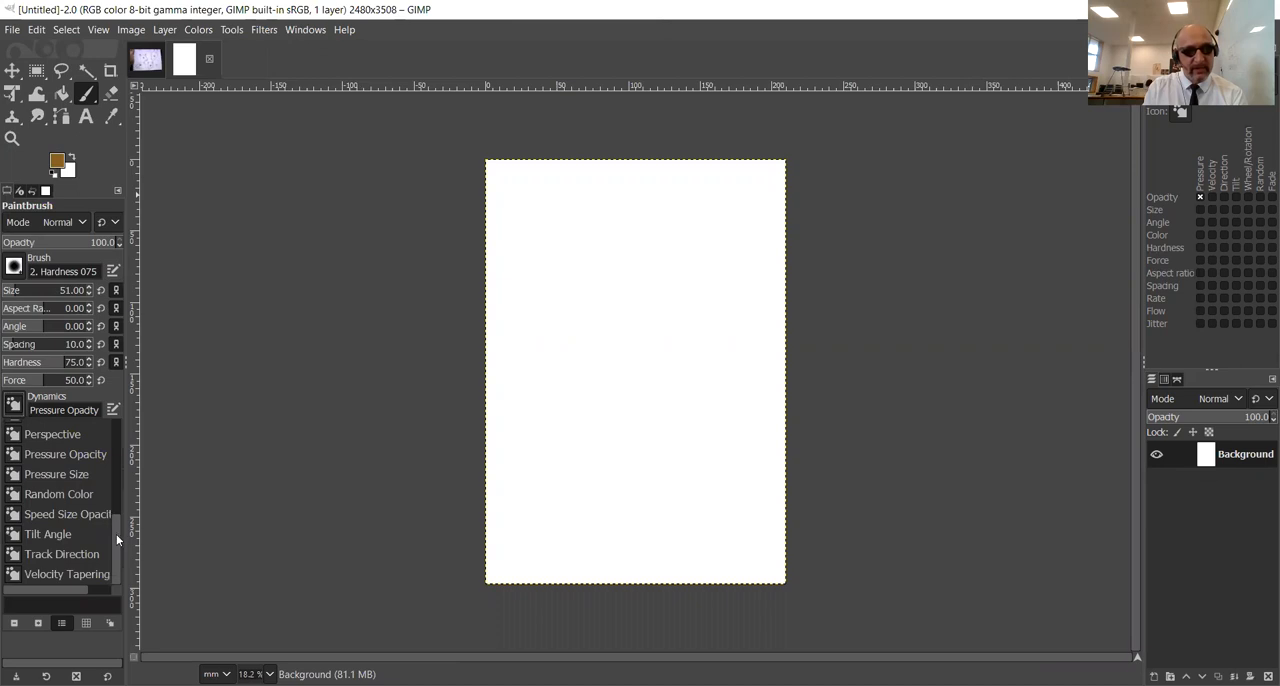
pyautogui.scroll(3)
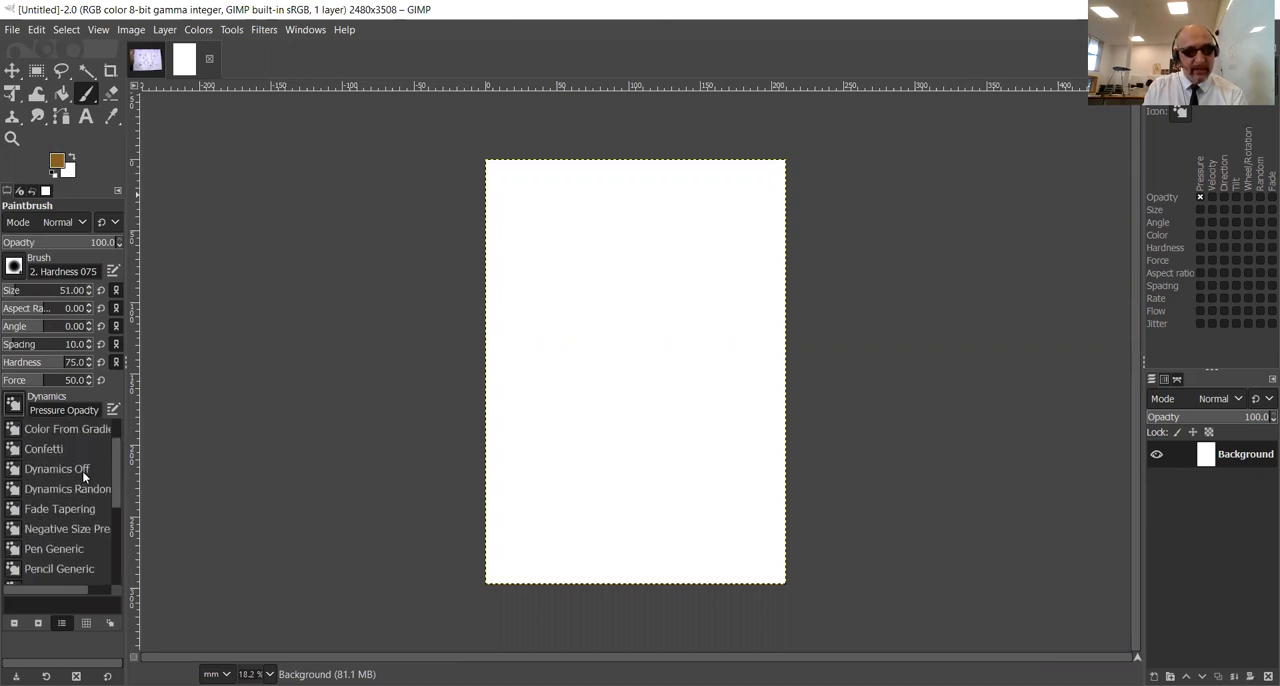
pyautogui.click(56, 468)
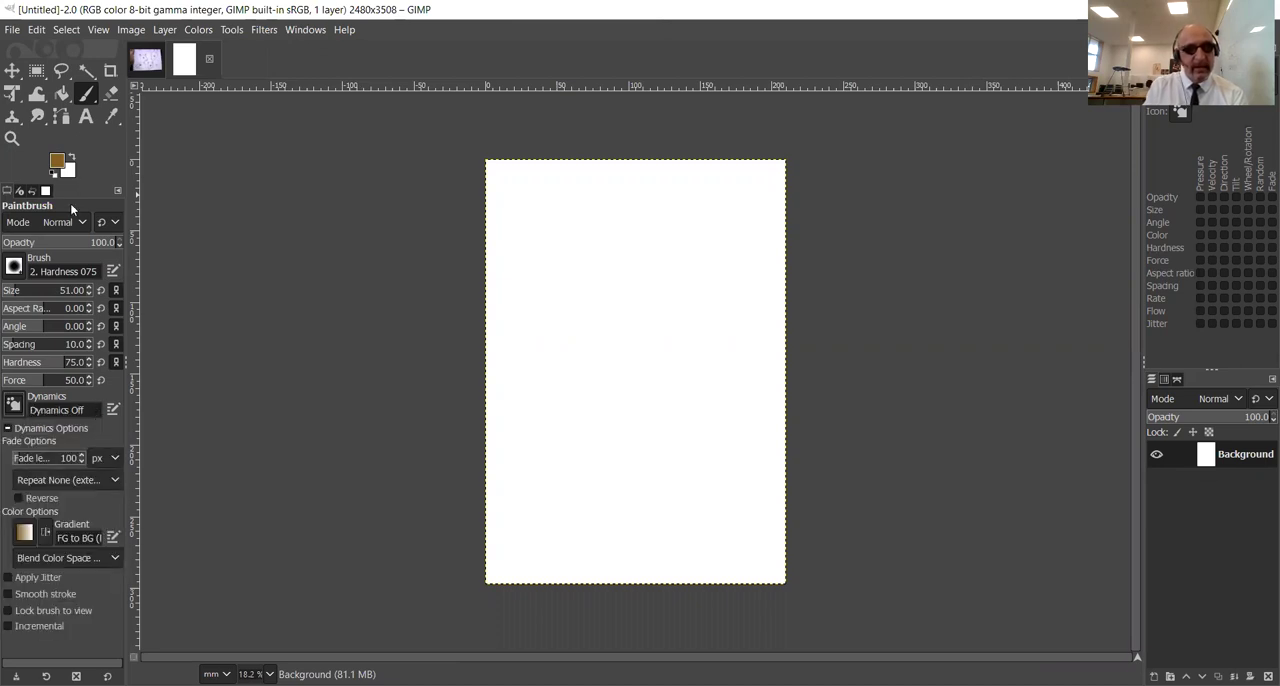
pyautogui.moveTo(548, 254)
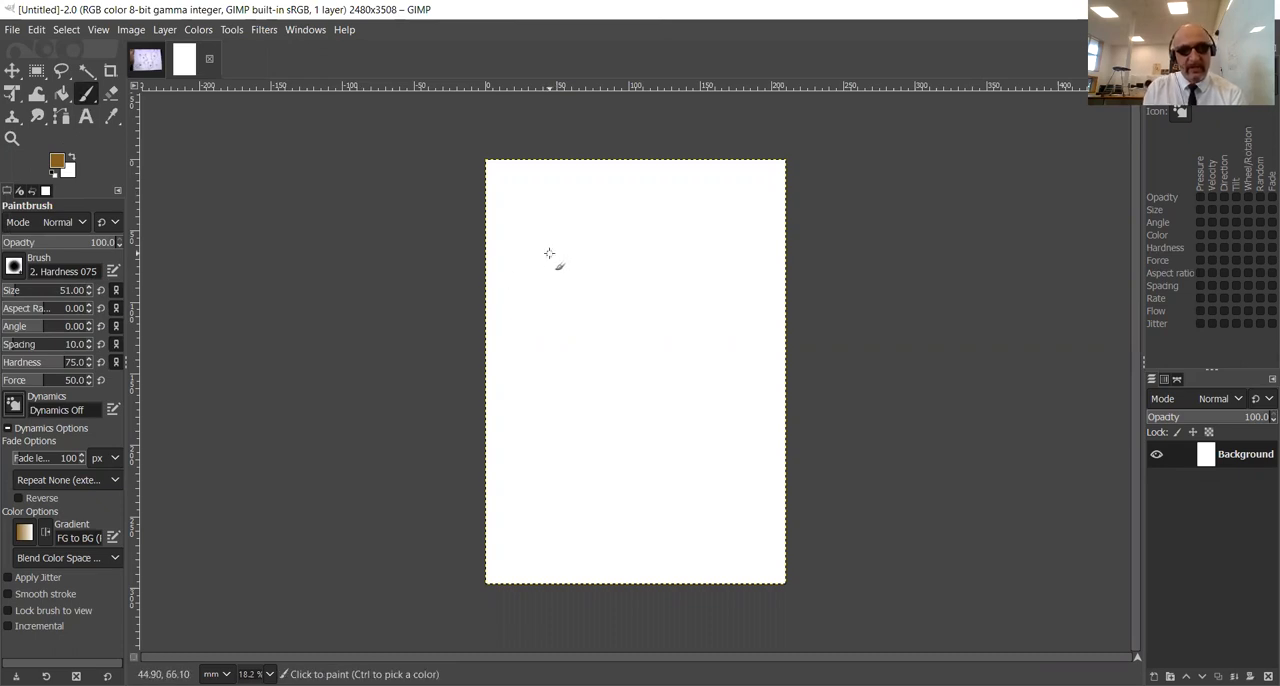
pyautogui.moveTo(620, 345)
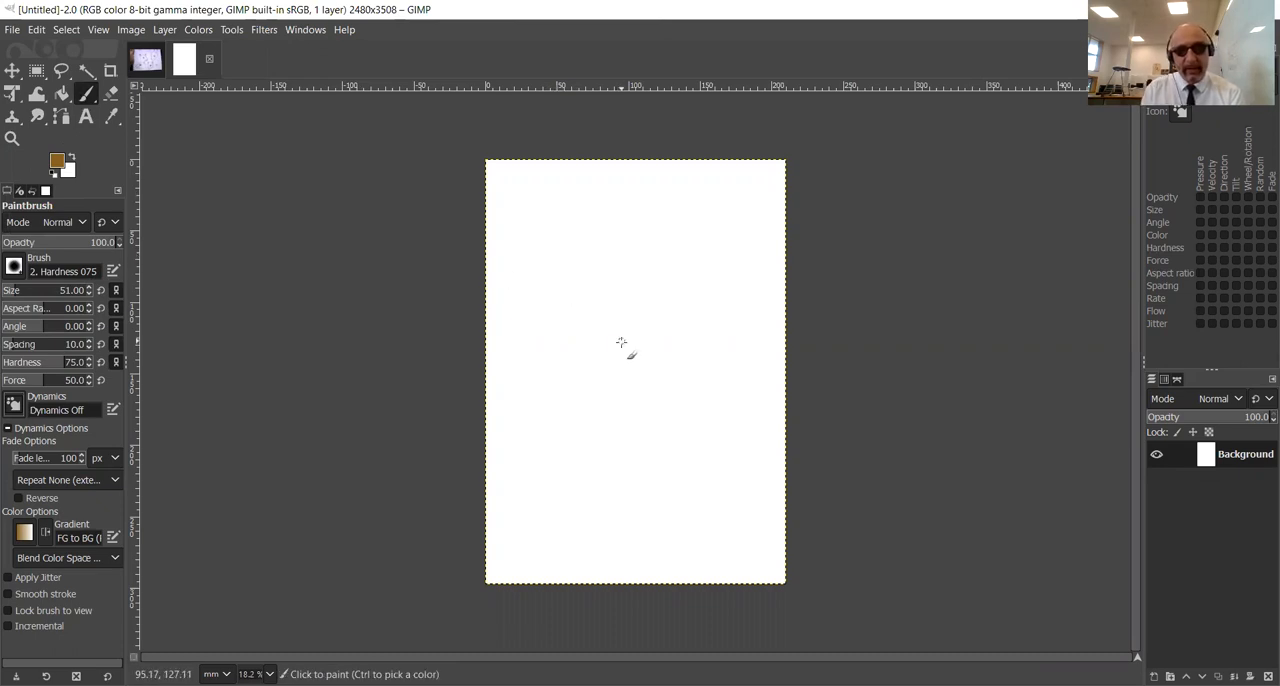
# Paint brown, tan and dark brown (423318) swatches in a column on the A4 page.
pyautogui.click(622, 352)
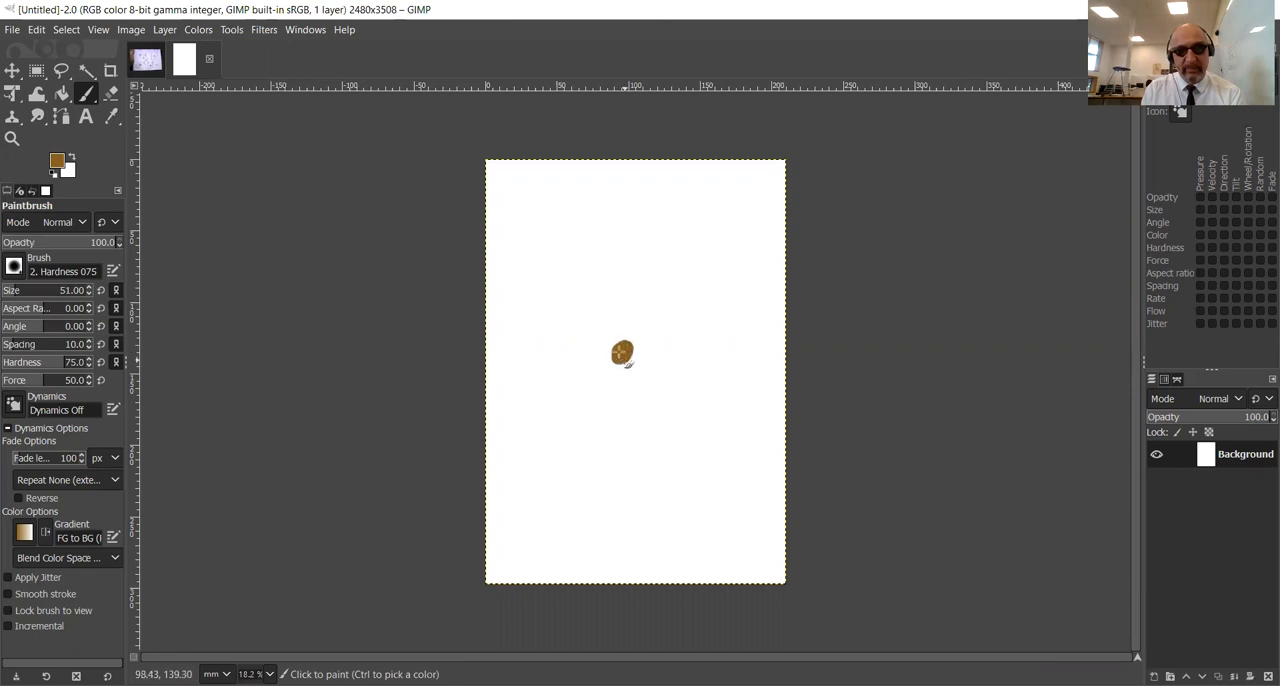
pyautogui.click(622, 352)
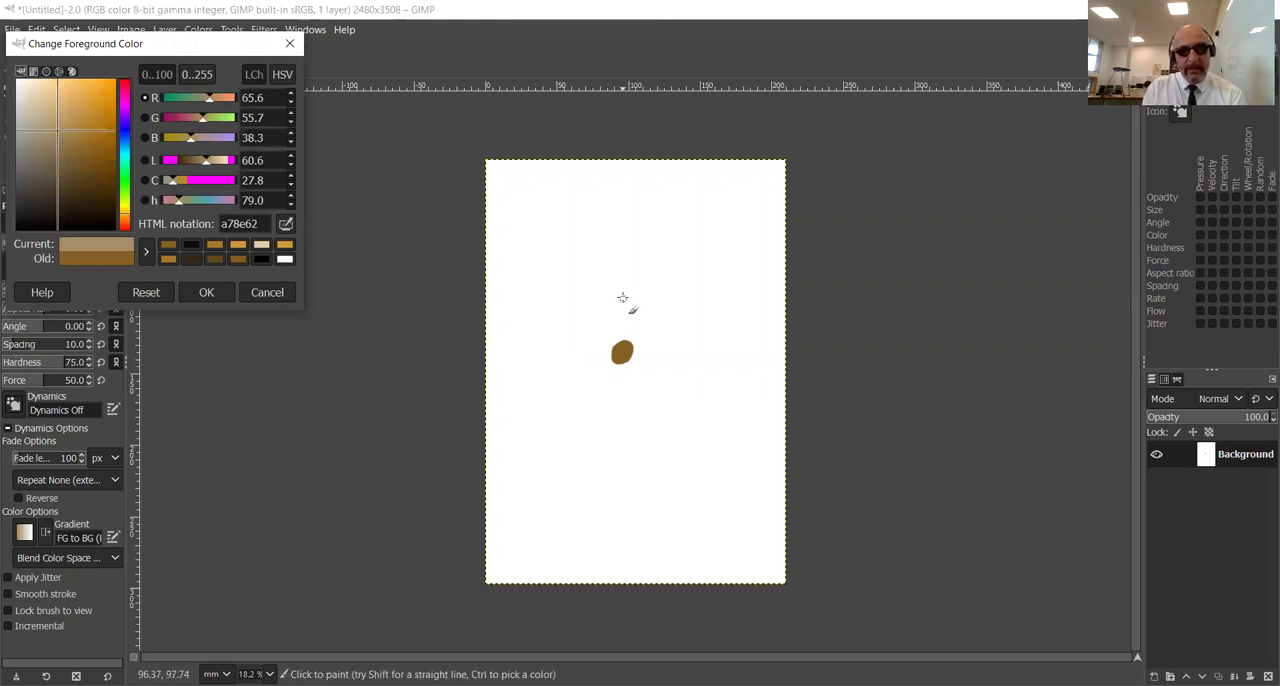
pyautogui.click(624, 303)
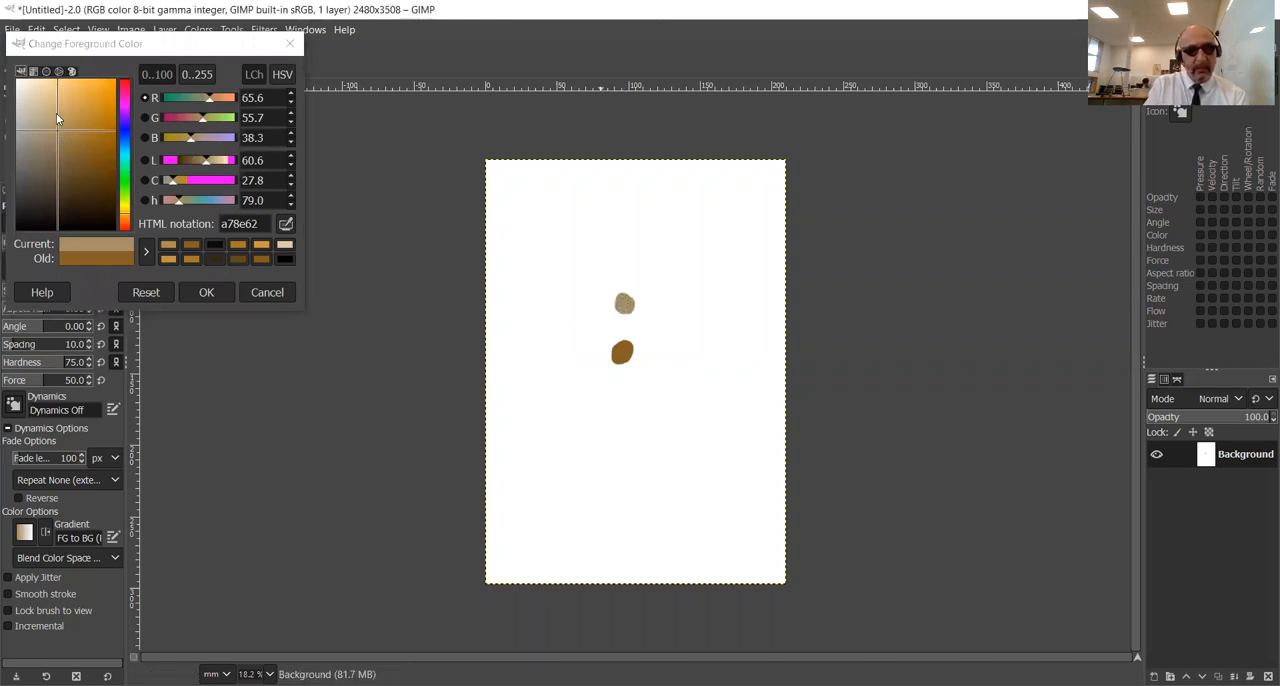
pyautogui.click(58, 105)
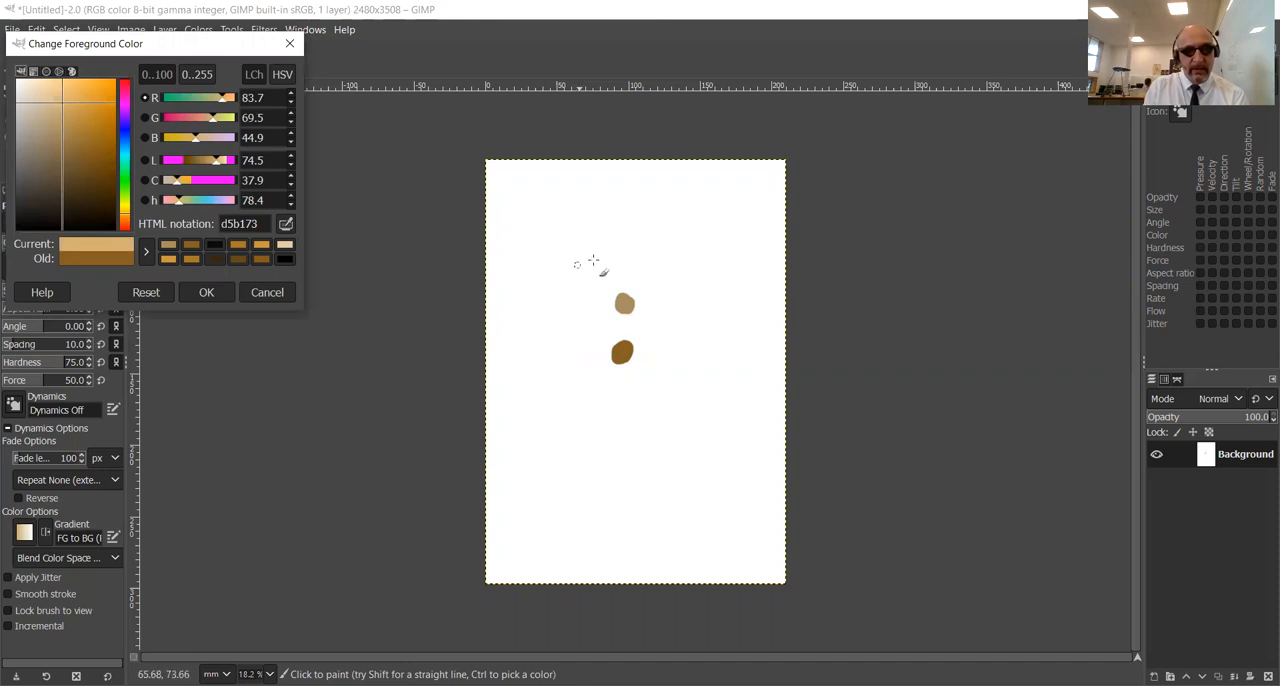
pyautogui.click(624, 263)
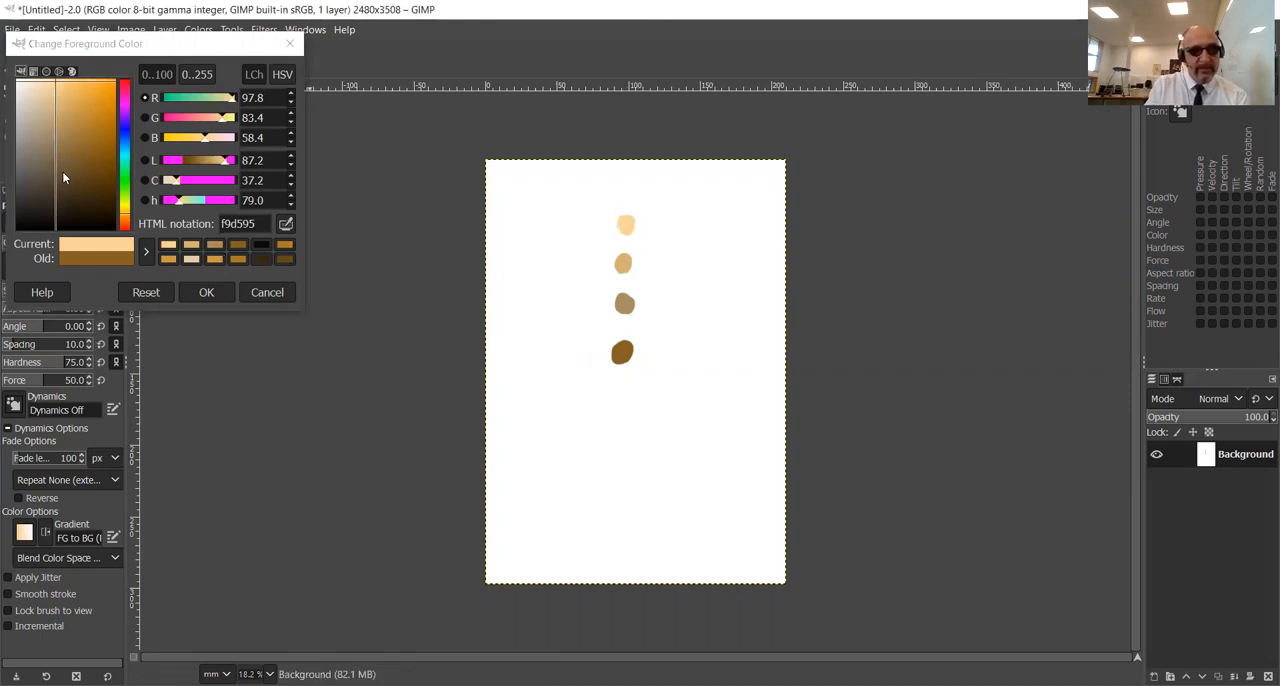
pyautogui.click(96, 208)
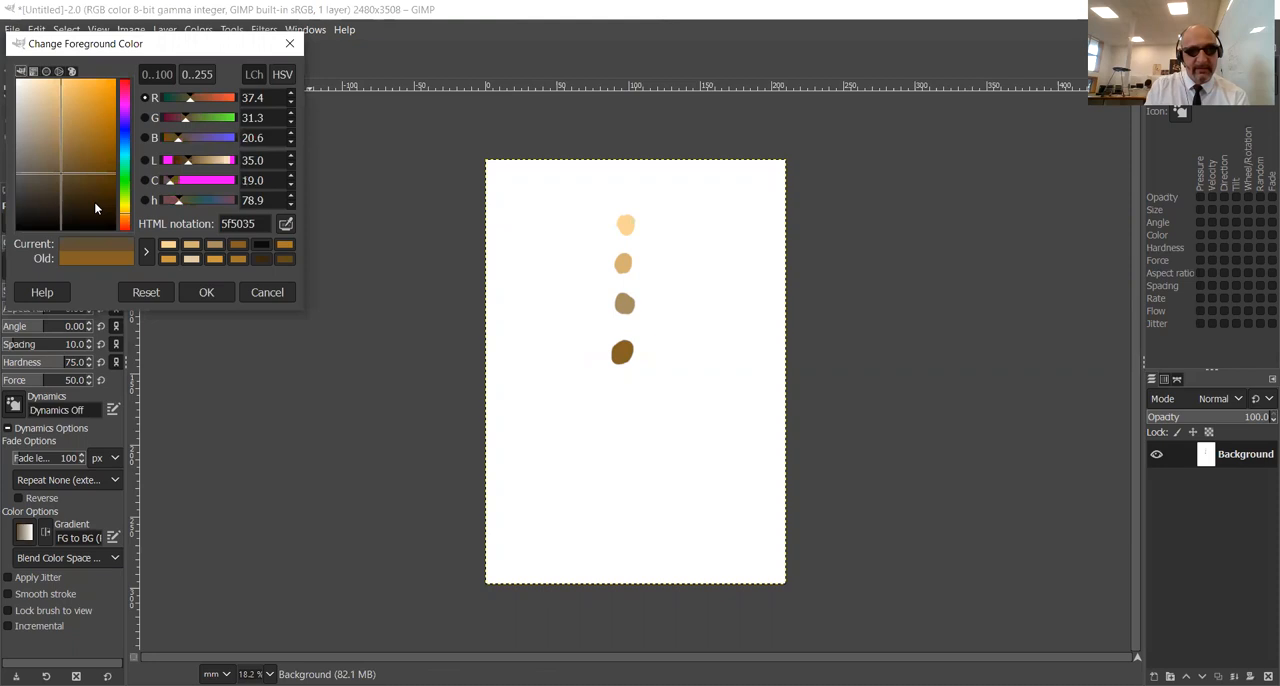
pyautogui.click(620, 400)
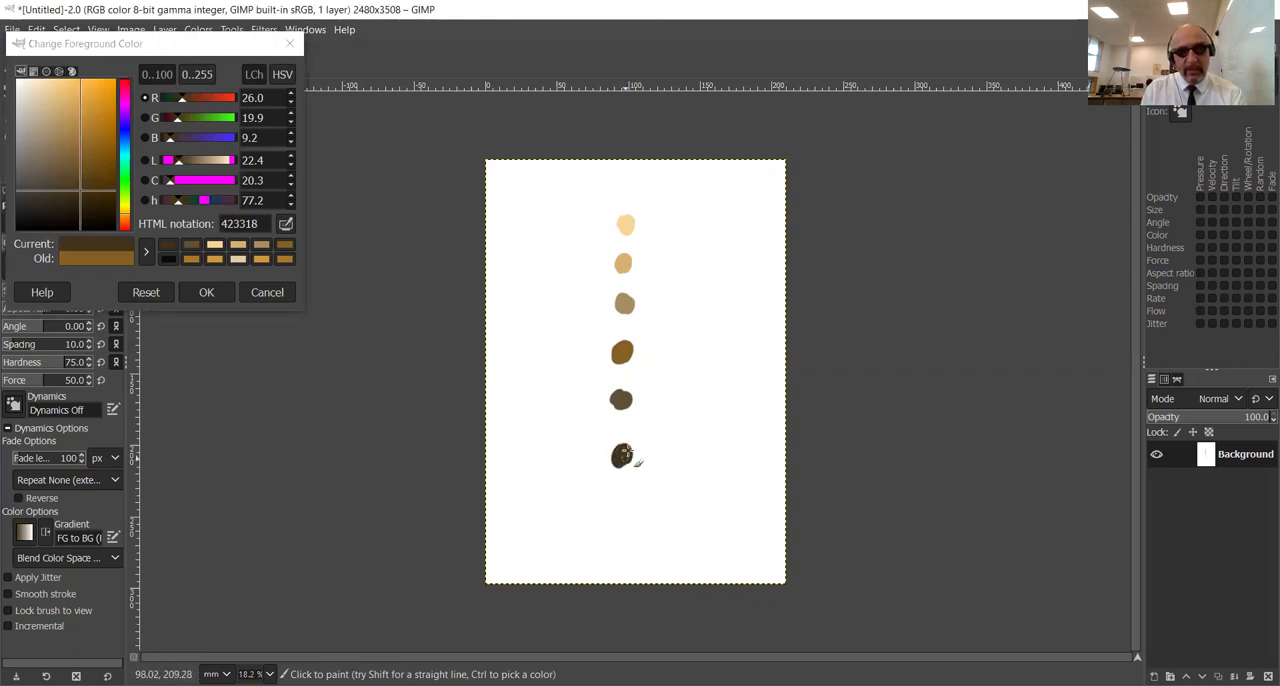
pyautogui.moveTo(375, 180)
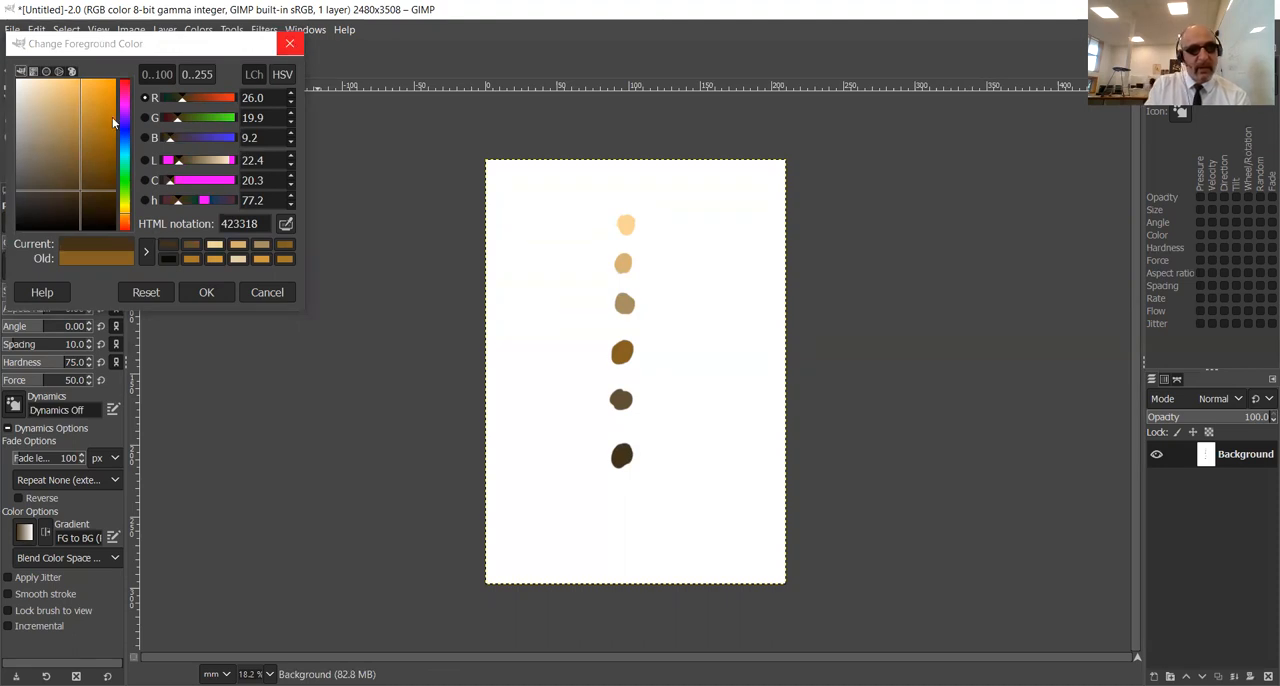
pyautogui.click(206, 292)
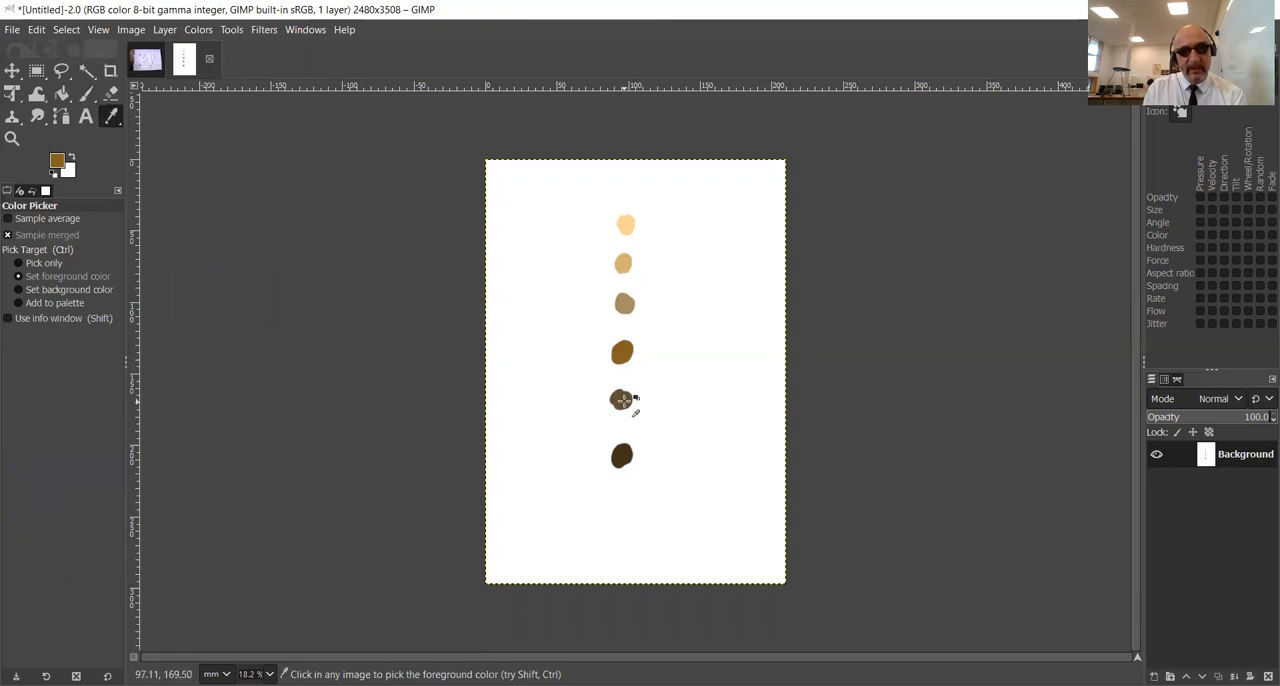
# Sample the greyish brown swatch, then the light tan swatch, with the Color Picker.
pyautogui.click(621, 400)
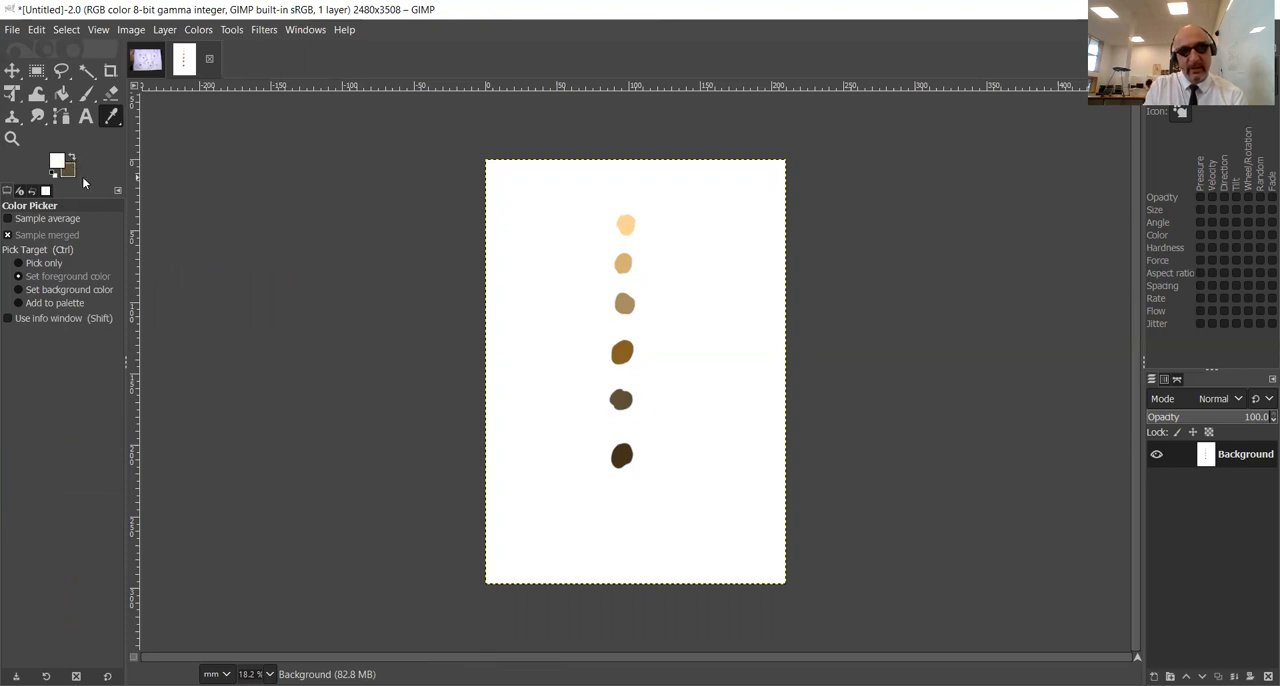
pyautogui.moveTo(624, 303)
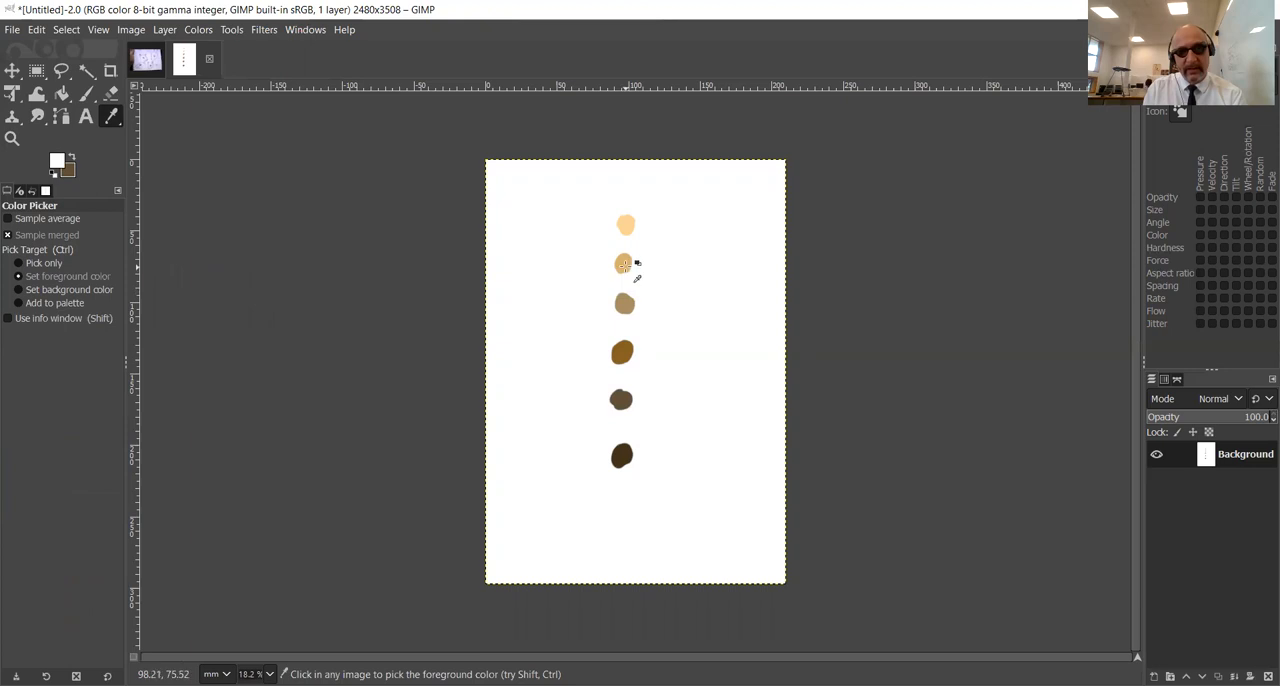
pyautogui.click(624, 263)
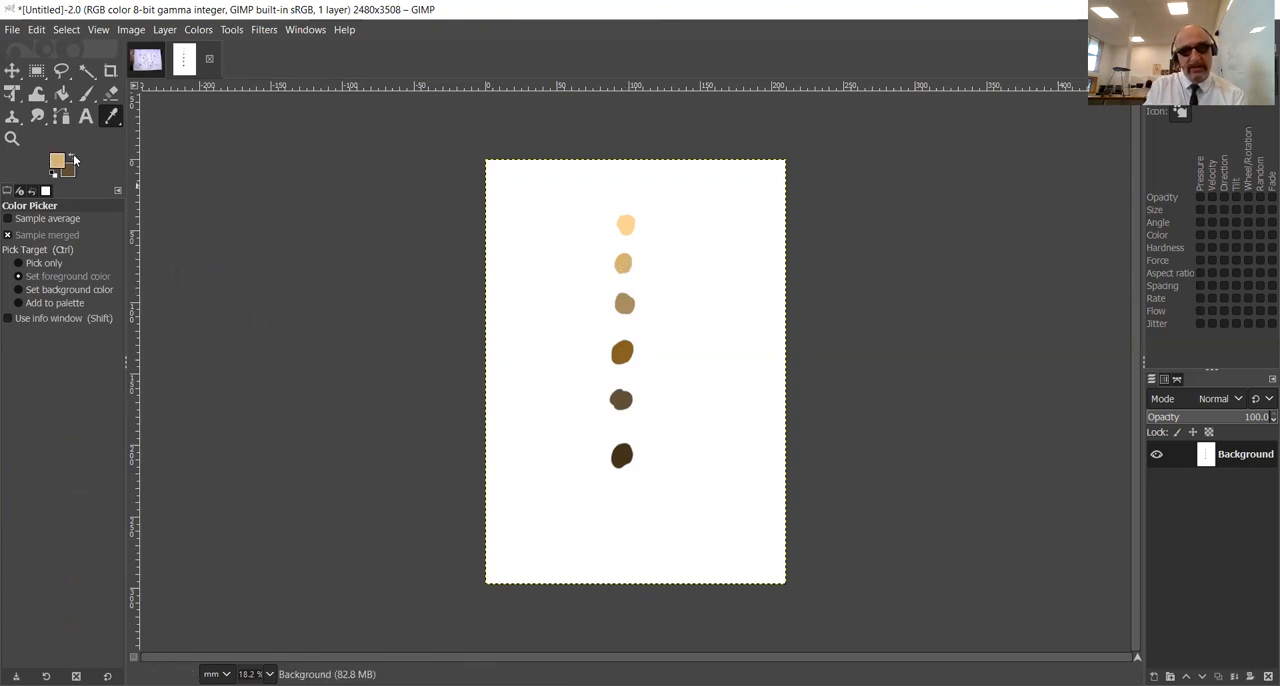
pyautogui.moveTo(163, 125)
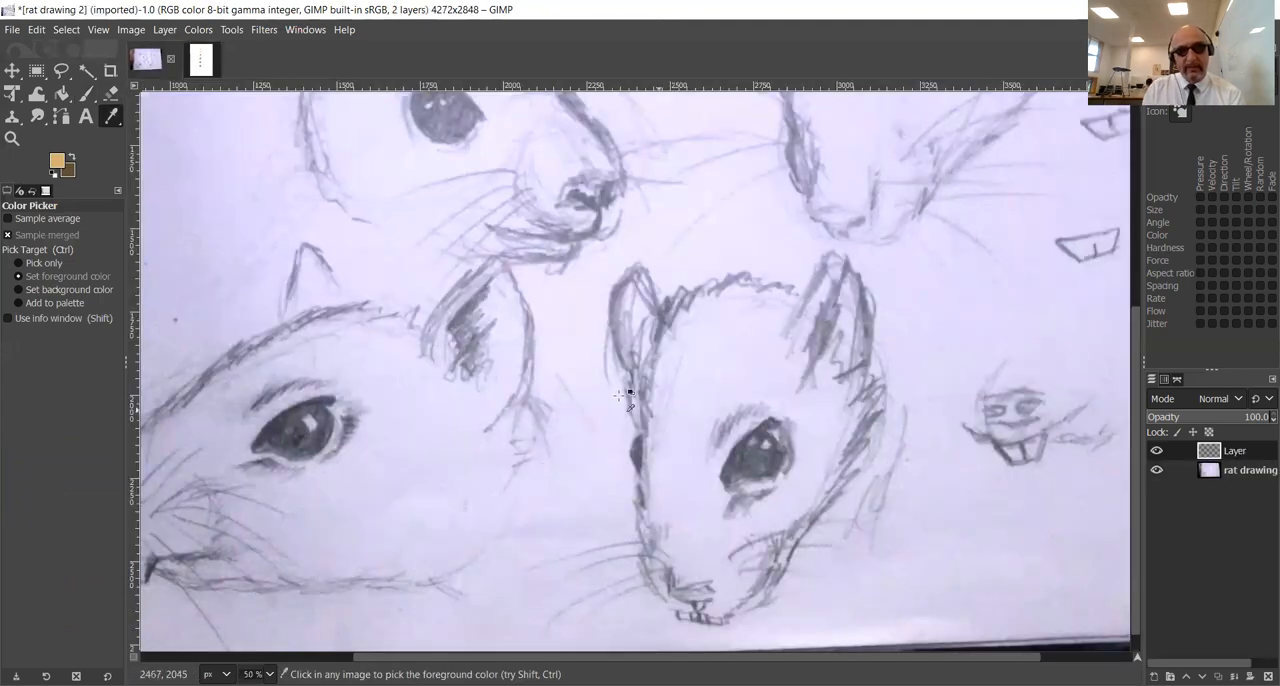
# Choose the Paintbrush with Pressure Opacity dynamics and swap foreground and background colours.
pyautogui.click(86, 93)
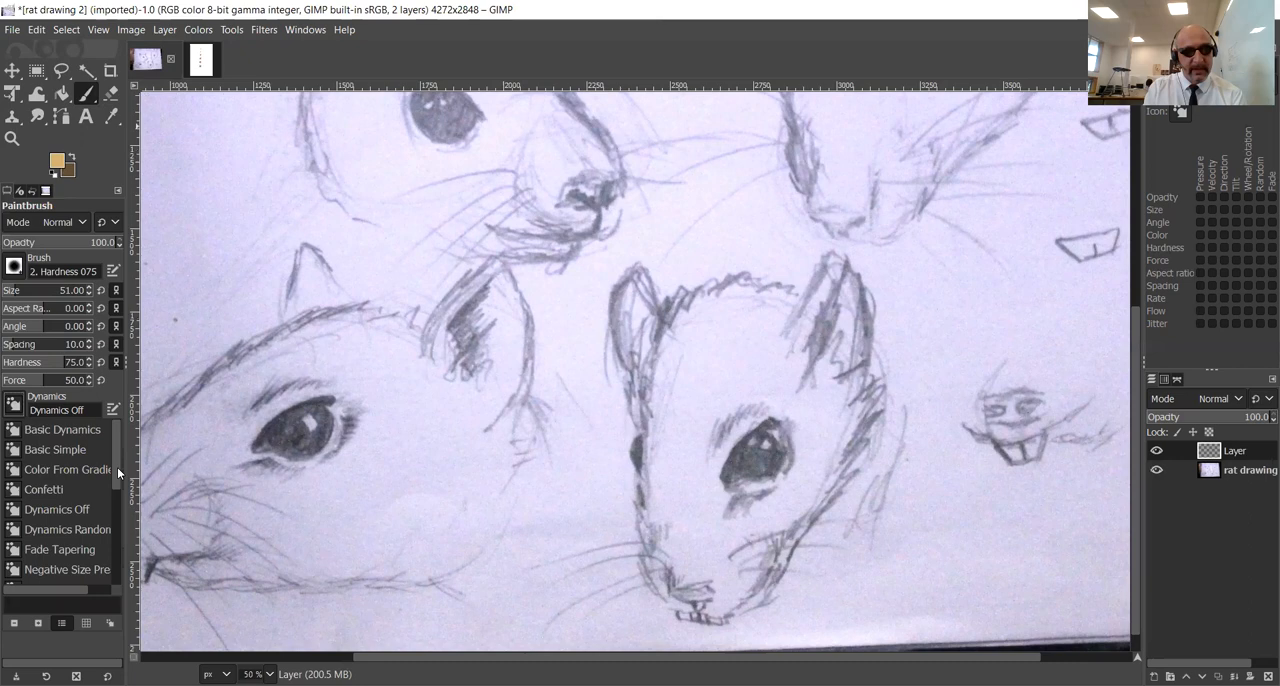
pyautogui.scroll(-3)
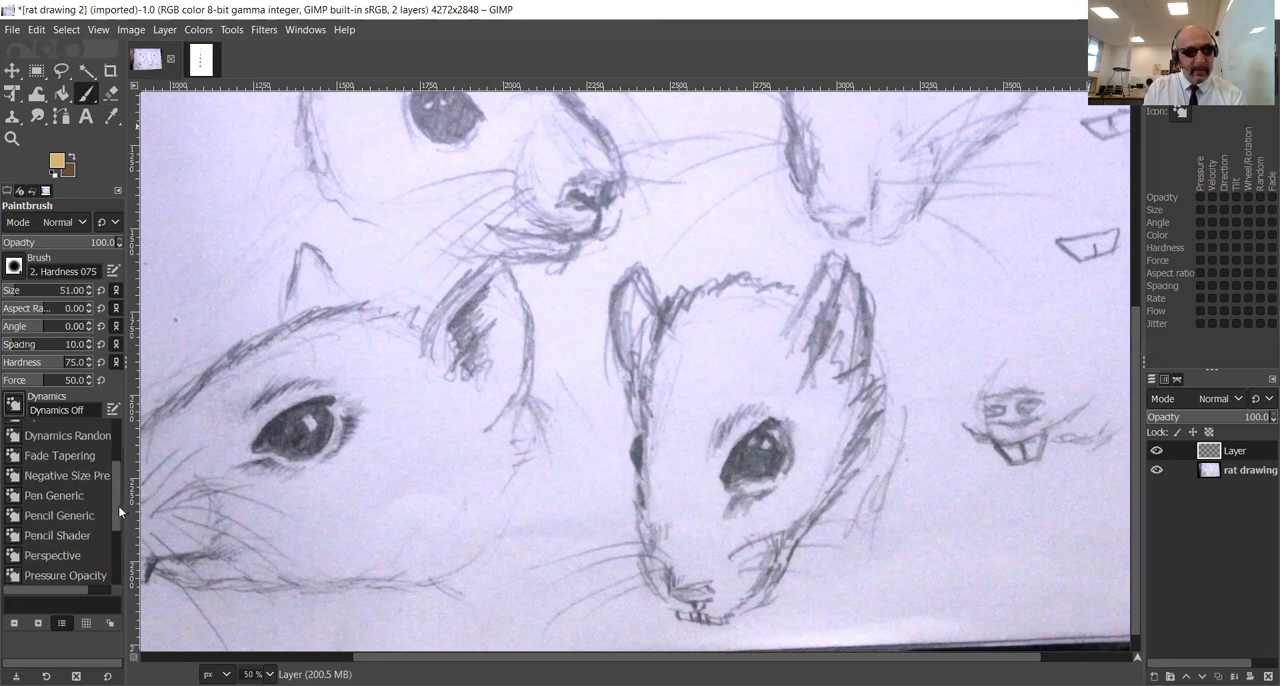
pyautogui.scroll(-3)
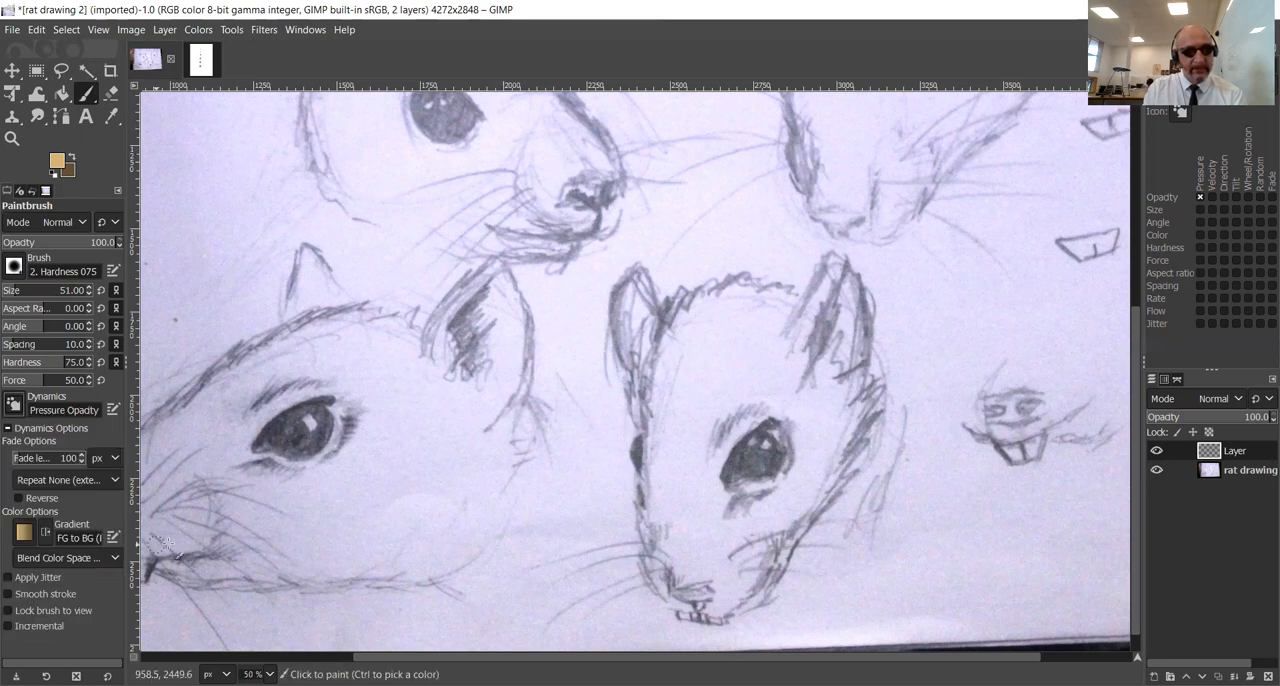
pyautogui.moveTo(725, 310)
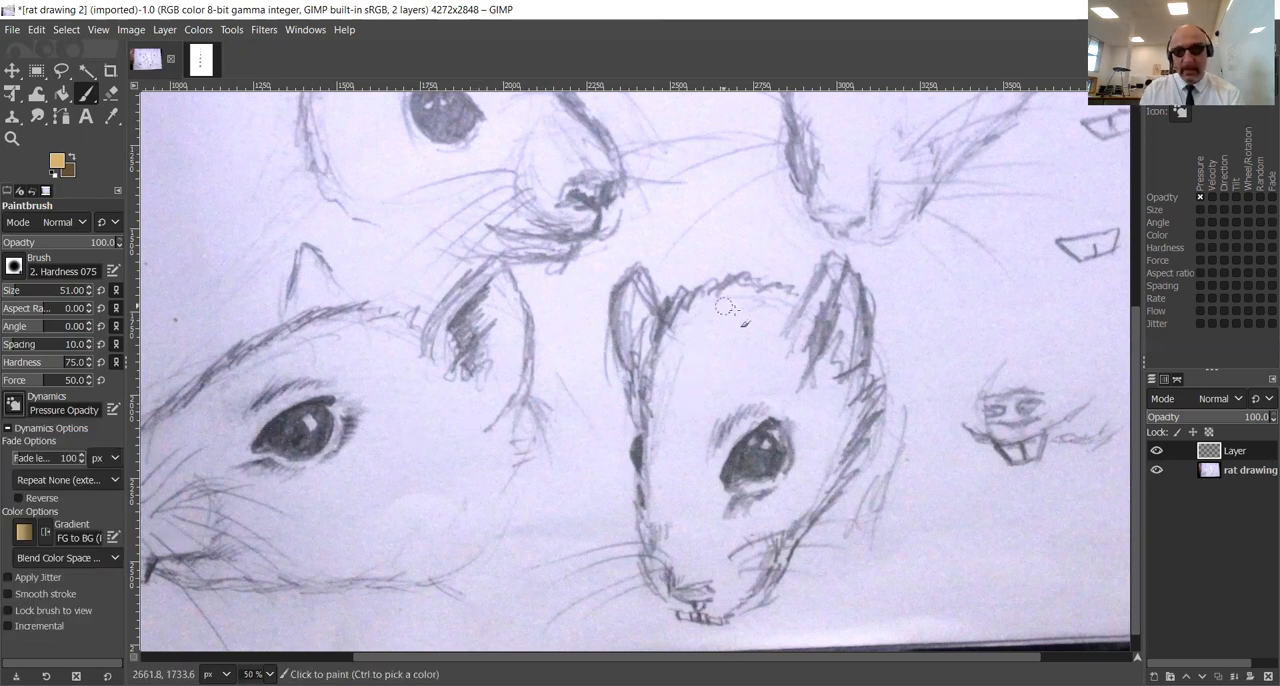
pyautogui.moveTo(898, 438)
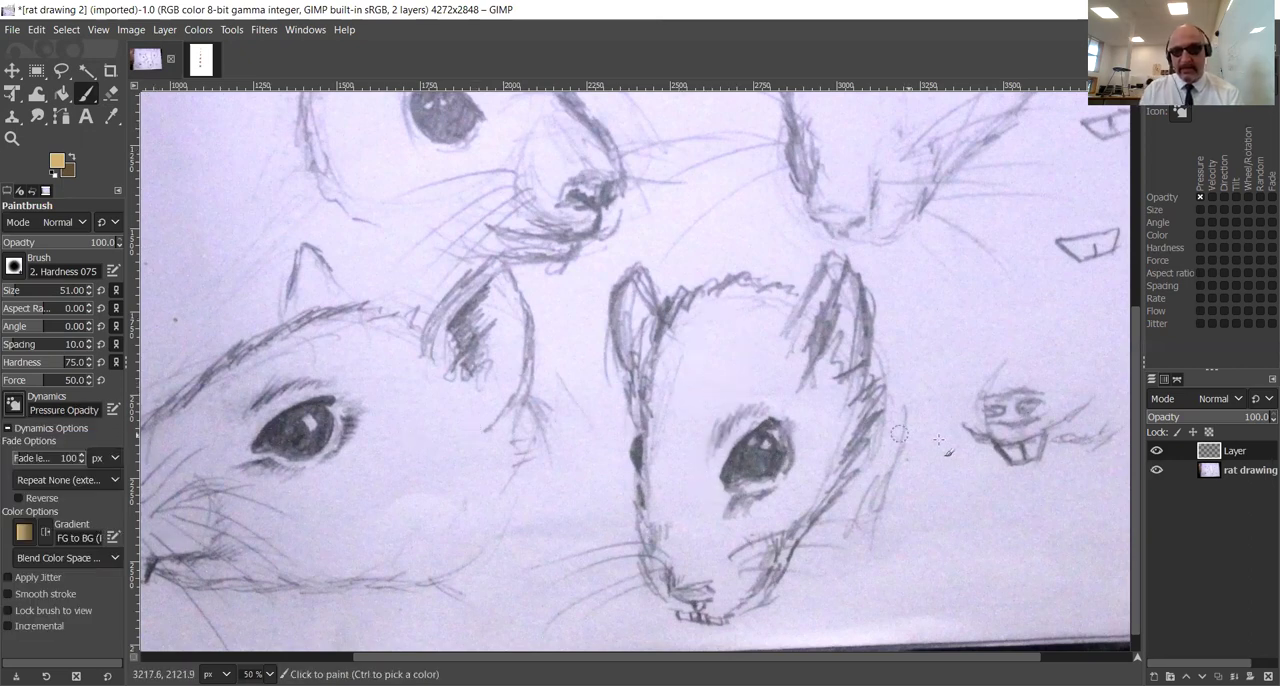
pyautogui.click(1248, 470)
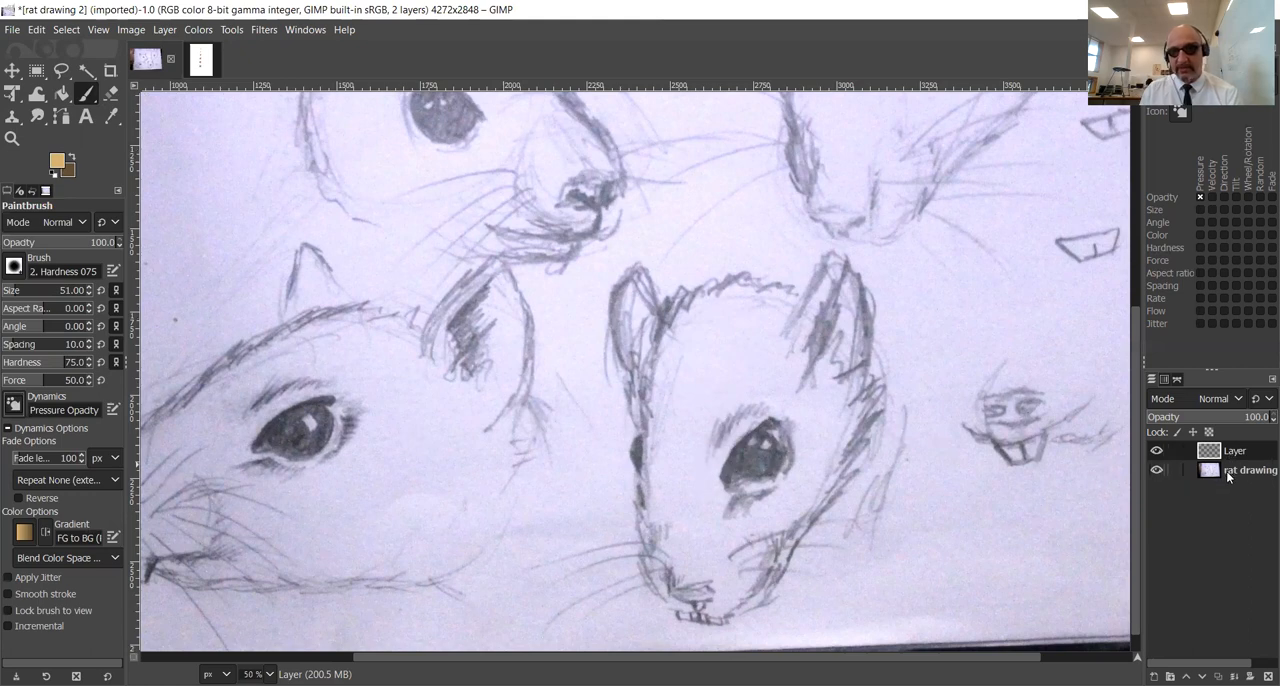
pyautogui.moveTo(690, 435)
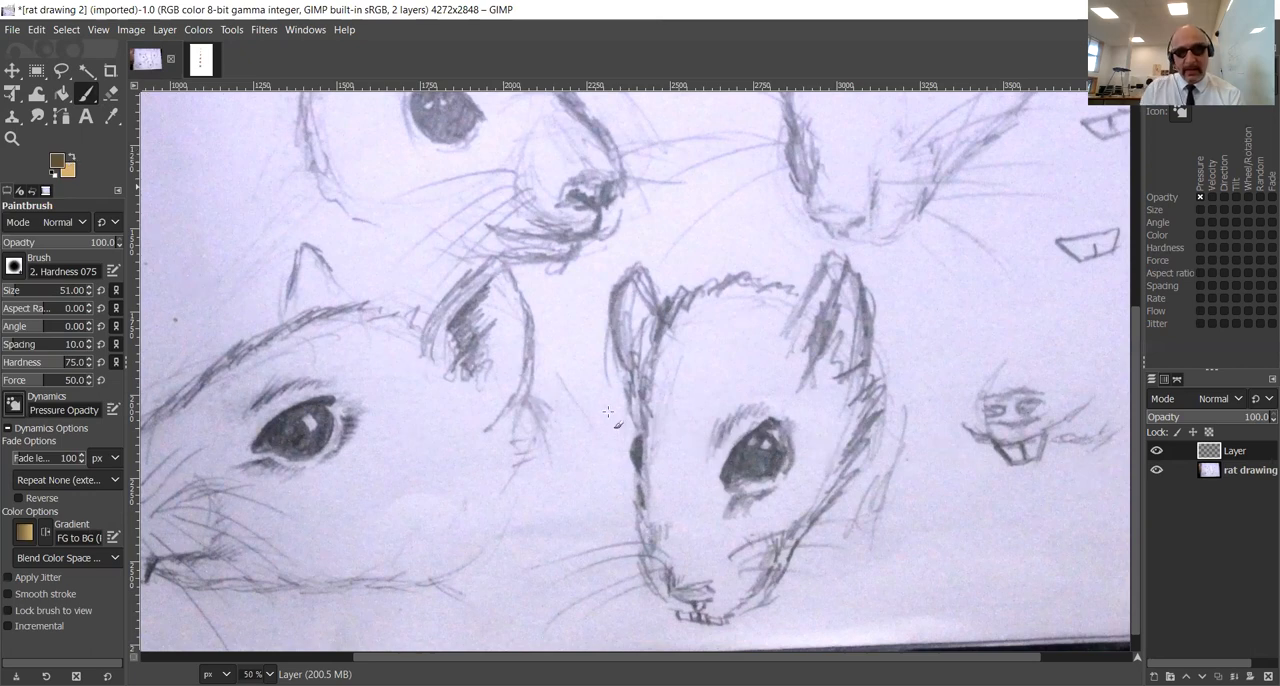
pyautogui.moveTo(790, 445)
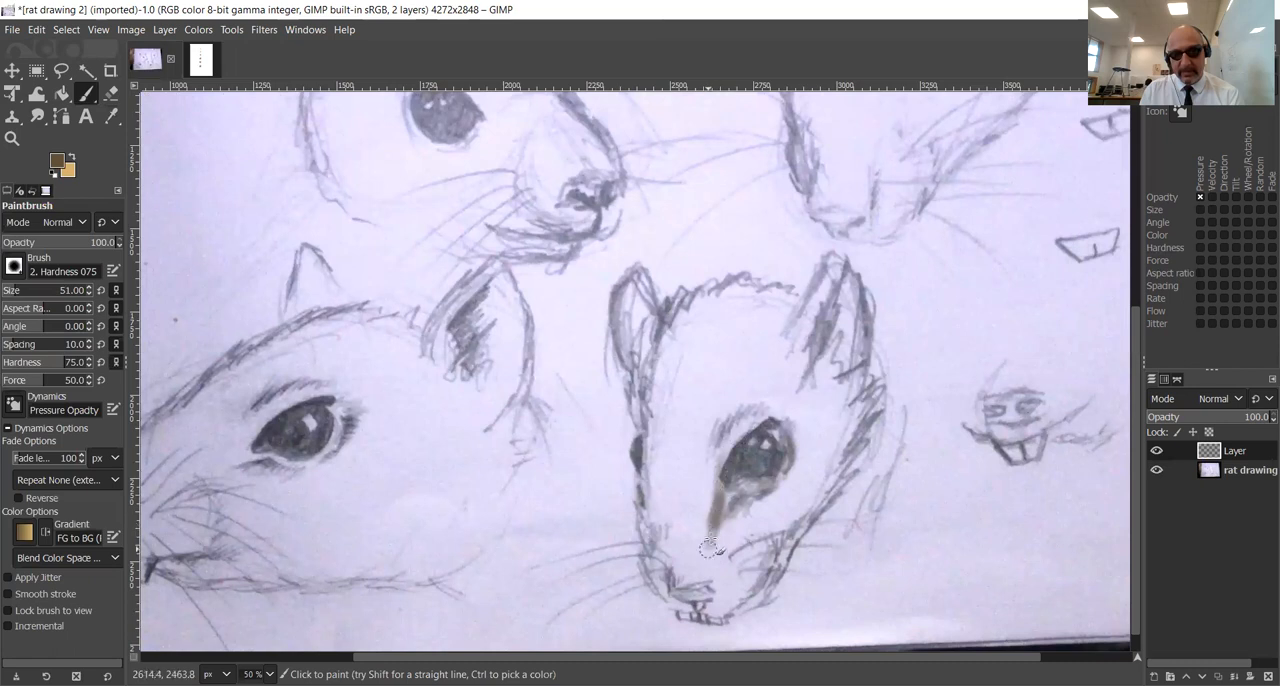
pyautogui.moveTo(740, 505)
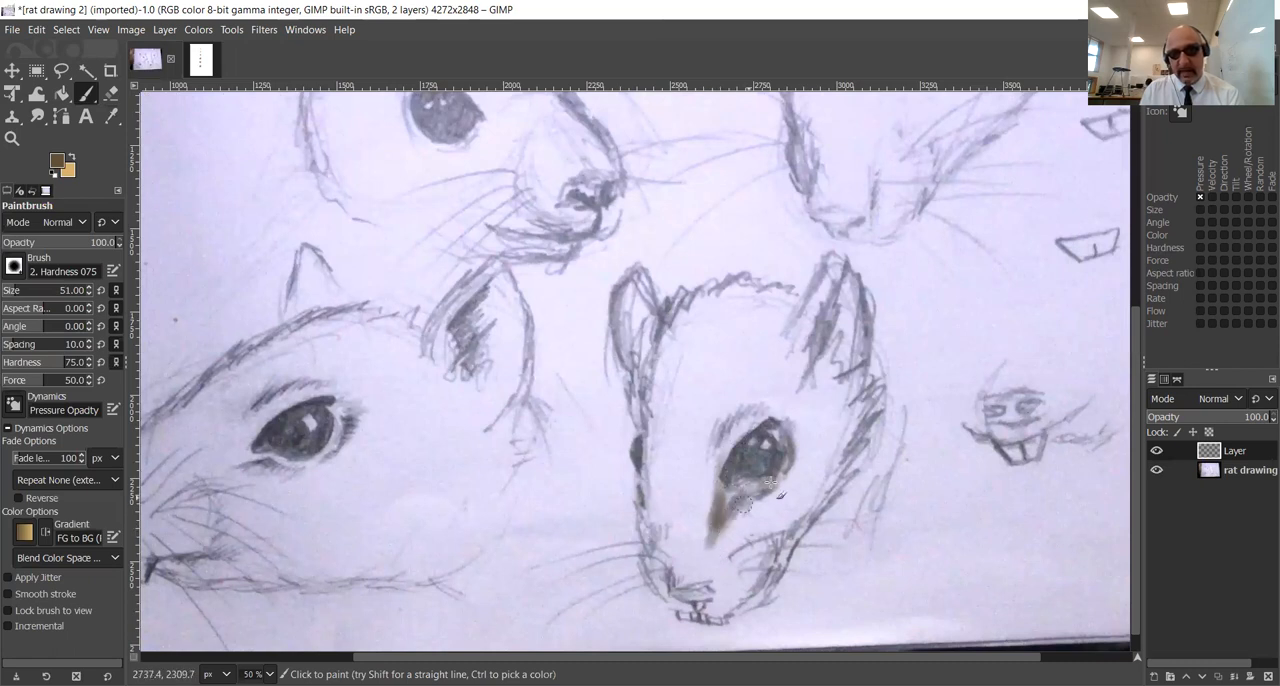
pyautogui.moveTo(800, 408)
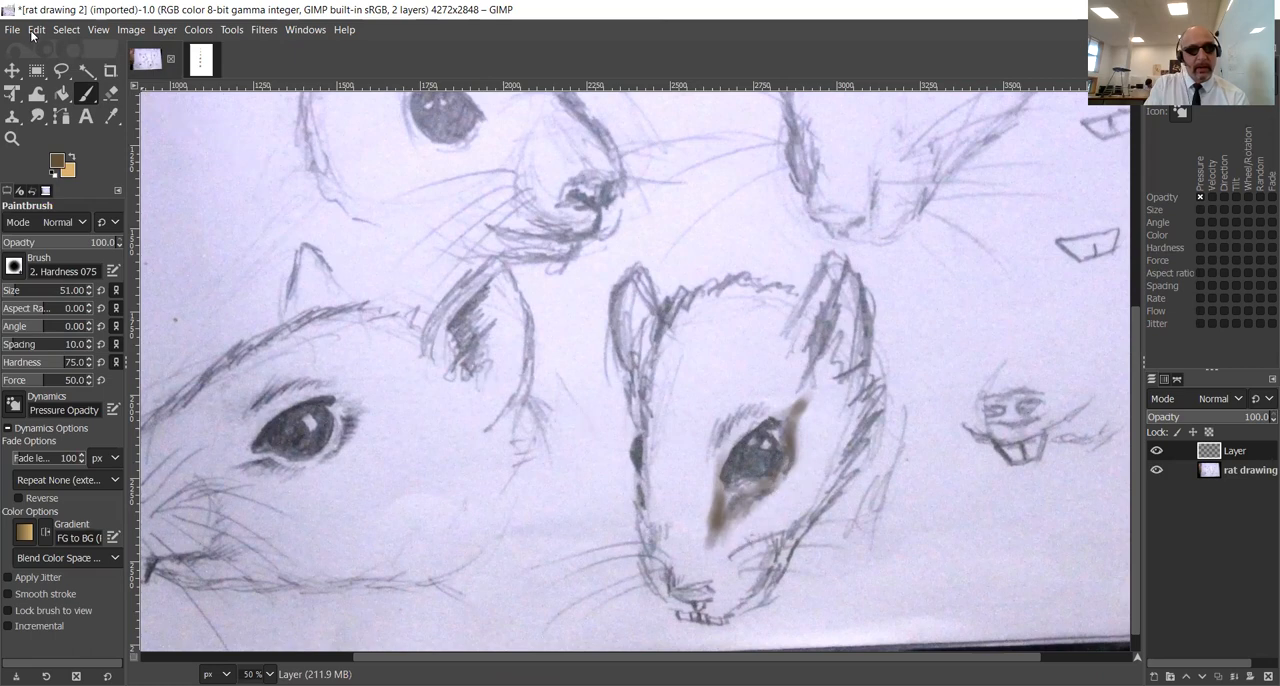
pyautogui.moveTo(255, 62)
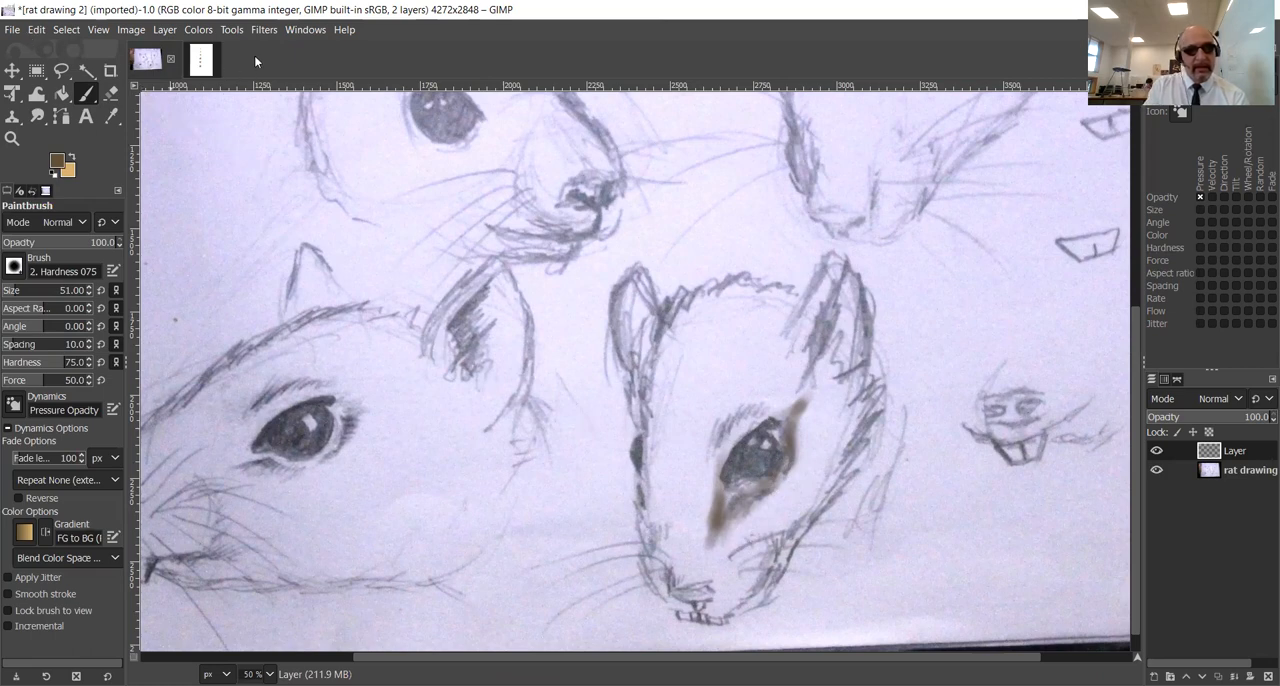
# Open the Windows menu of dialogs.
pyautogui.click(305, 29)
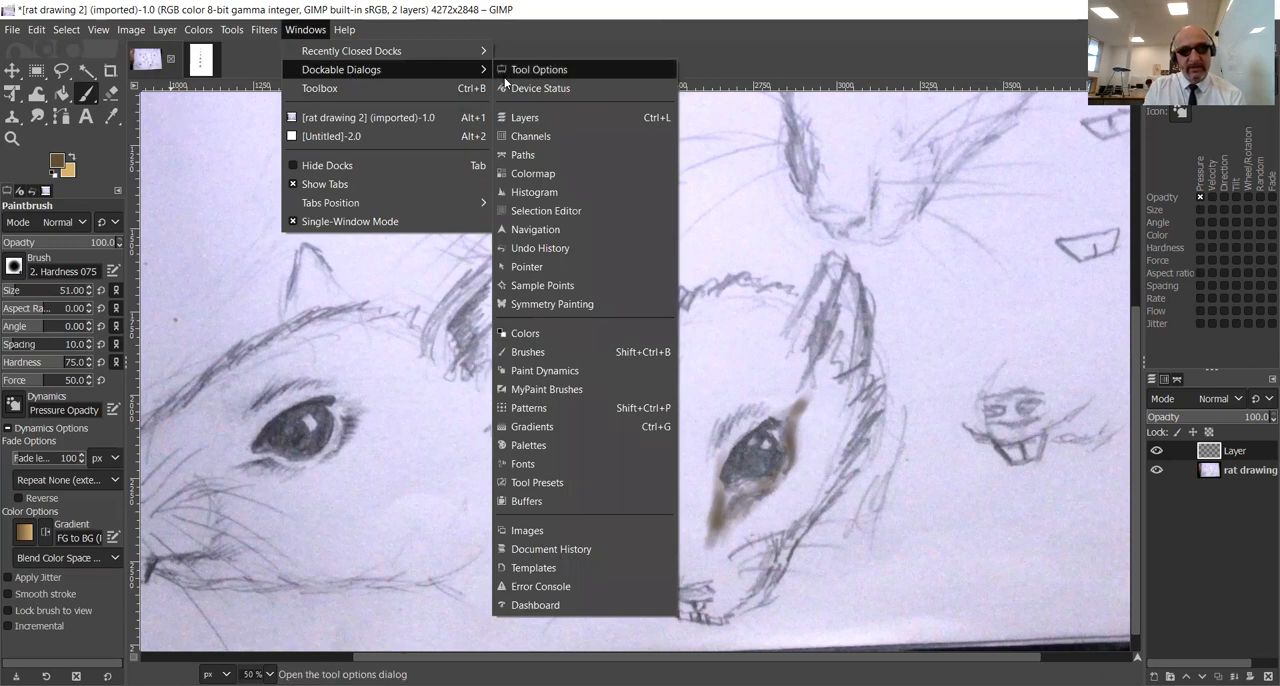
pyautogui.moveTo(540, 248)
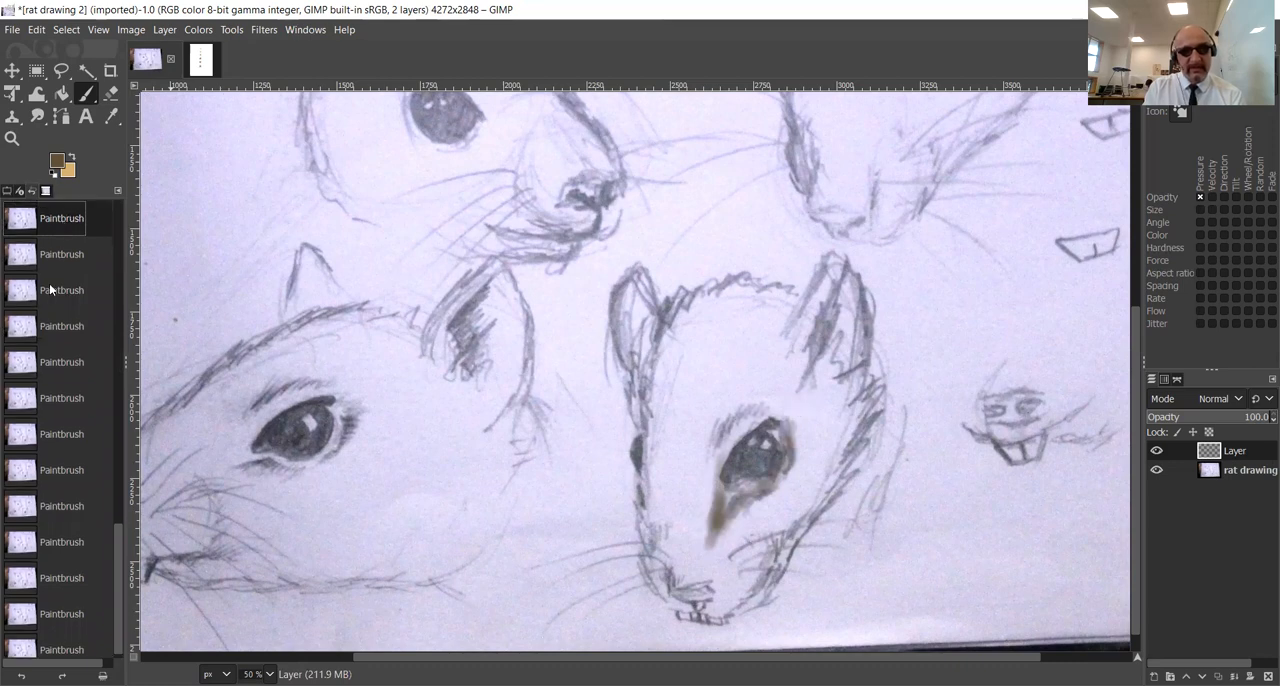
pyautogui.moveTo(62, 362)
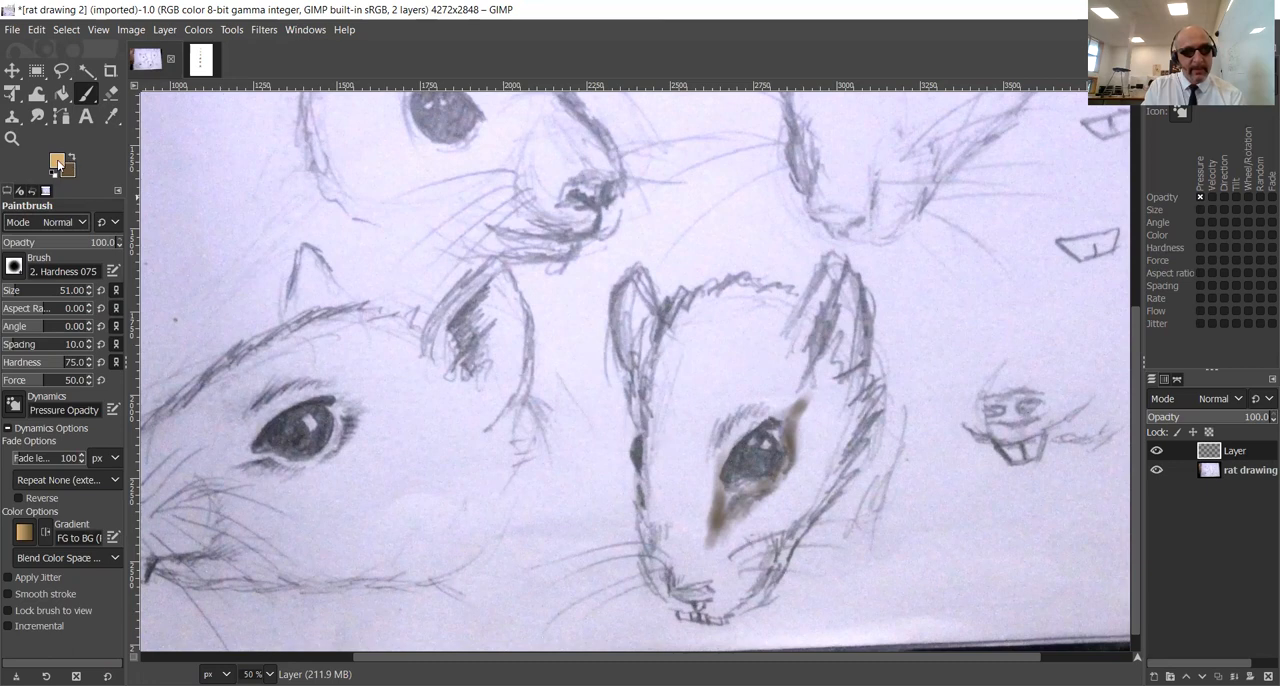
pyautogui.moveTo(725, 450)
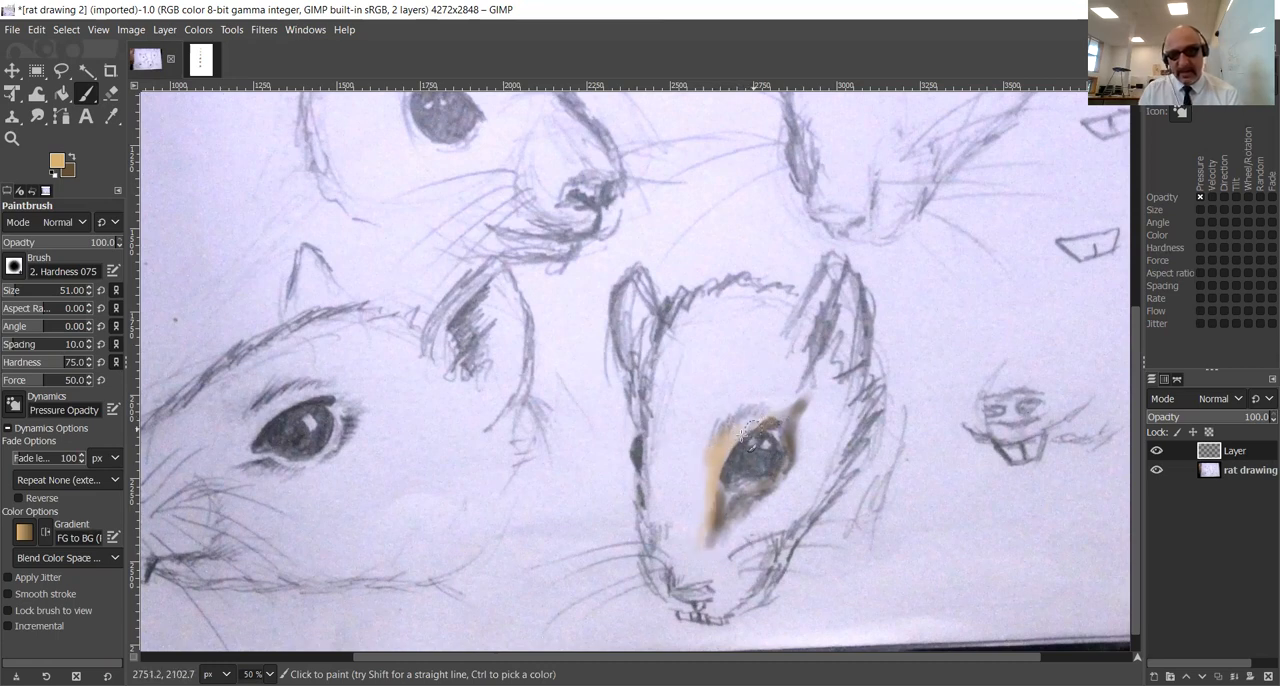
# Paint tan strokes along the upper side of and around the rat's eye.
pyautogui.moveTo(780, 420); pyautogui.dragTo(705, 540)
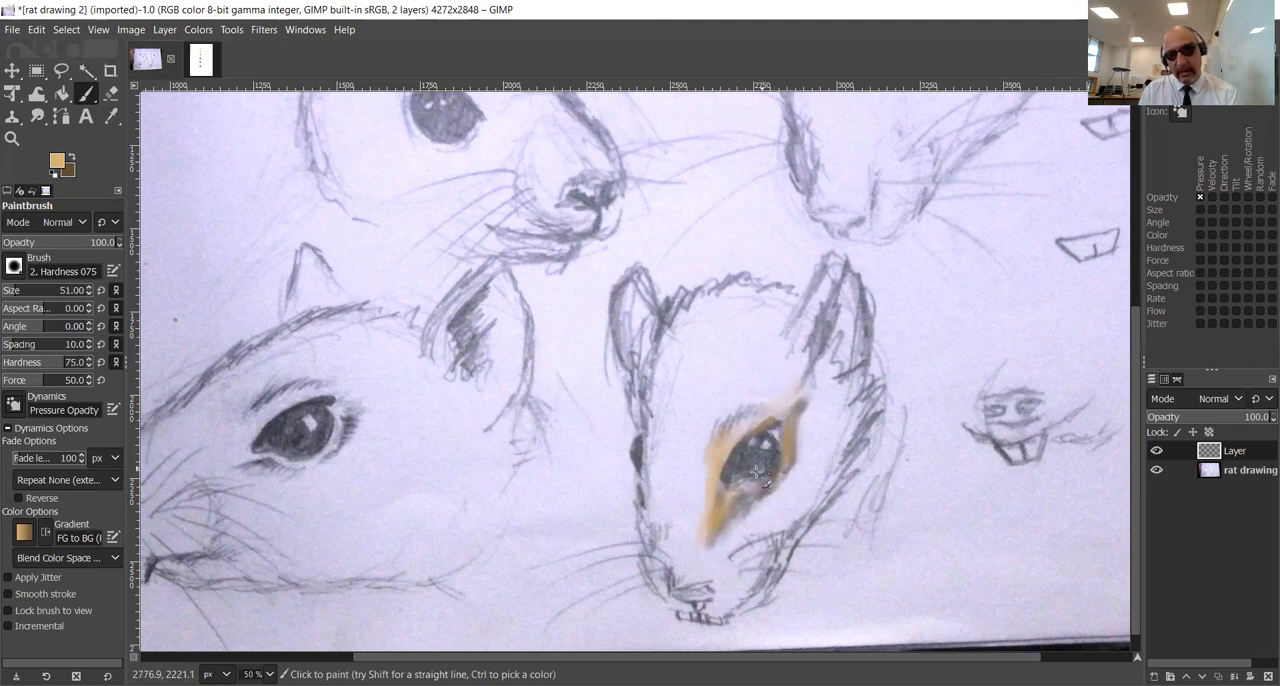
pyautogui.moveTo(755, 475); pyautogui.dragTo(710, 545)
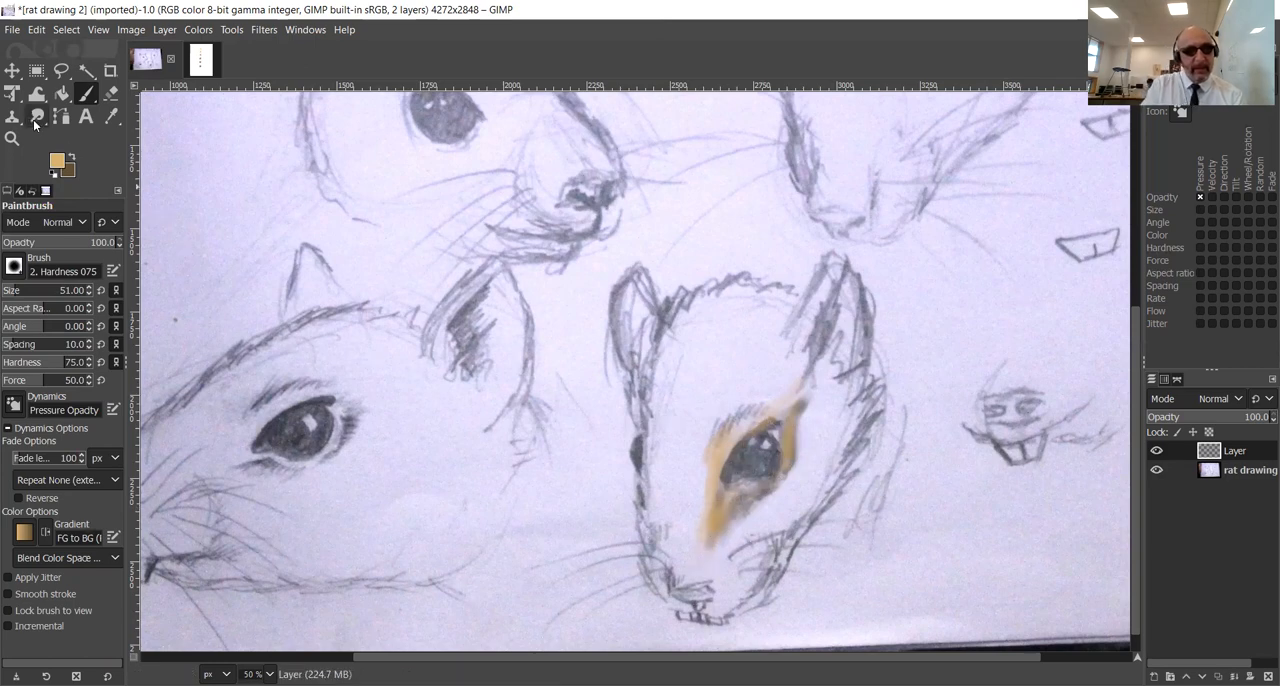
# Smudge the tan and brown paint below the rat's eye into softer shading.
pyautogui.click(37, 117)
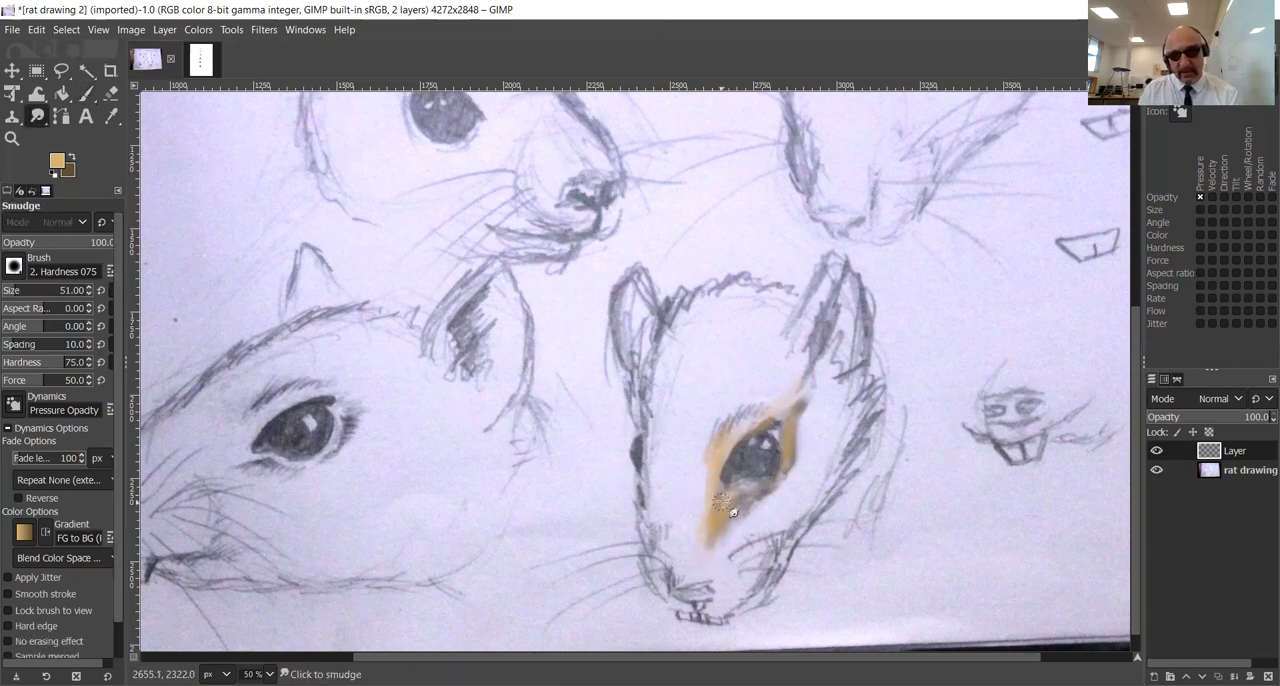
pyautogui.moveTo(720, 510); pyautogui.dragTo(805, 425)
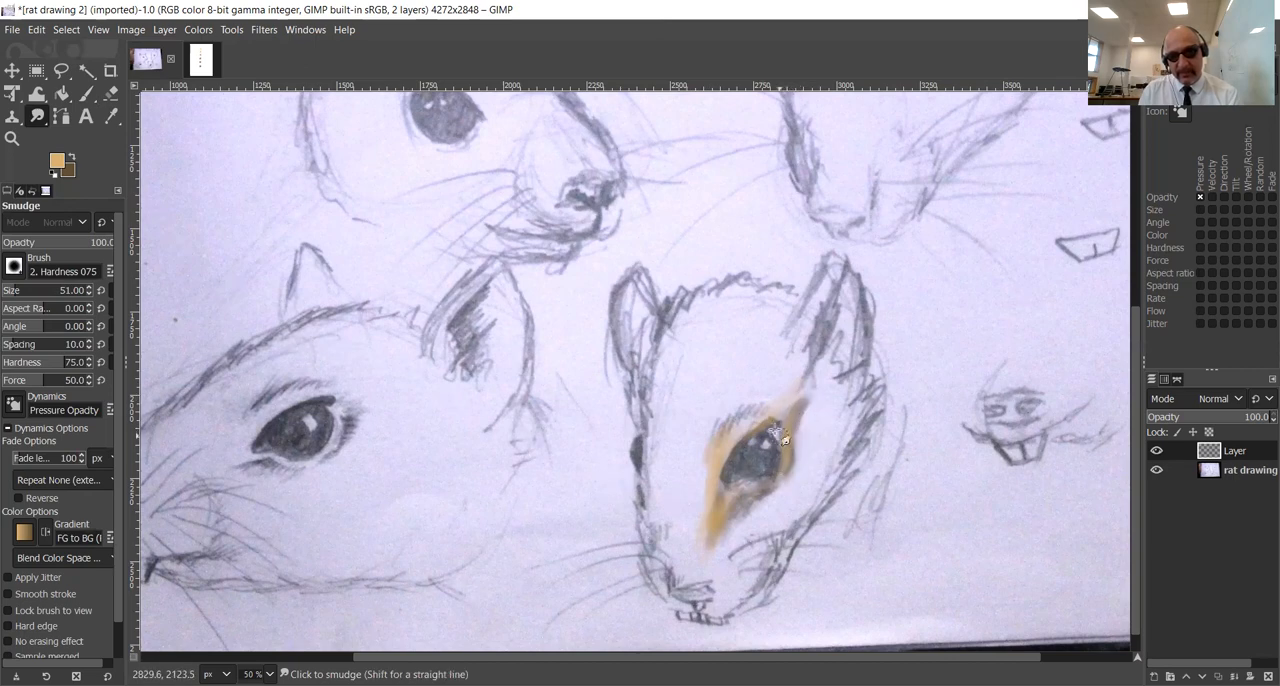
pyautogui.moveTo(800, 415)
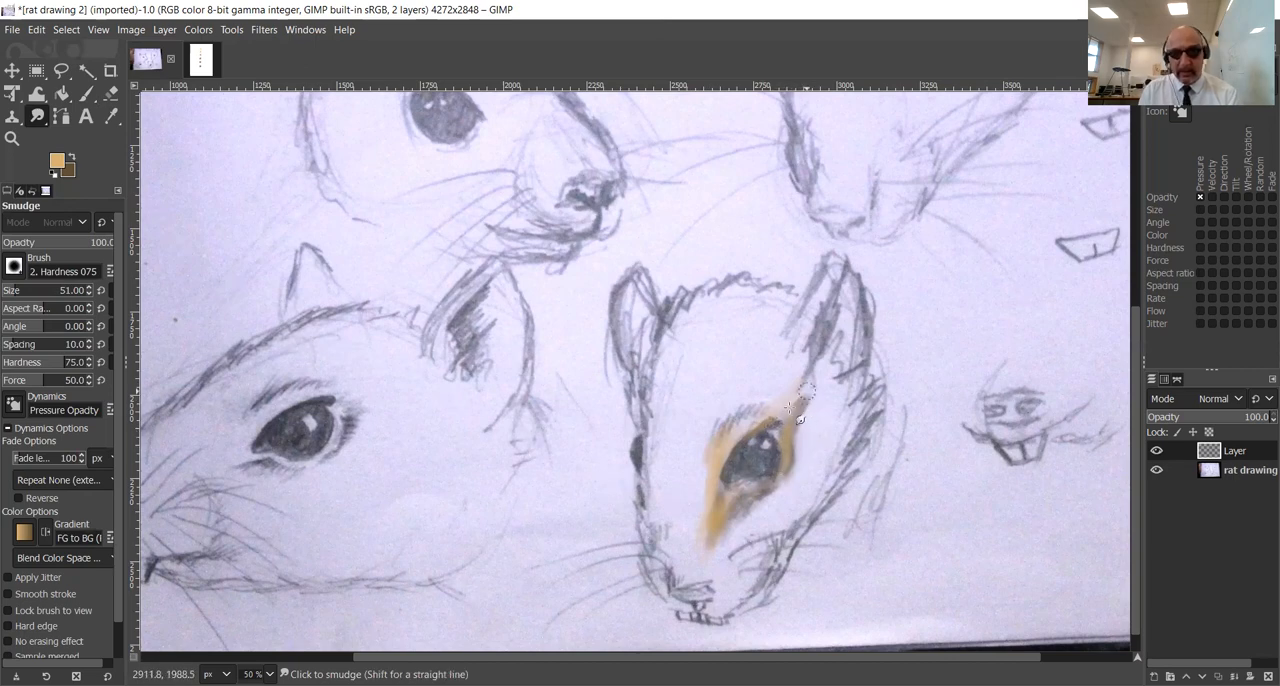